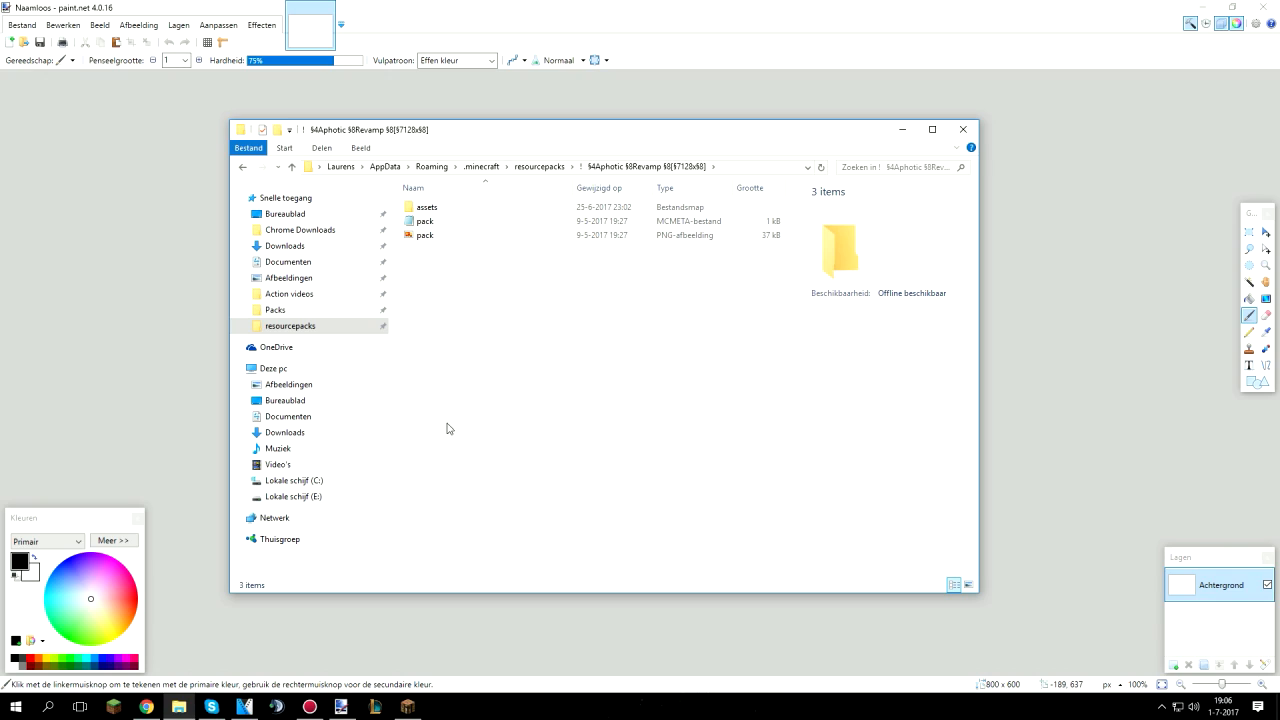
{"action": "mouse_move", "coordinate": [444, 368]}
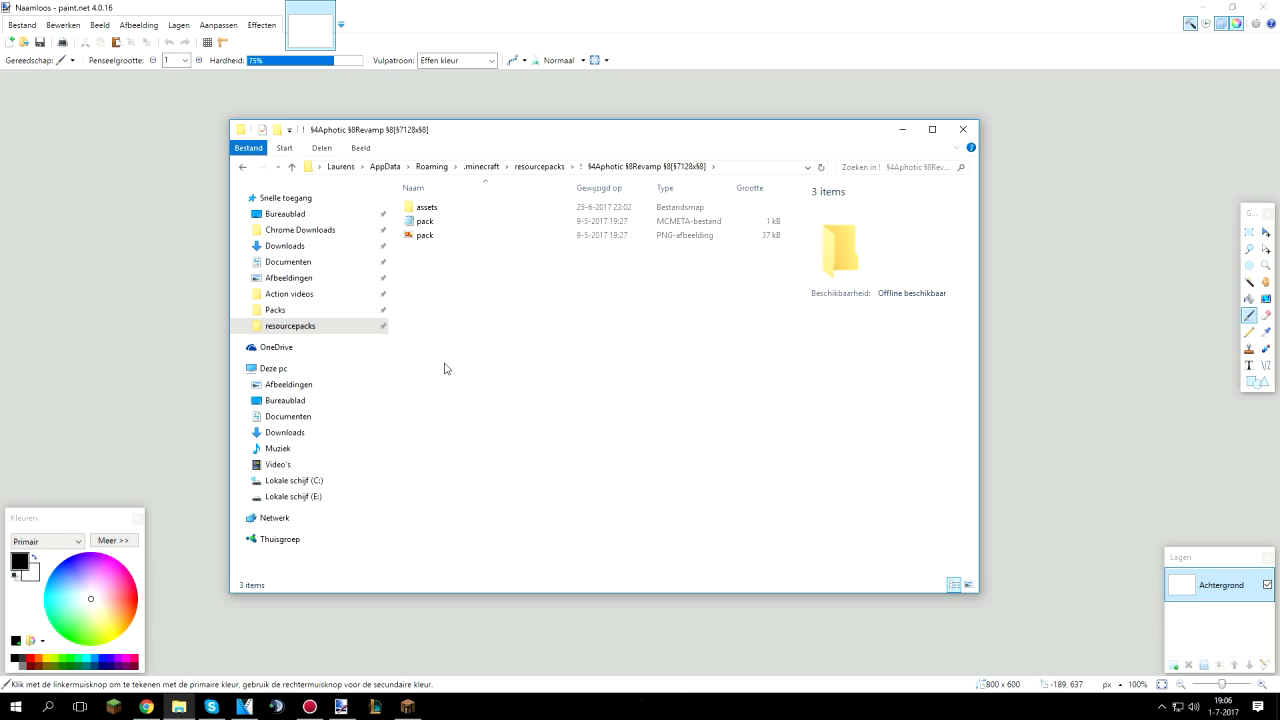
- Navigate from the resource pack root through assets and minecraft into the textures folder
{"action": "key", "text": "ctrl+a"}
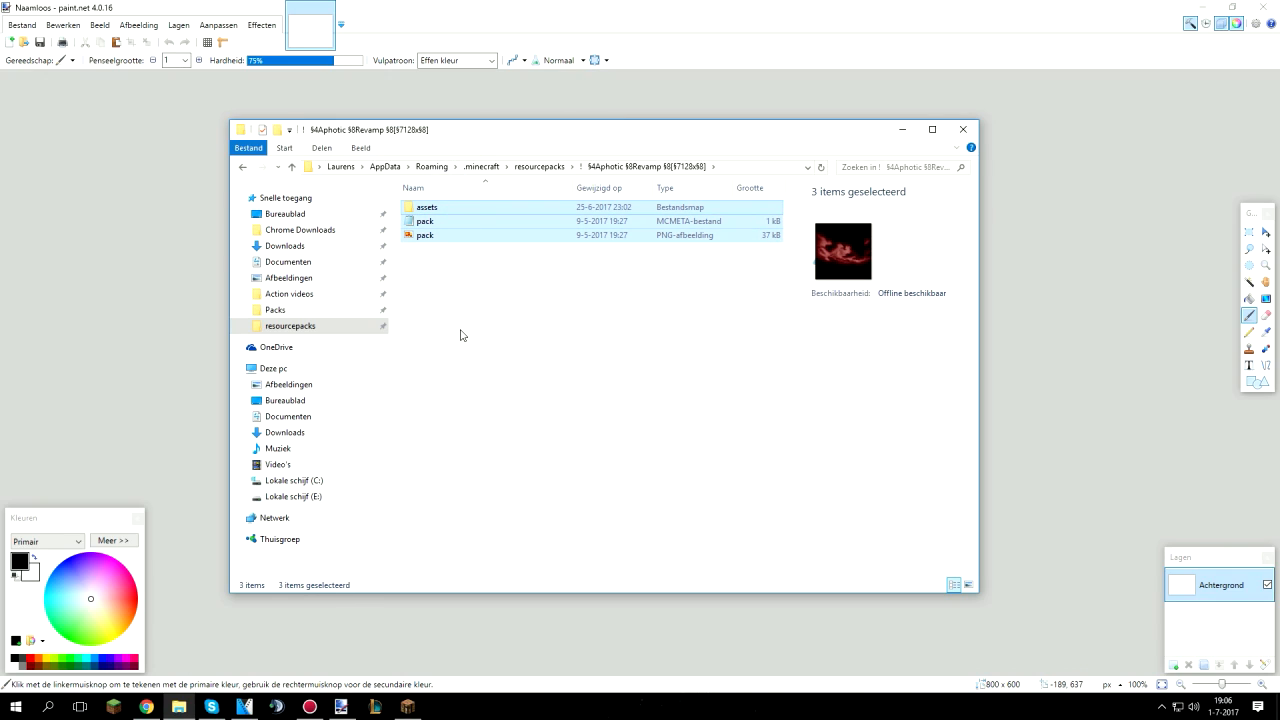
{"action": "left_click", "coordinate": [424, 234]}
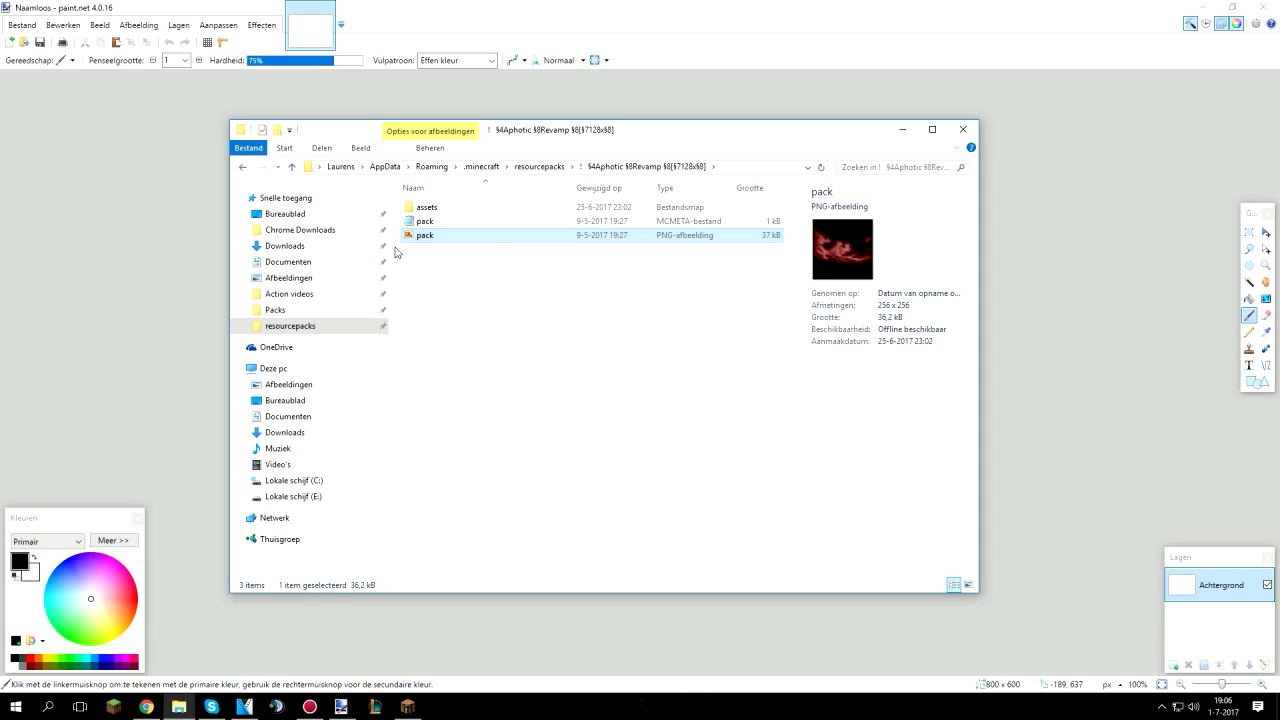
{"action": "mouse_move", "coordinate": [392, 258]}
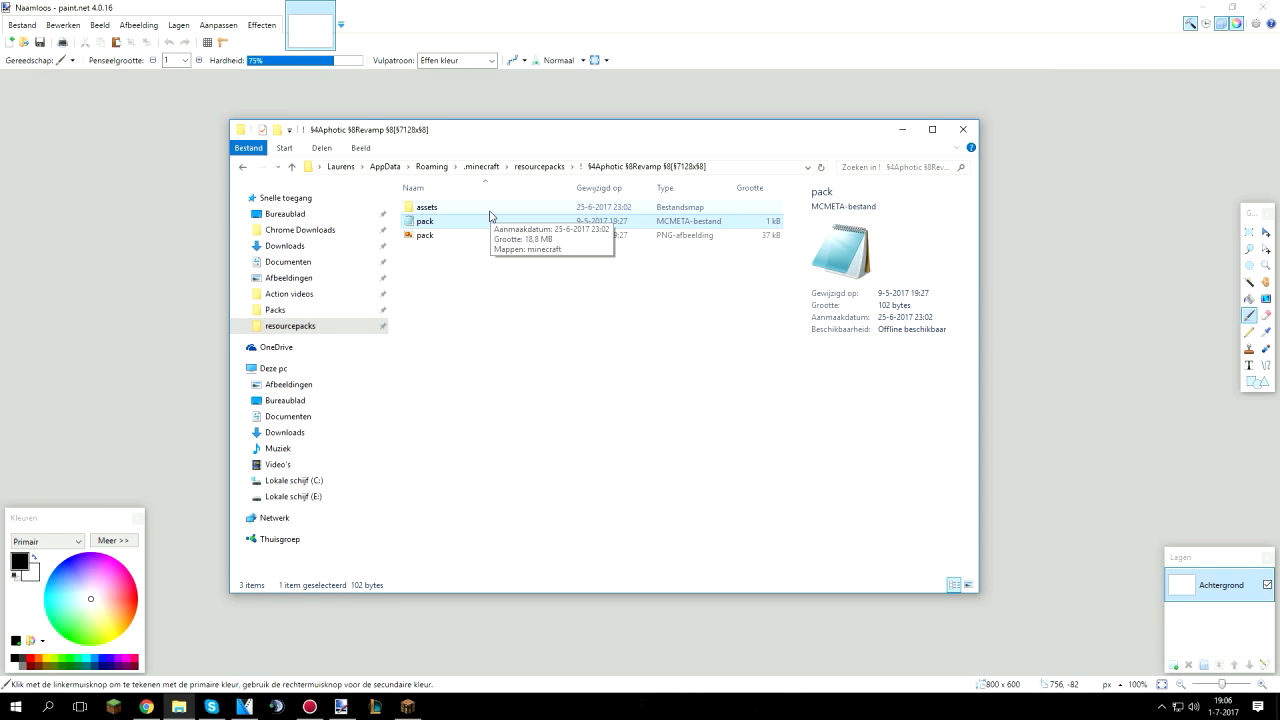
{"action": "double_click", "coordinate": [426, 206]}
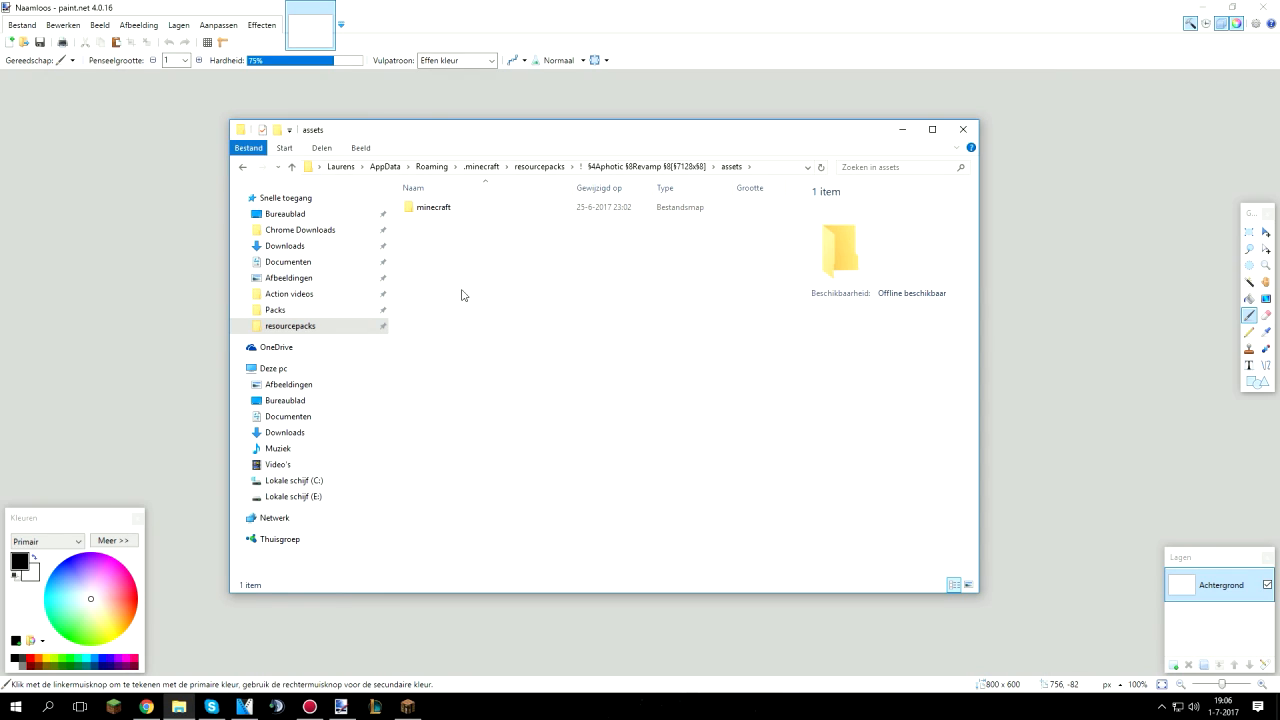
{"action": "double_click", "coordinate": [432, 206]}
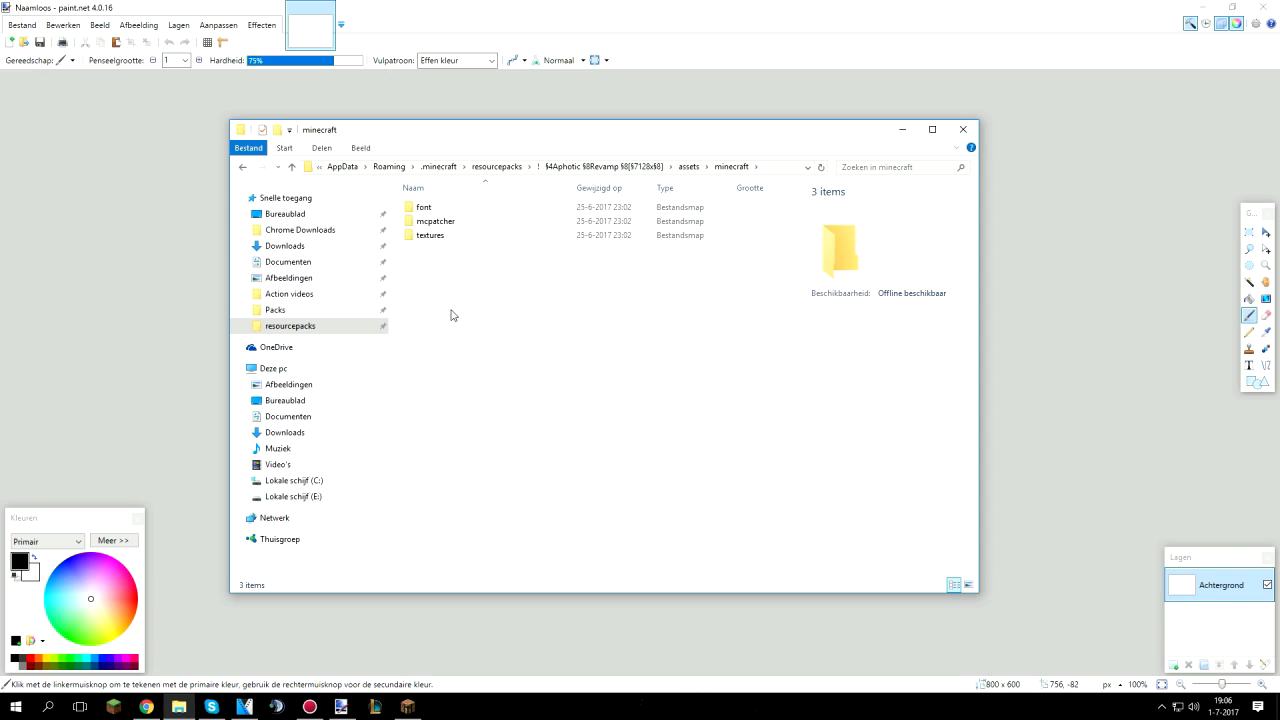
{"action": "left_click", "coordinate": [430, 236]}
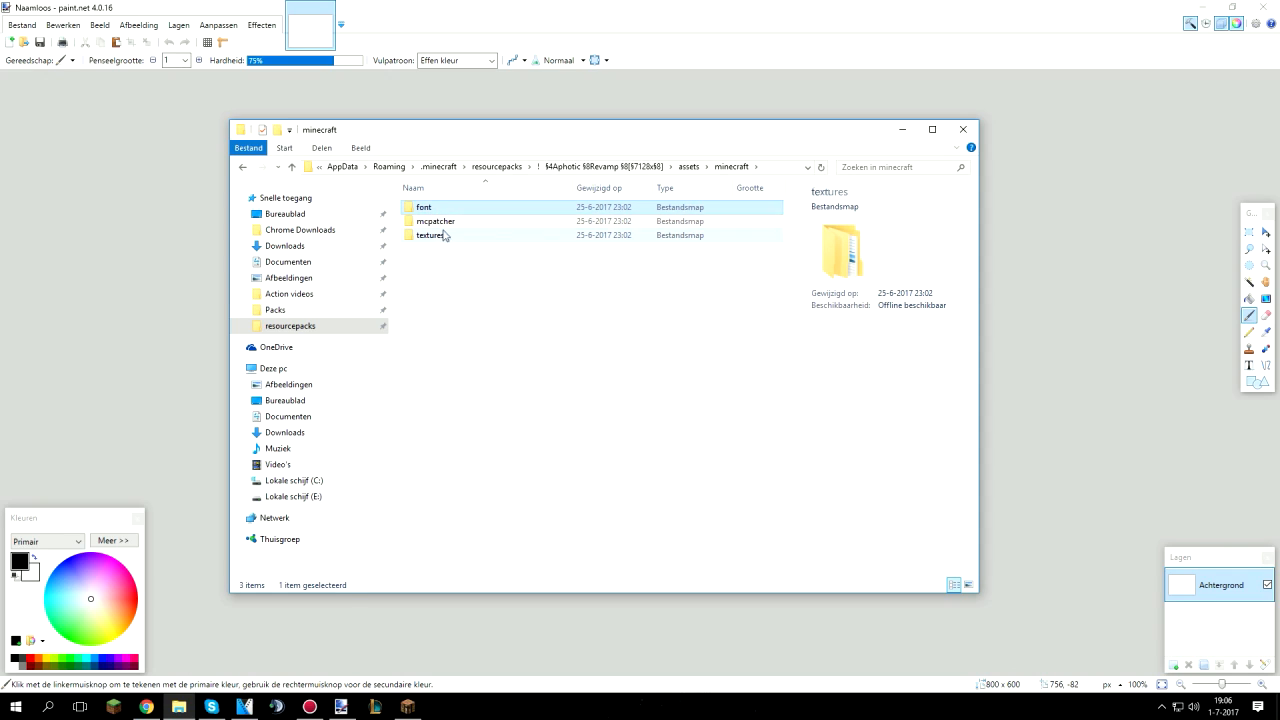
{"action": "double_click", "coordinate": [436, 220]}
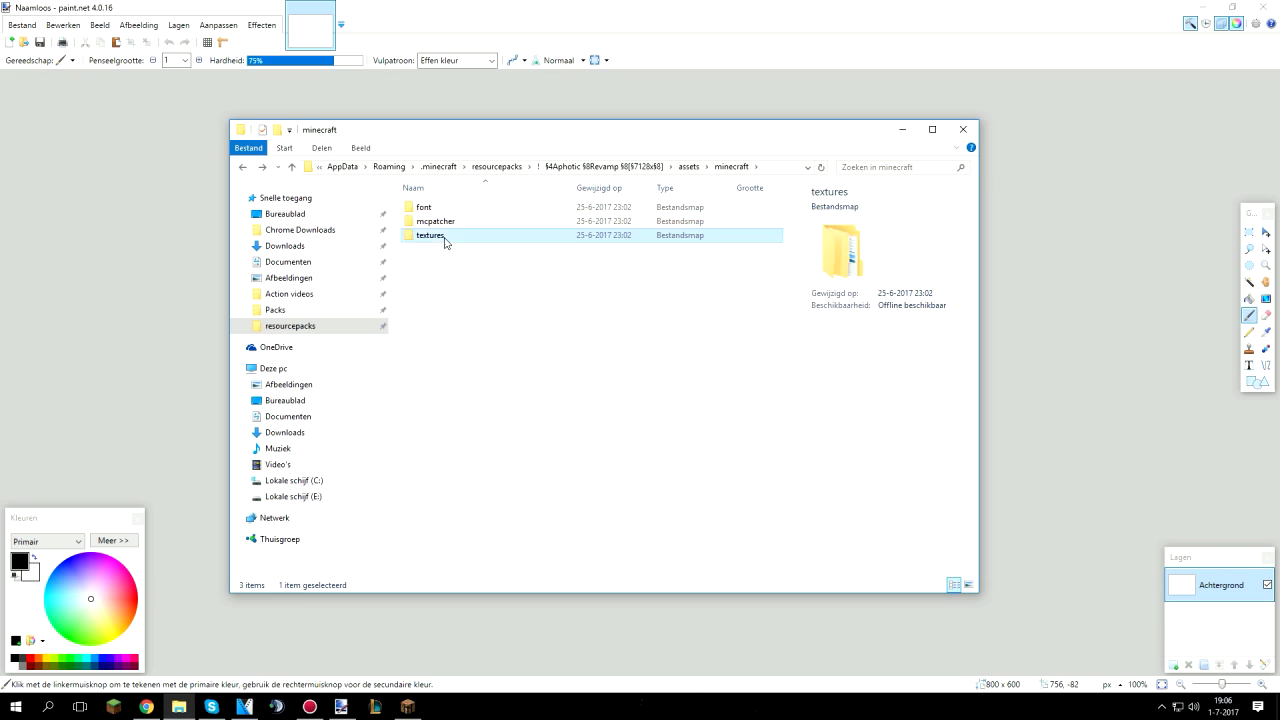
{"action": "double_click", "coordinate": [430, 236]}
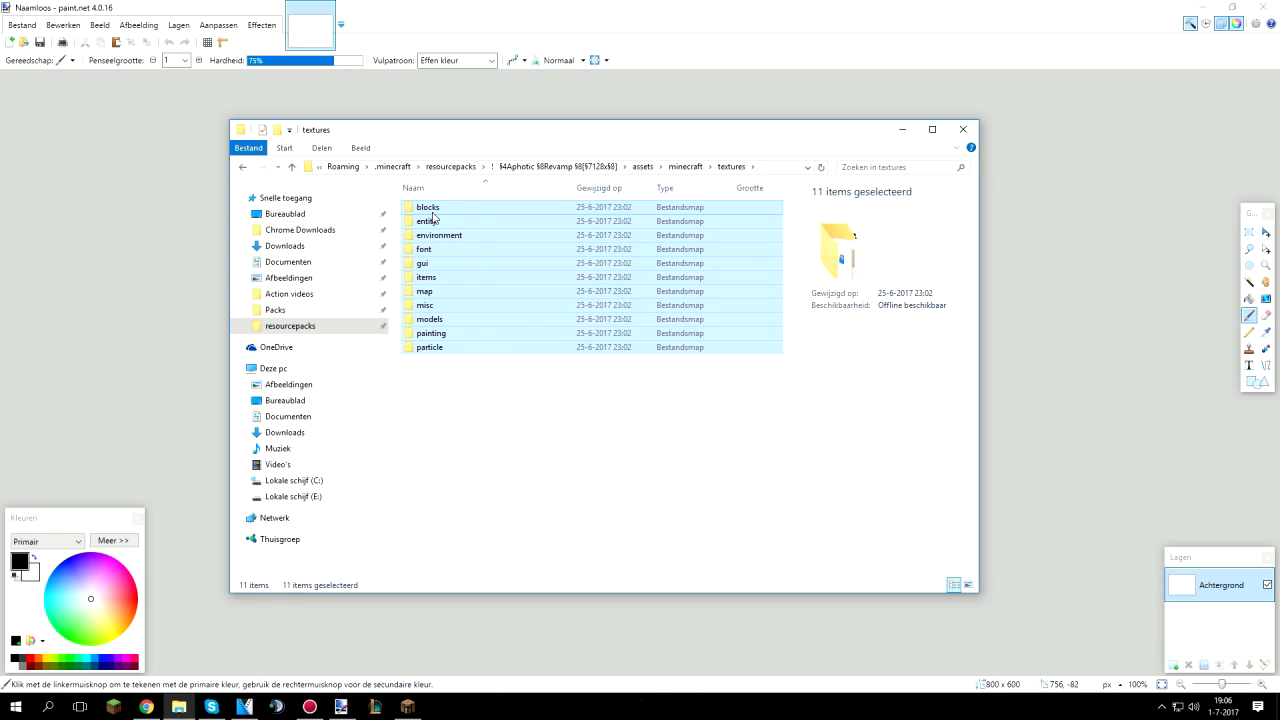
{"action": "double_click", "coordinate": [428, 206]}
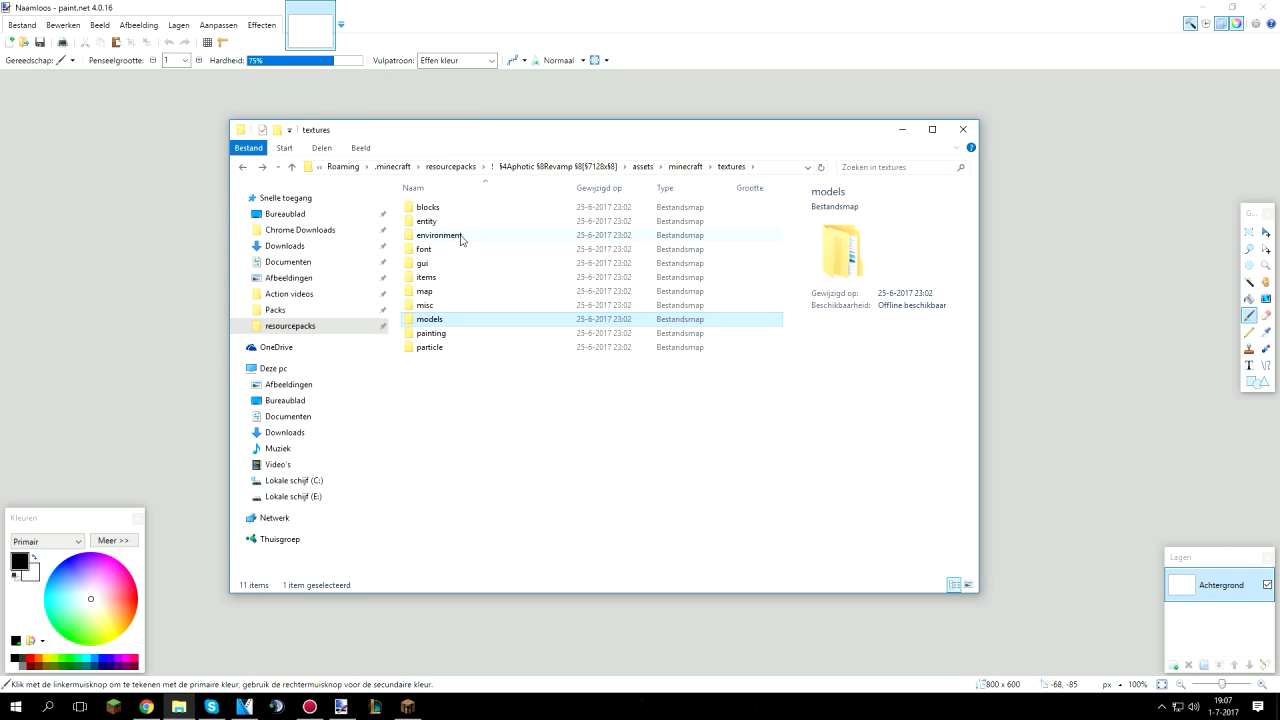
{"action": "mouse_move", "coordinate": [464, 220]}
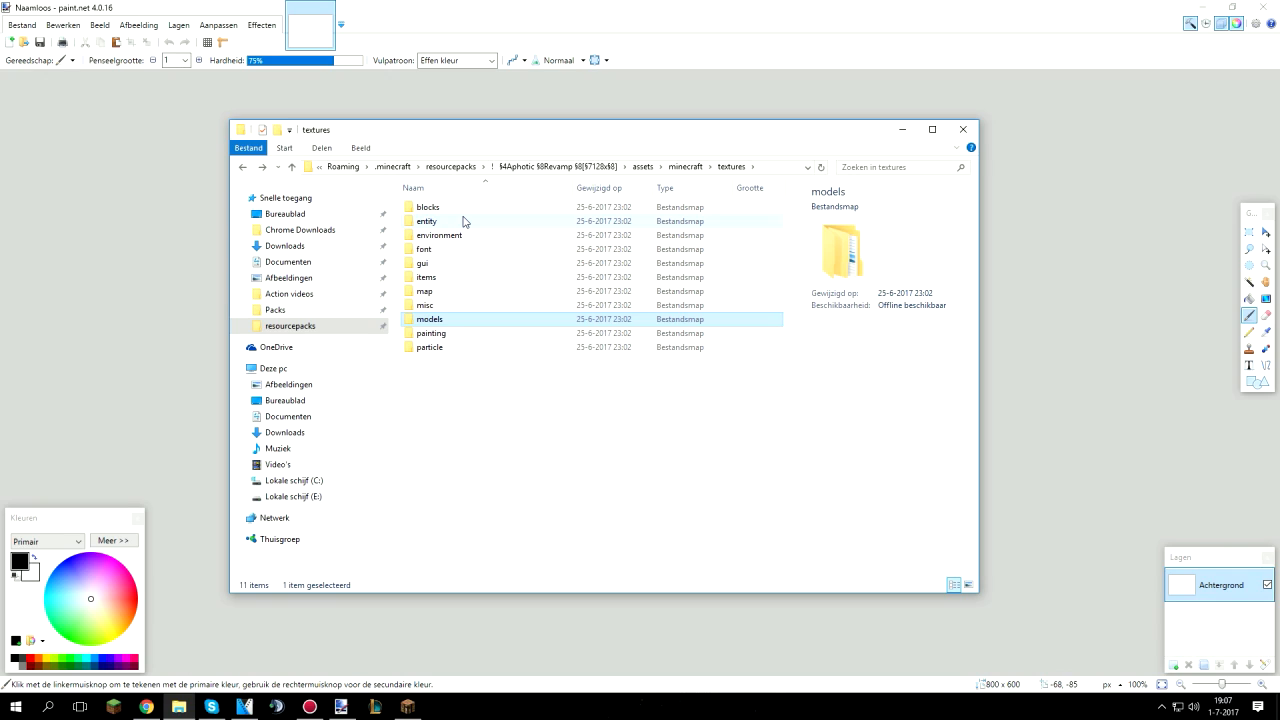
- Browse the entity textures, return to textures, and enter the misc folder
{"action": "double_click", "coordinate": [428, 220]}
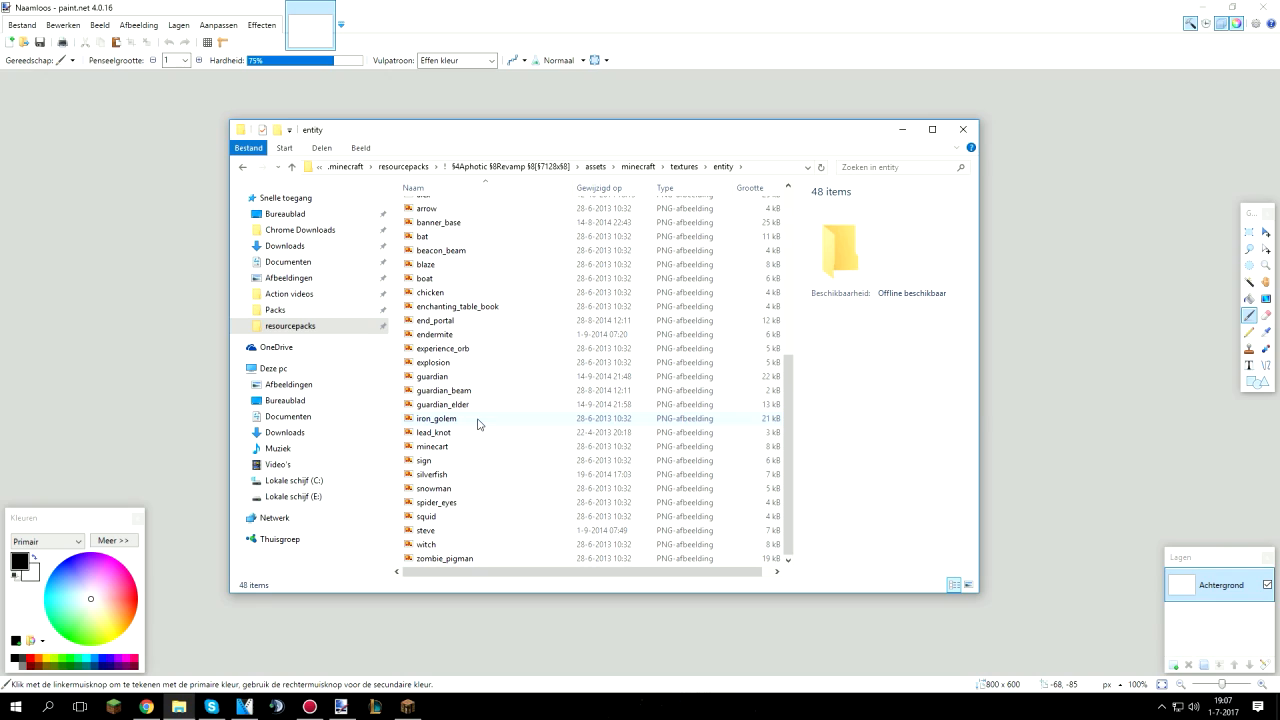
{"action": "left_click", "coordinate": [456, 306]}
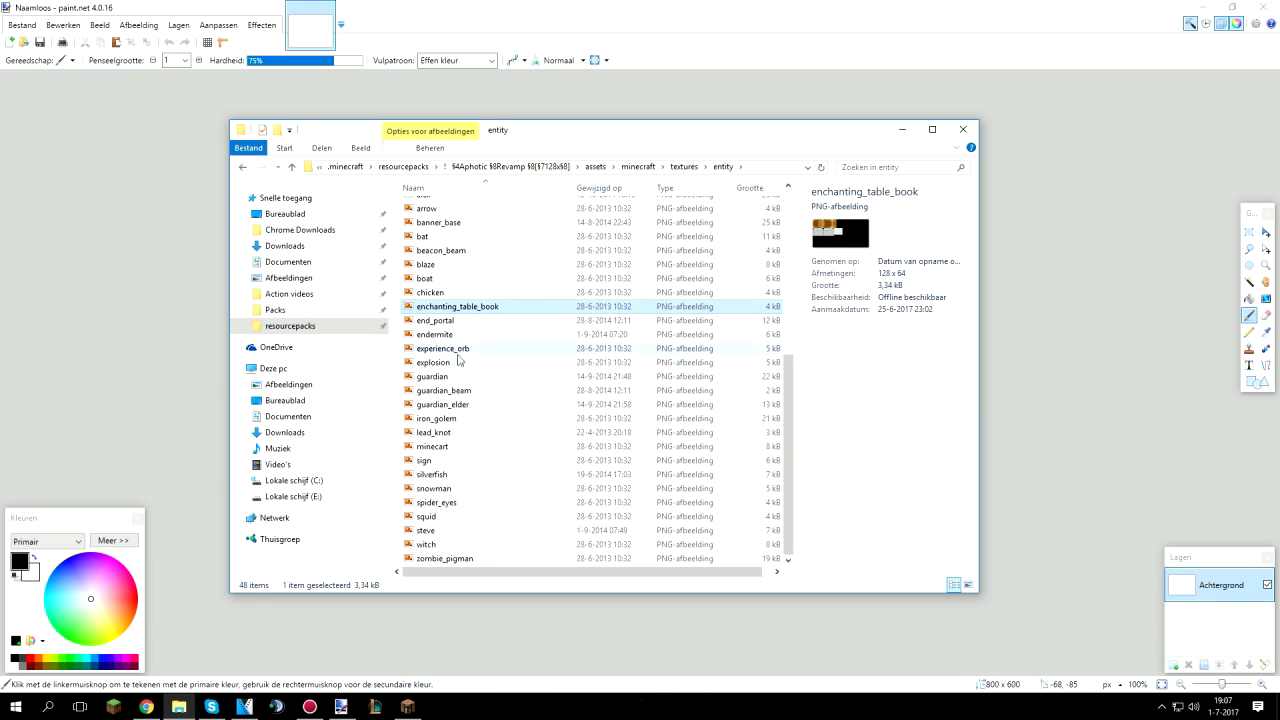
{"action": "left_click", "coordinate": [428, 208]}
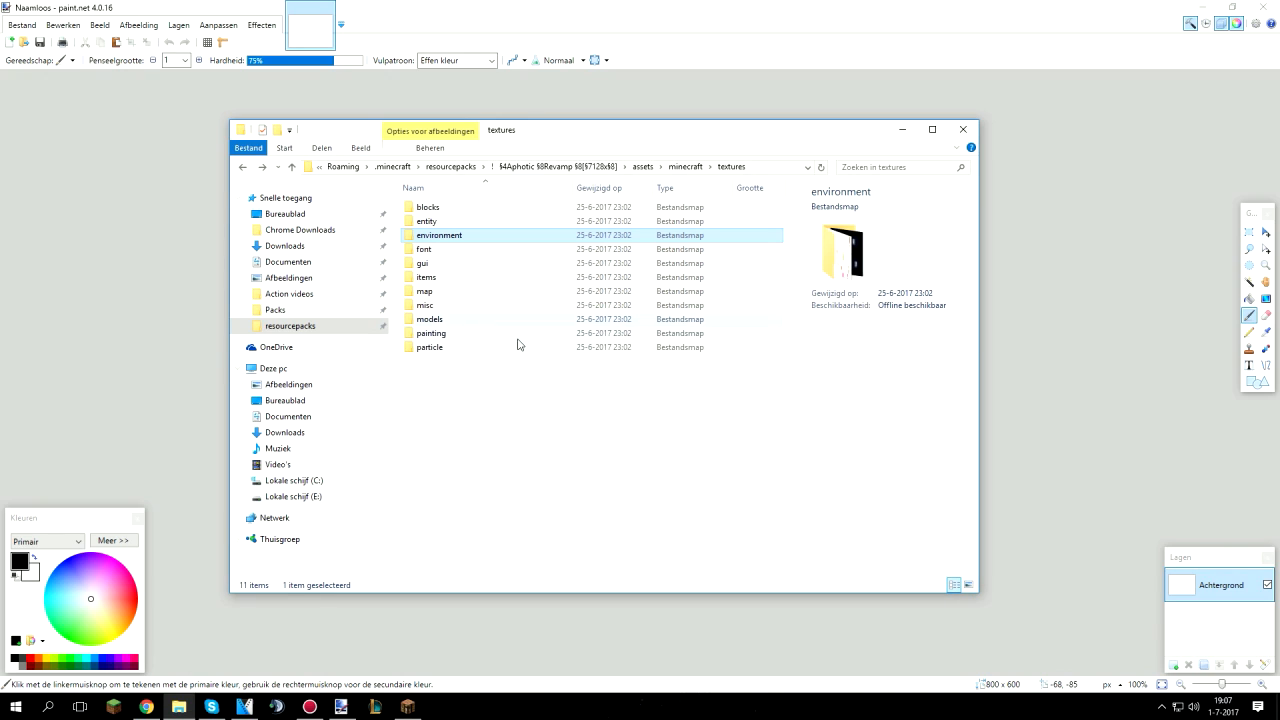
{"action": "double_click", "coordinate": [428, 248]}
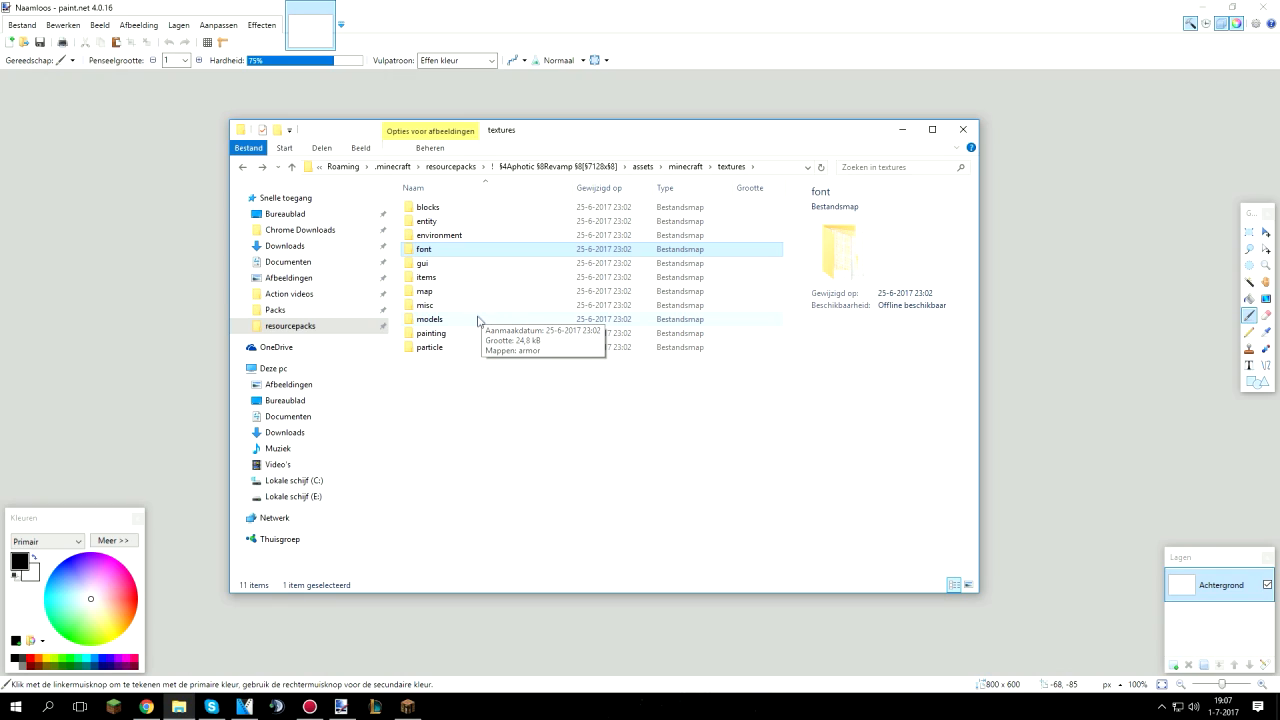
{"action": "double_click", "coordinate": [424, 292]}
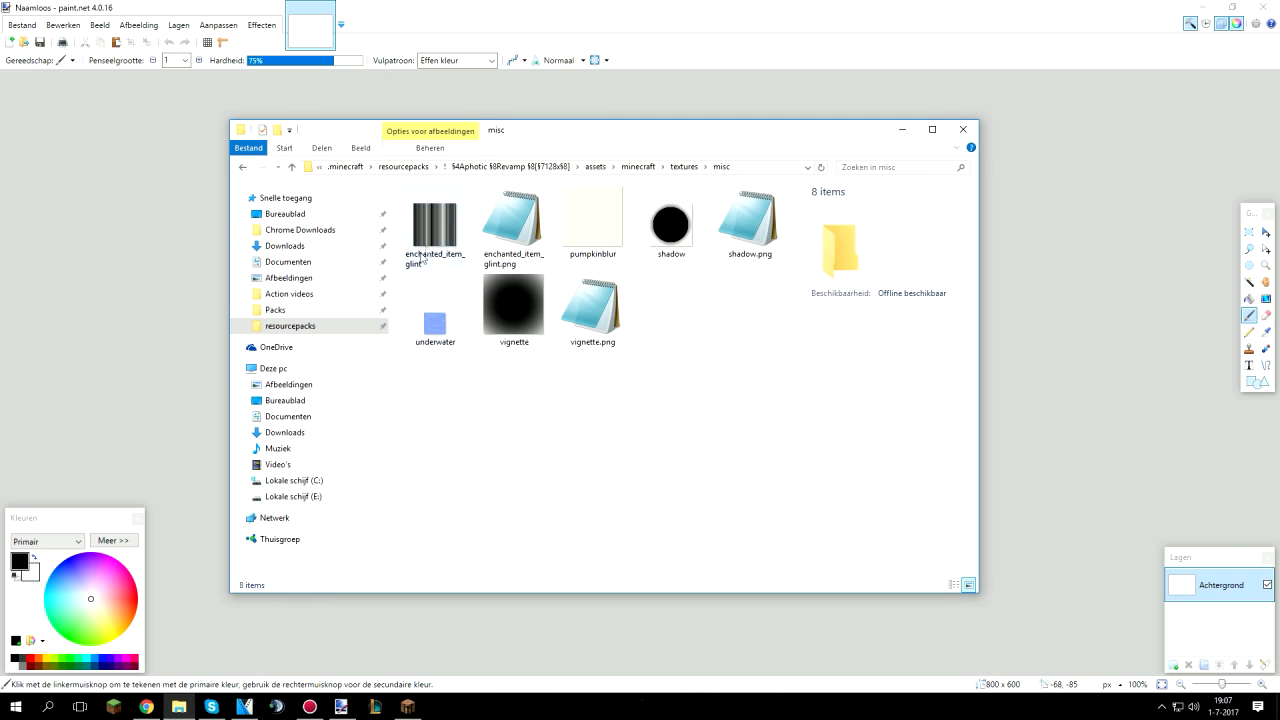
- Open the models > armor folder showing the armor layer images
{"action": "left_click", "coordinate": [434, 224]}
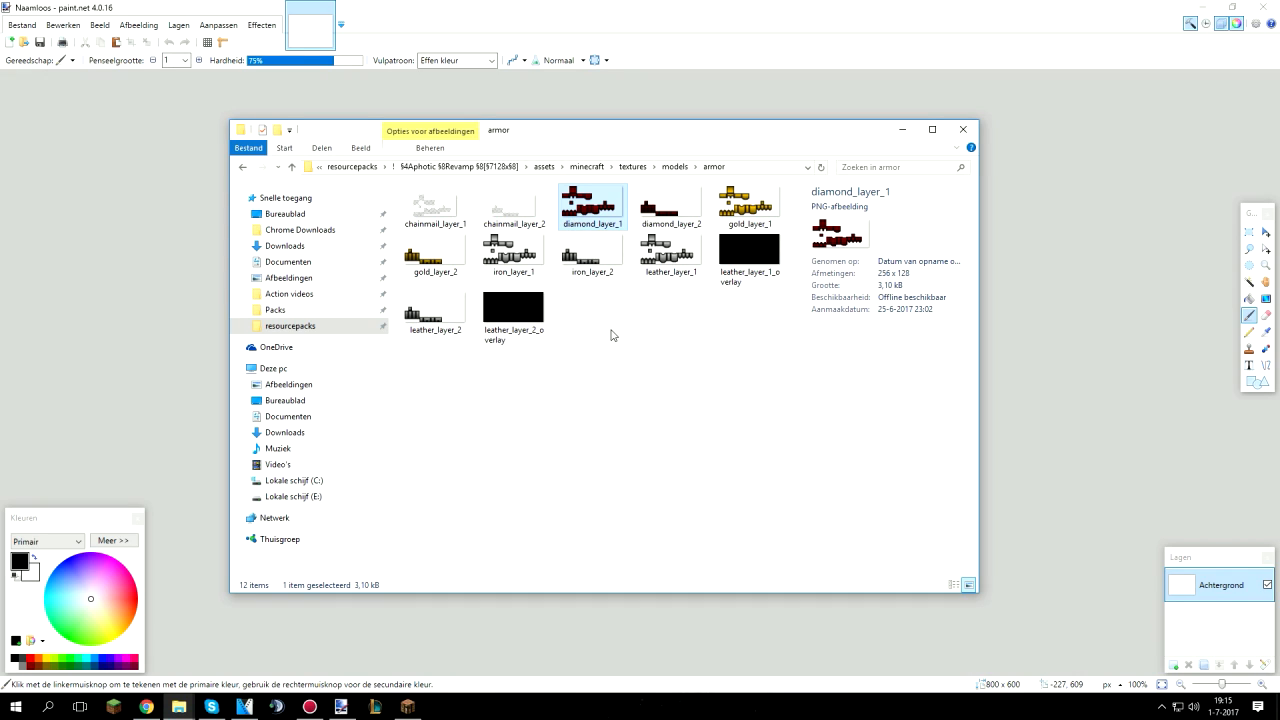
{"action": "mouse_move", "coordinate": [604, 232]}
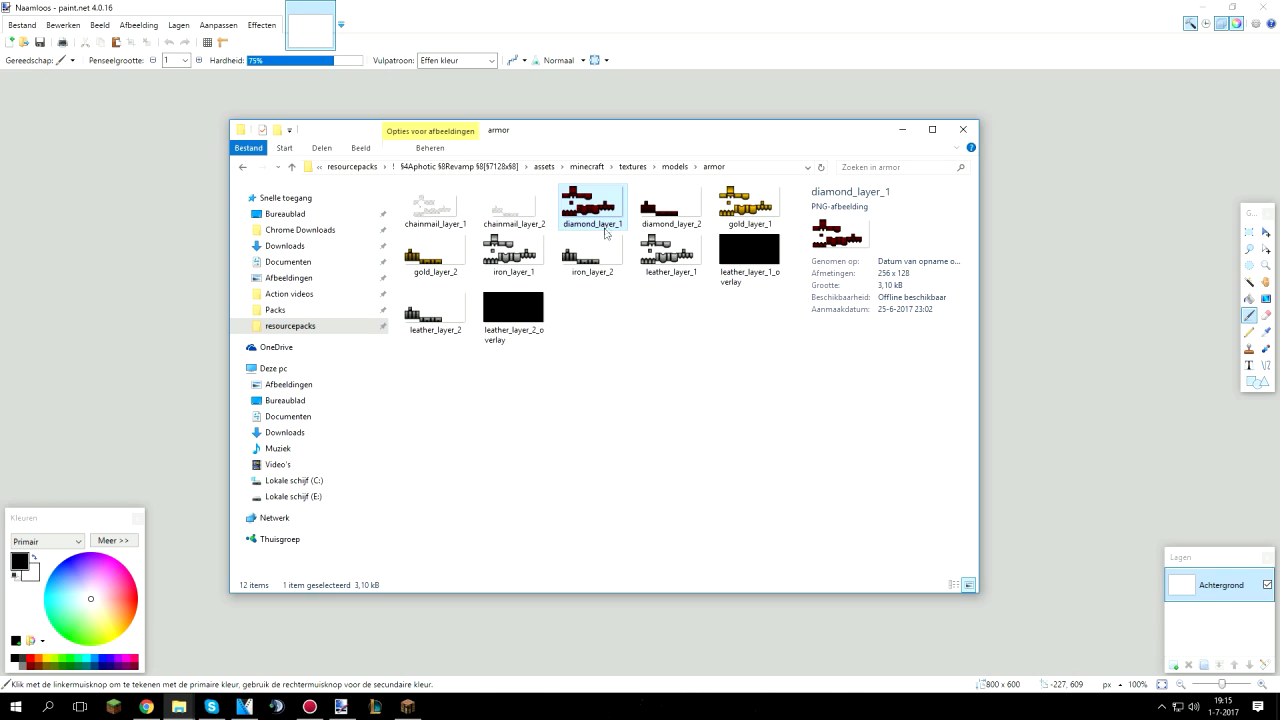
{"action": "left_click", "coordinate": [748, 204]}
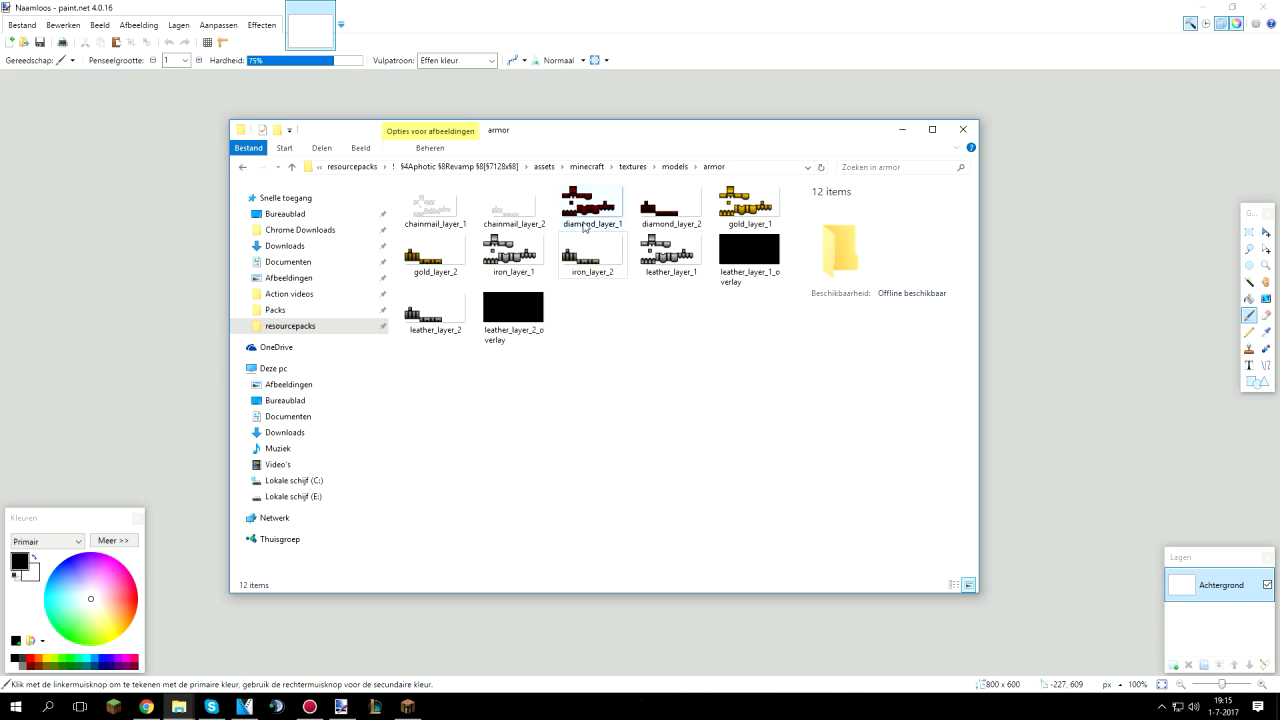
- View diamond_layer_1 in paint.net, then open particles.png from the textures folder
{"action": "double_click", "coordinate": [592, 200]}
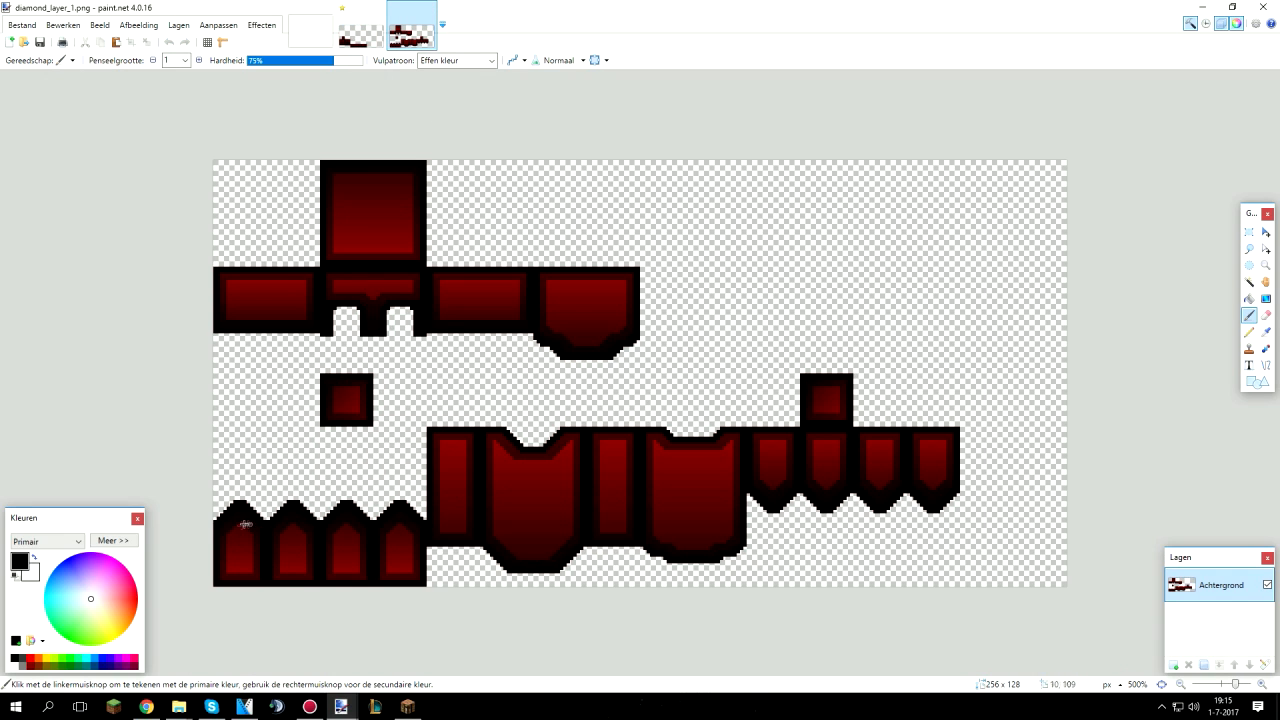
{"action": "left_click_drag", "start_coordinate": [230, 540], "coordinate": [850, 460]}
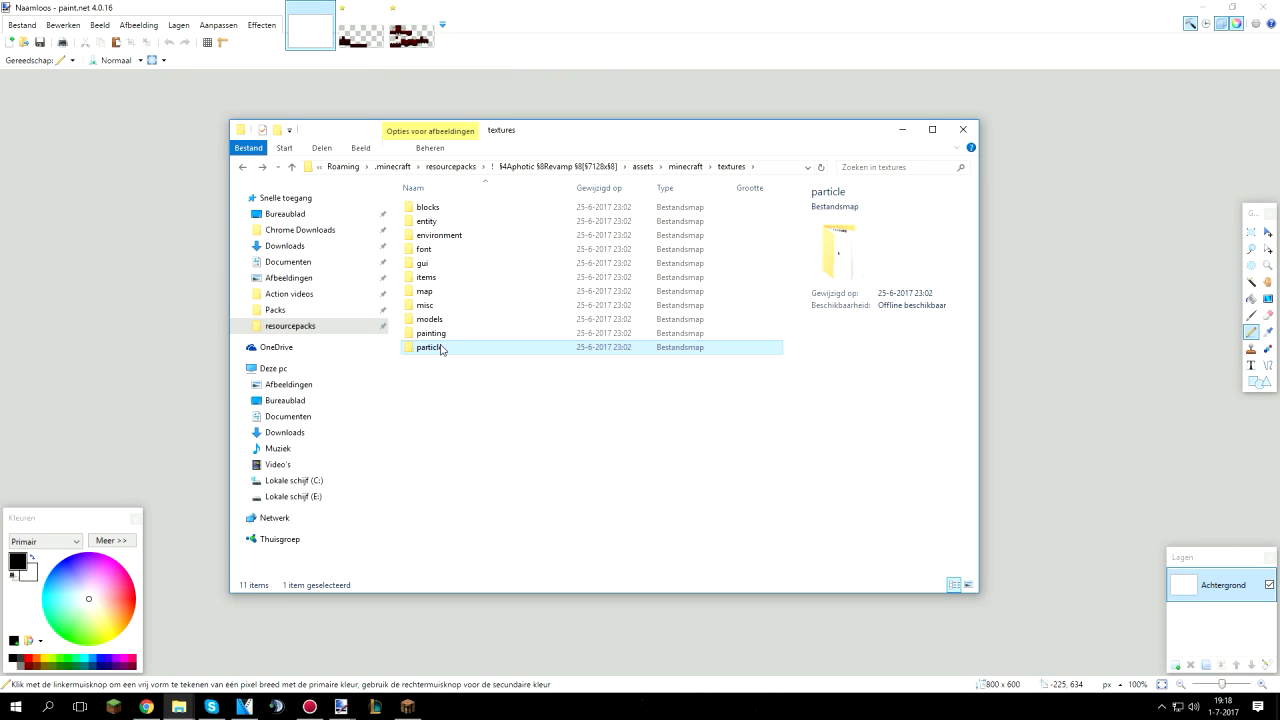
{"action": "double_click", "coordinate": [430, 348]}
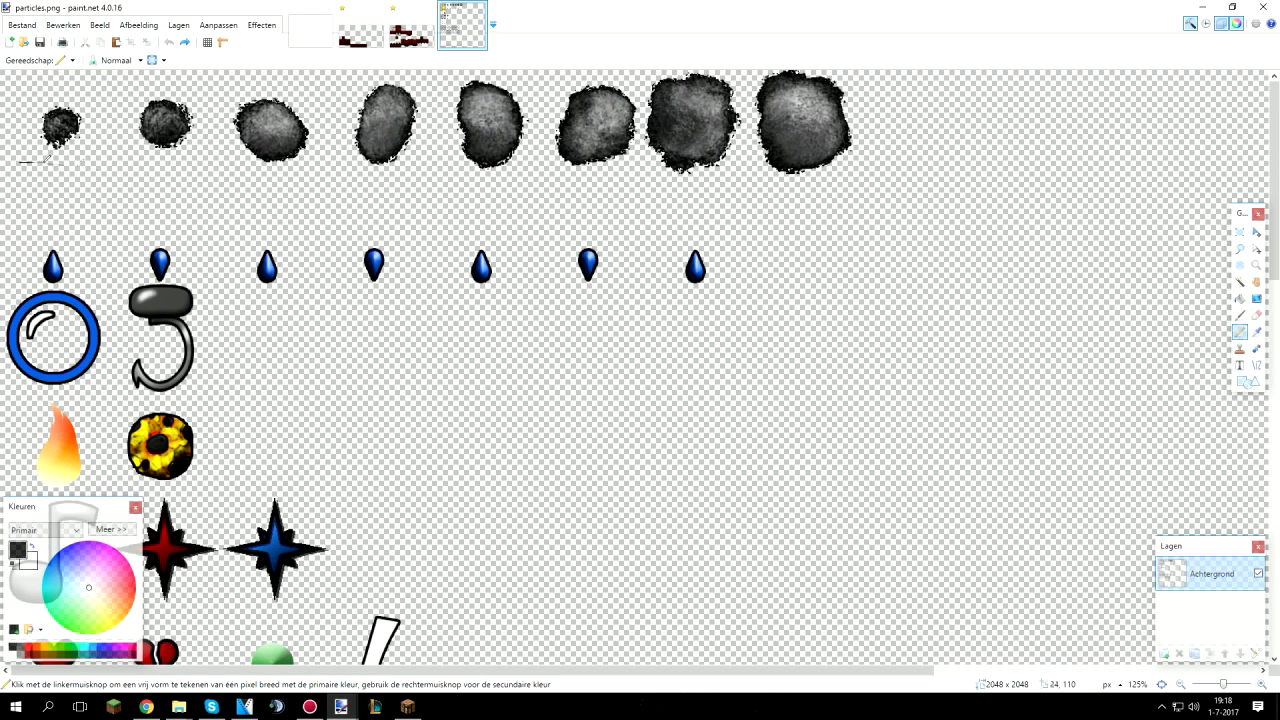
- Scribble test strokes across the first two rows of particle circles
{"action": "left_click_drag", "start_coordinate": [20, 160], "coordinate": [840, 130]}
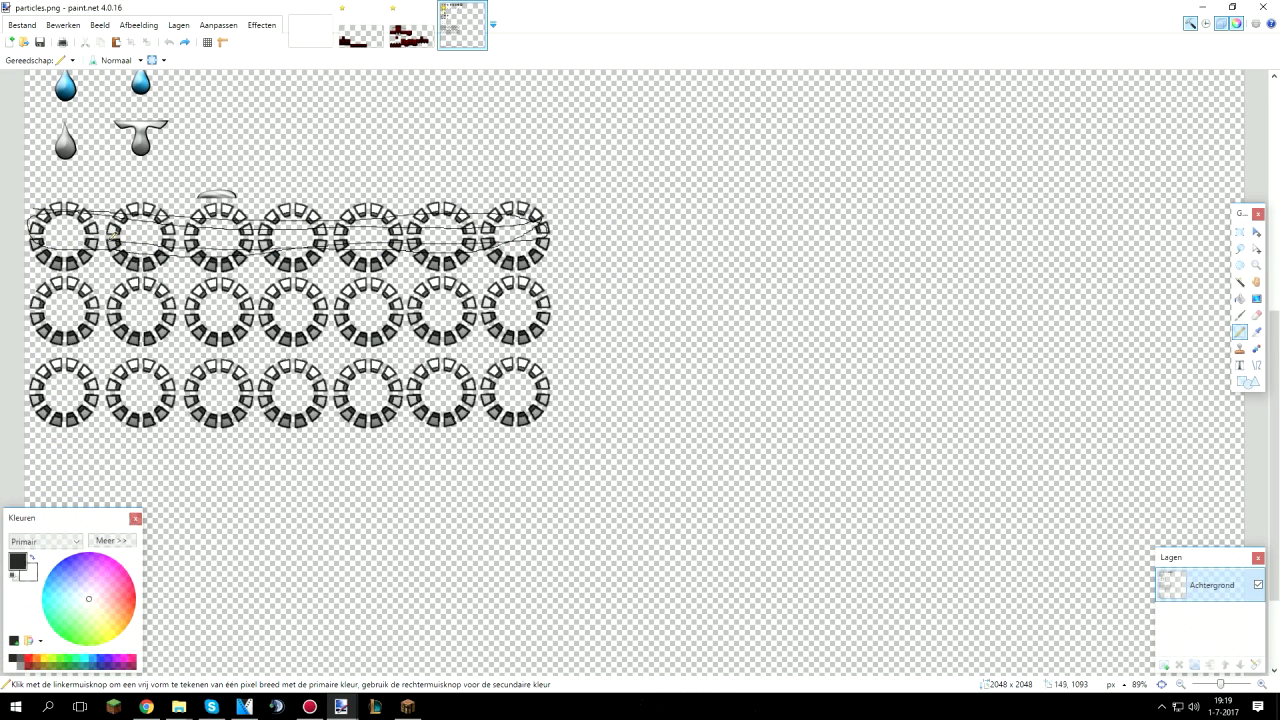
{"action": "left_click_drag", "start_coordinate": [110, 230], "coordinate": [356, 330]}
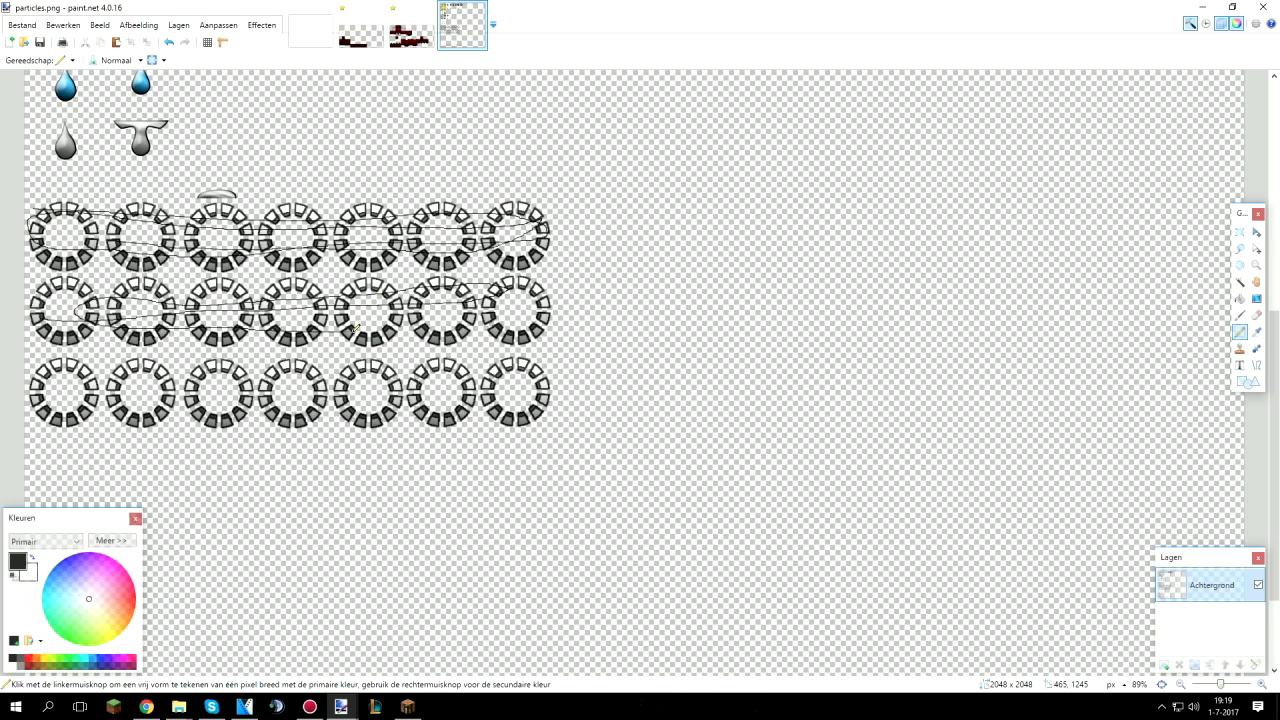
{"action": "scroll", "scroll_direction": "down", "scroll_amount": 3}
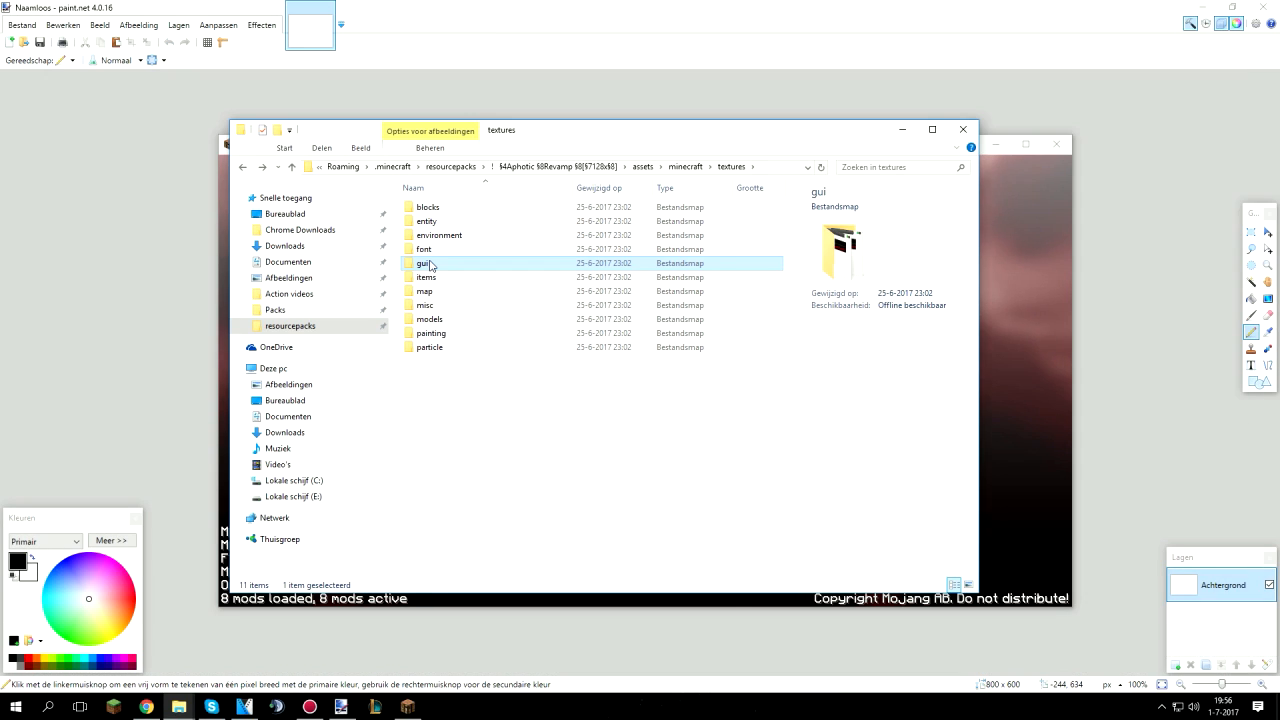
- Browse the gui and gui/container texture folders and select the icons image
{"action": "double_click", "coordinate": [424, 264]}
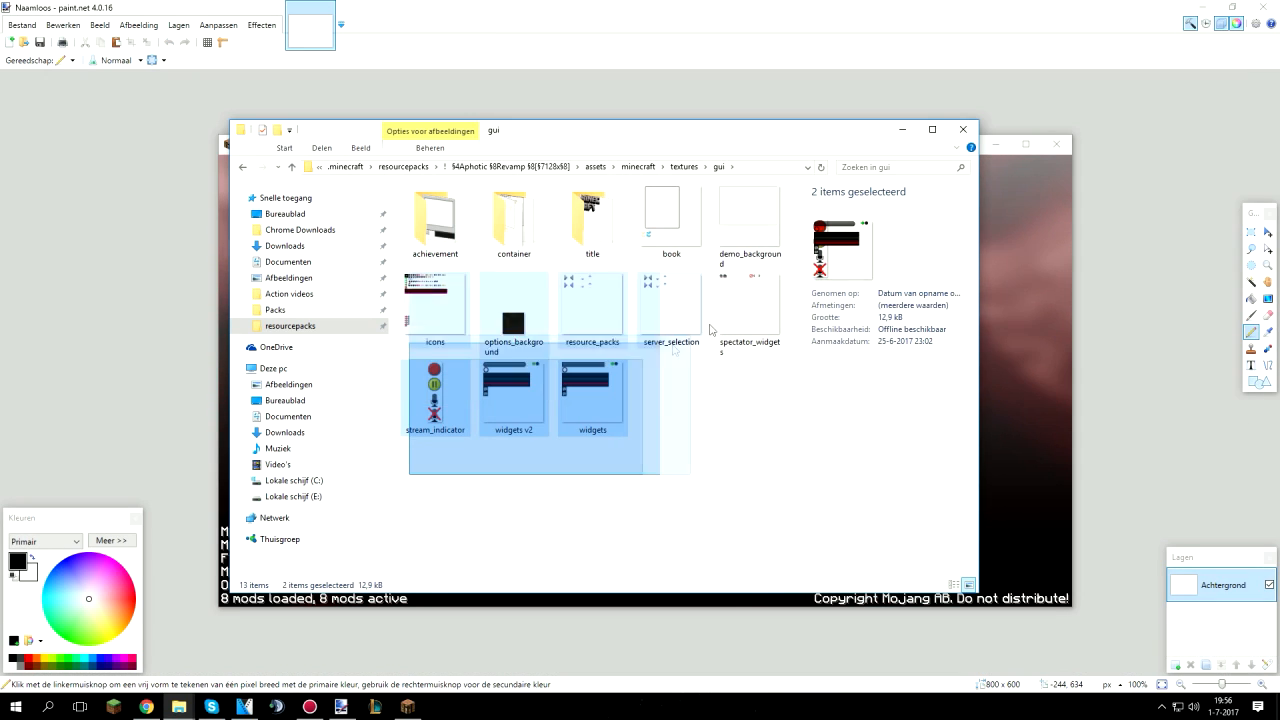
{"action": "double_click", "coordinate": [512, 212]}
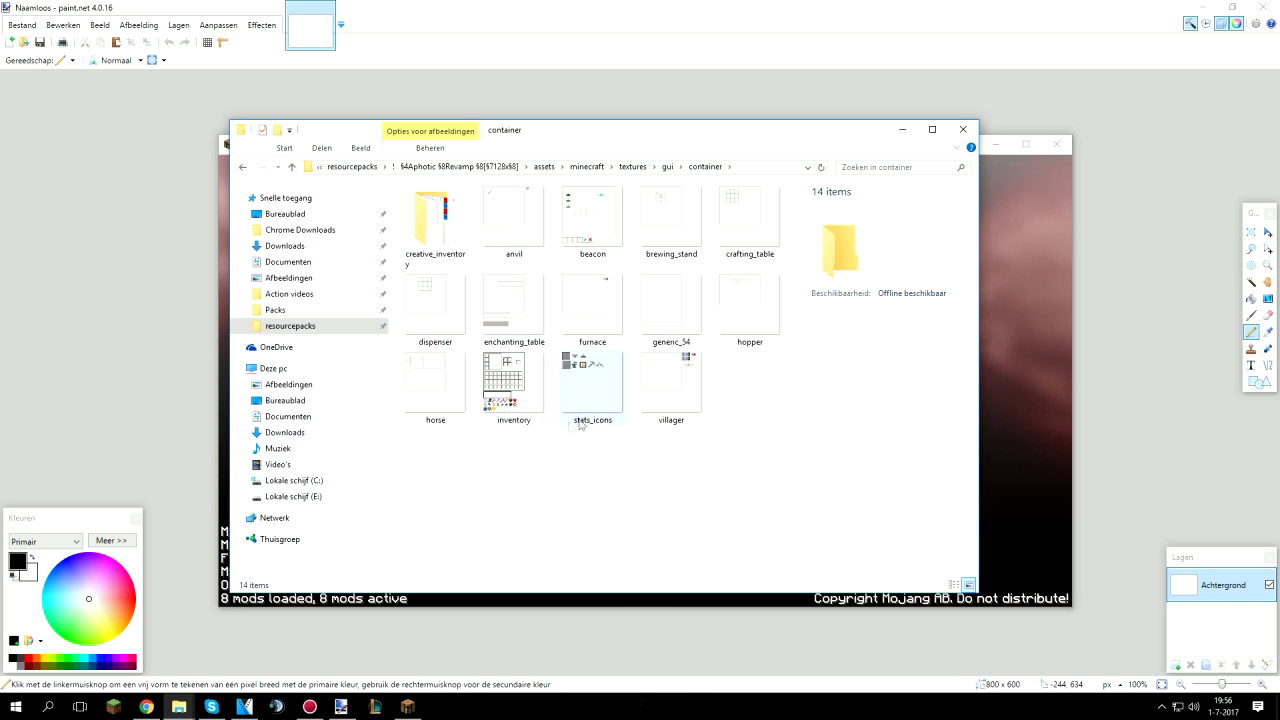
{"action": "left_click", "coordinate": [292, 166]}
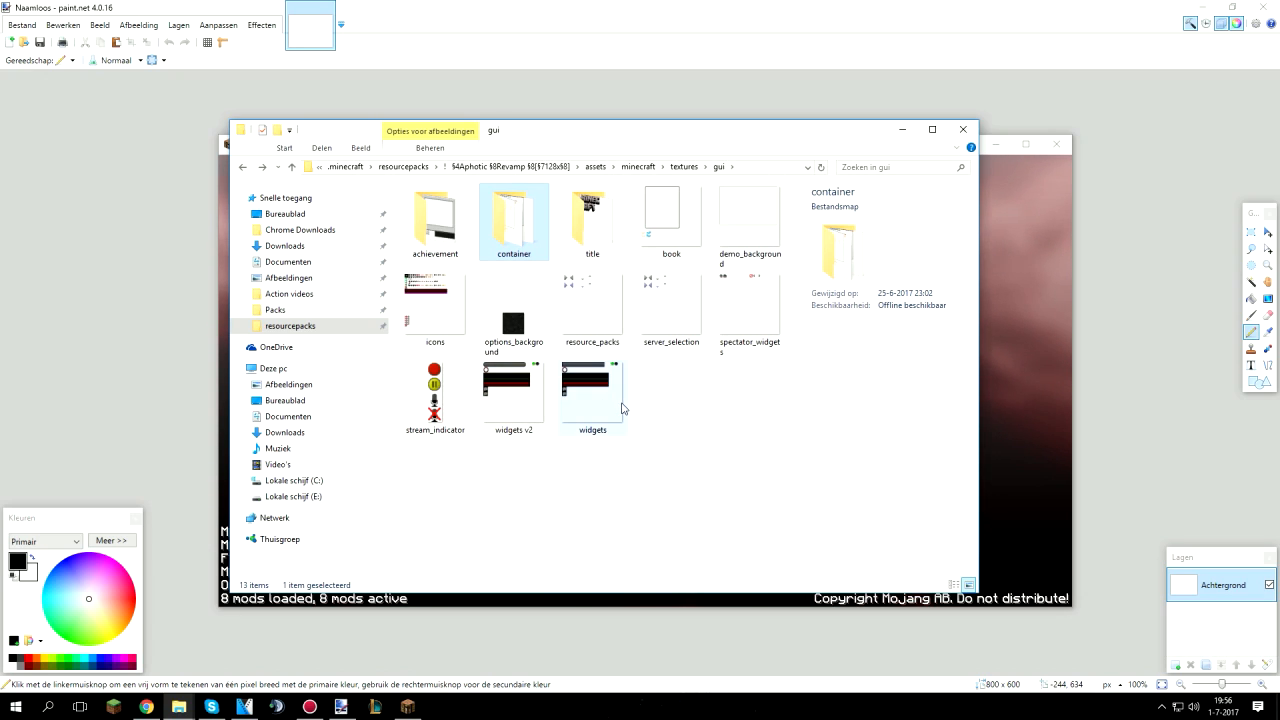
{"action": "left_click", "coordinate": [434, 304]}
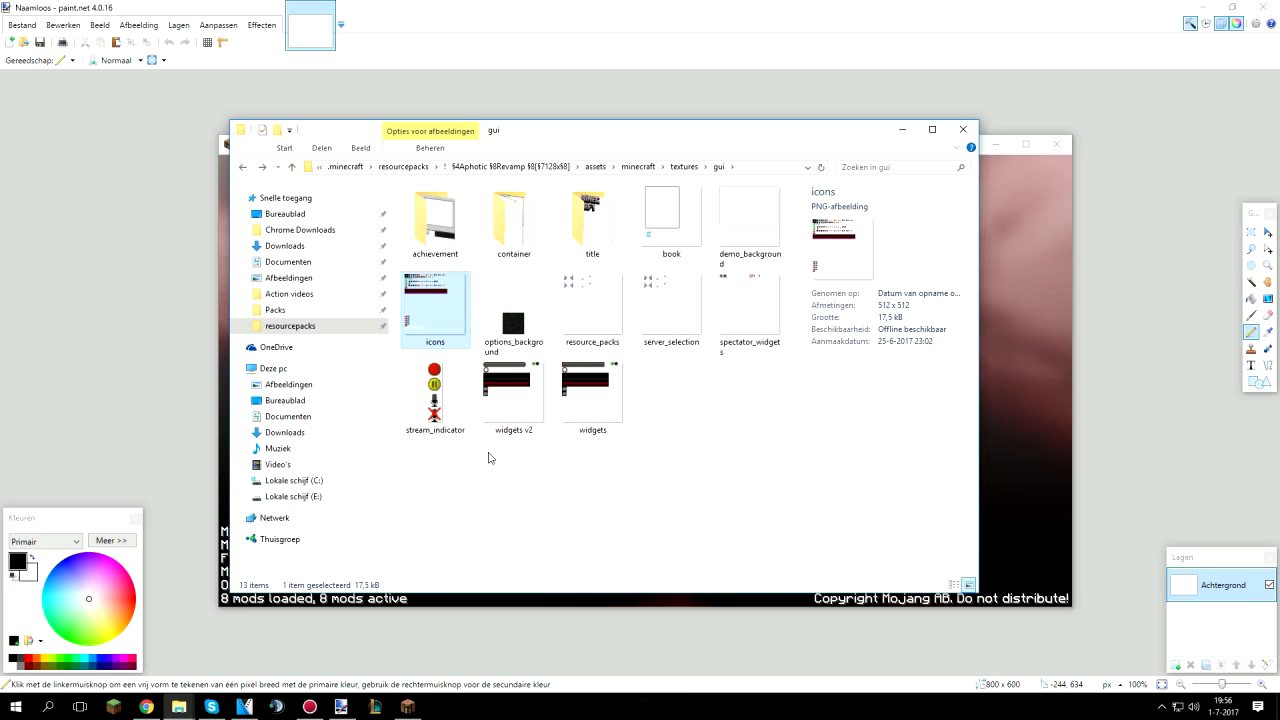
{"action": "double_click", "coordinate": [512, 220]}
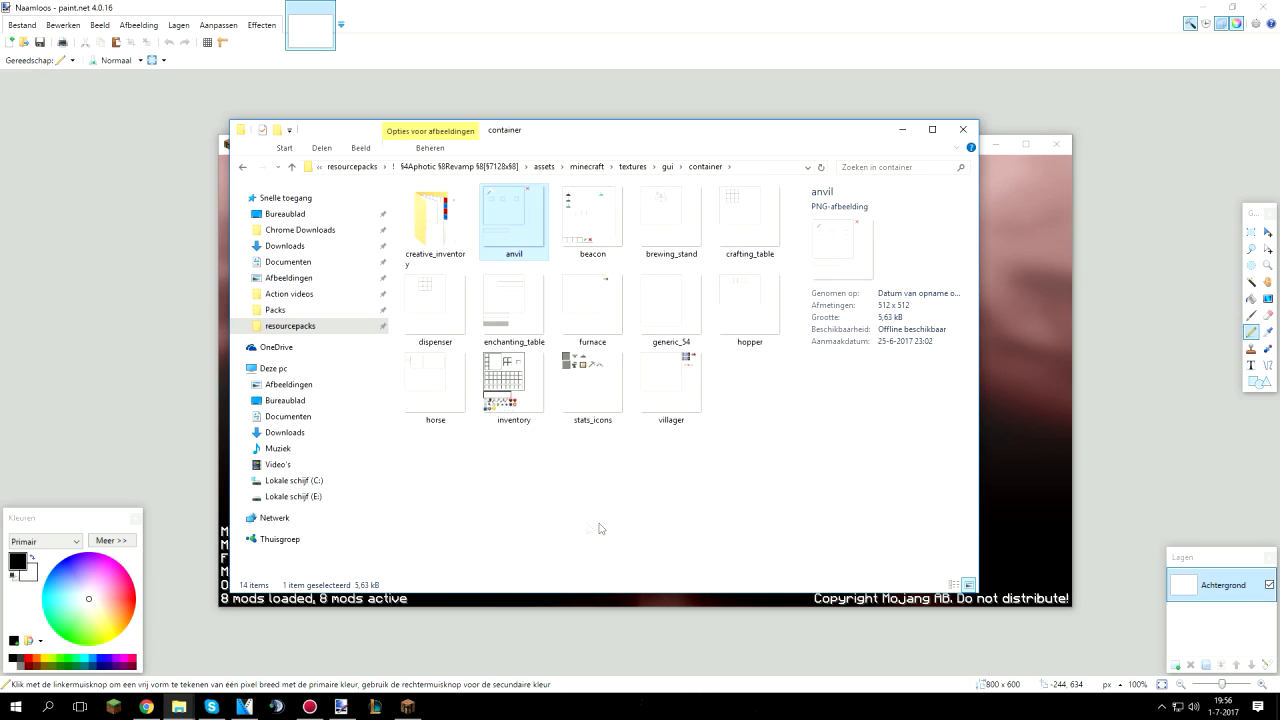
- Return to the gui folder and open icons.png in paint.net
{"action": "double_click", "coordinate": [434, 218]}
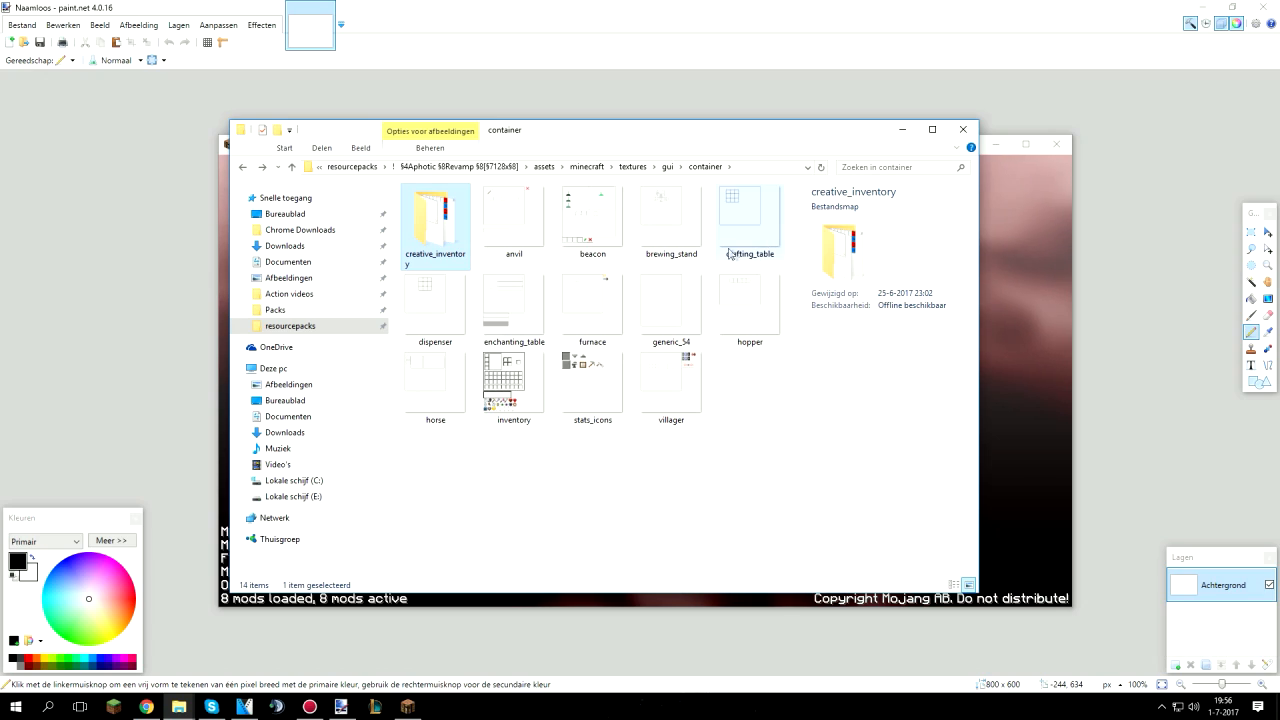
{"action": "left_click", "coordinate": [748, 310]}
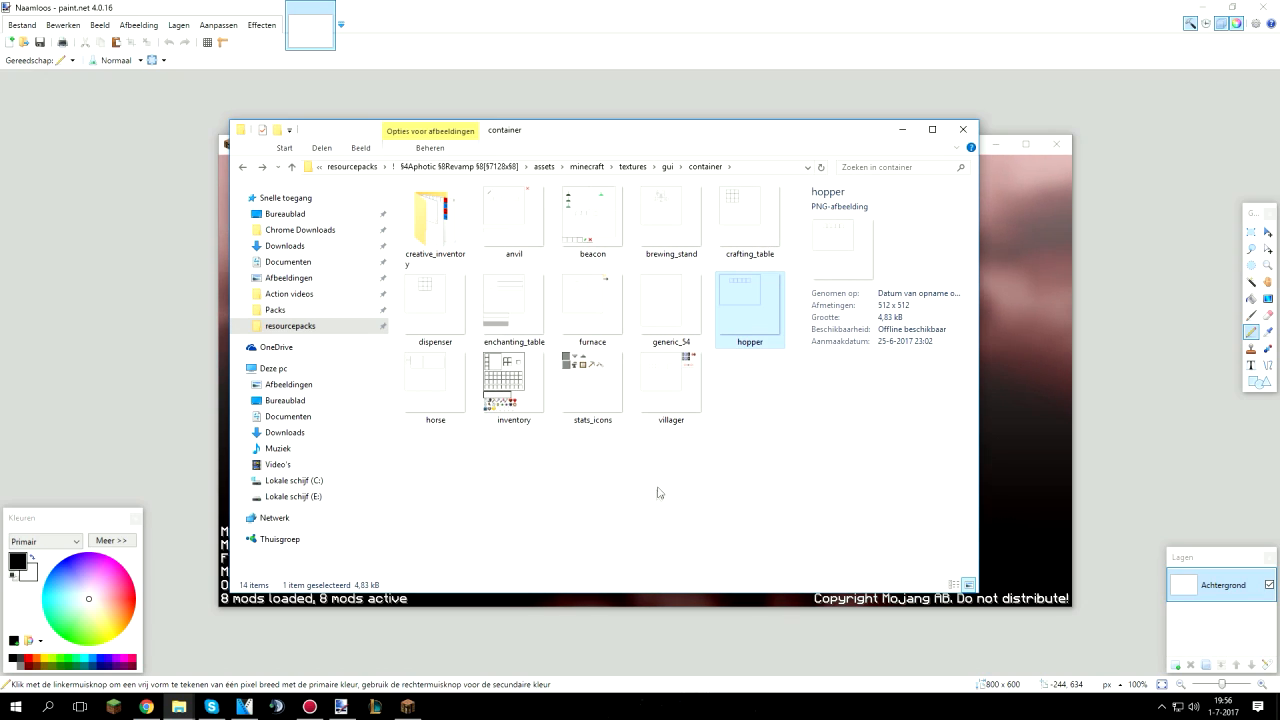
{"action": "left_click", "coordinate": [512, 384]}
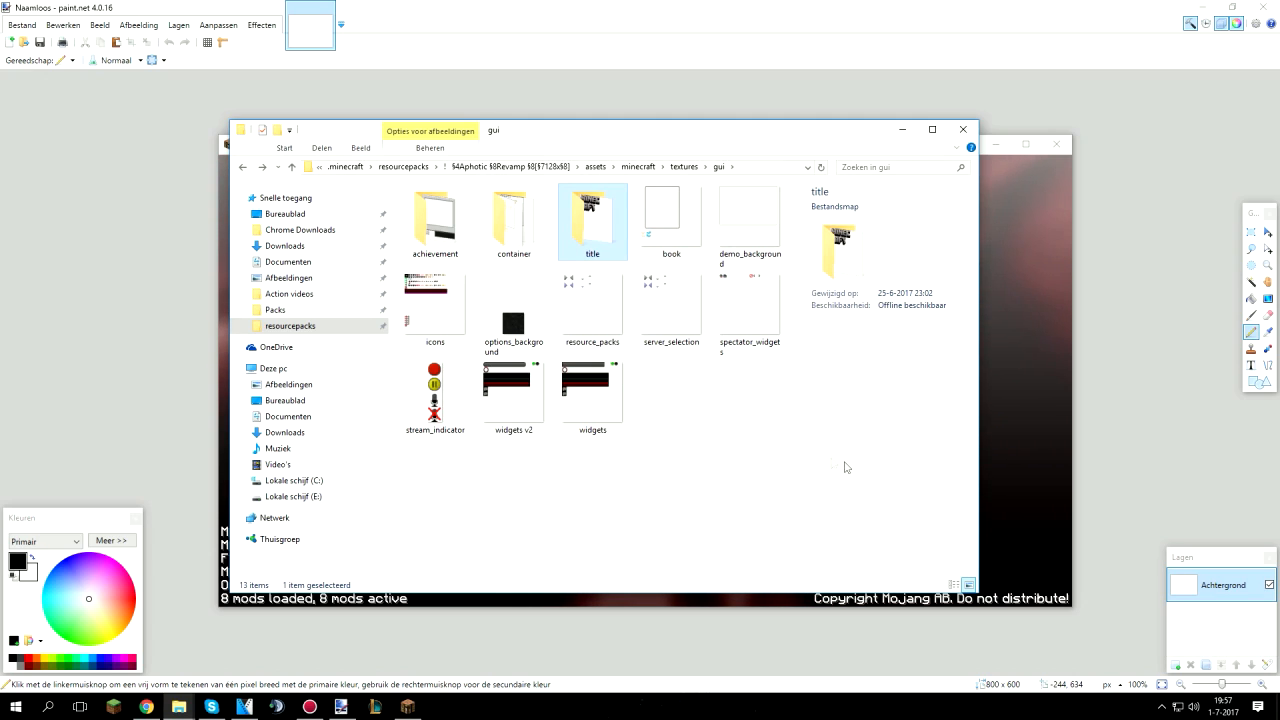
{"action": "double_click", "coordinate": [592, 218]}
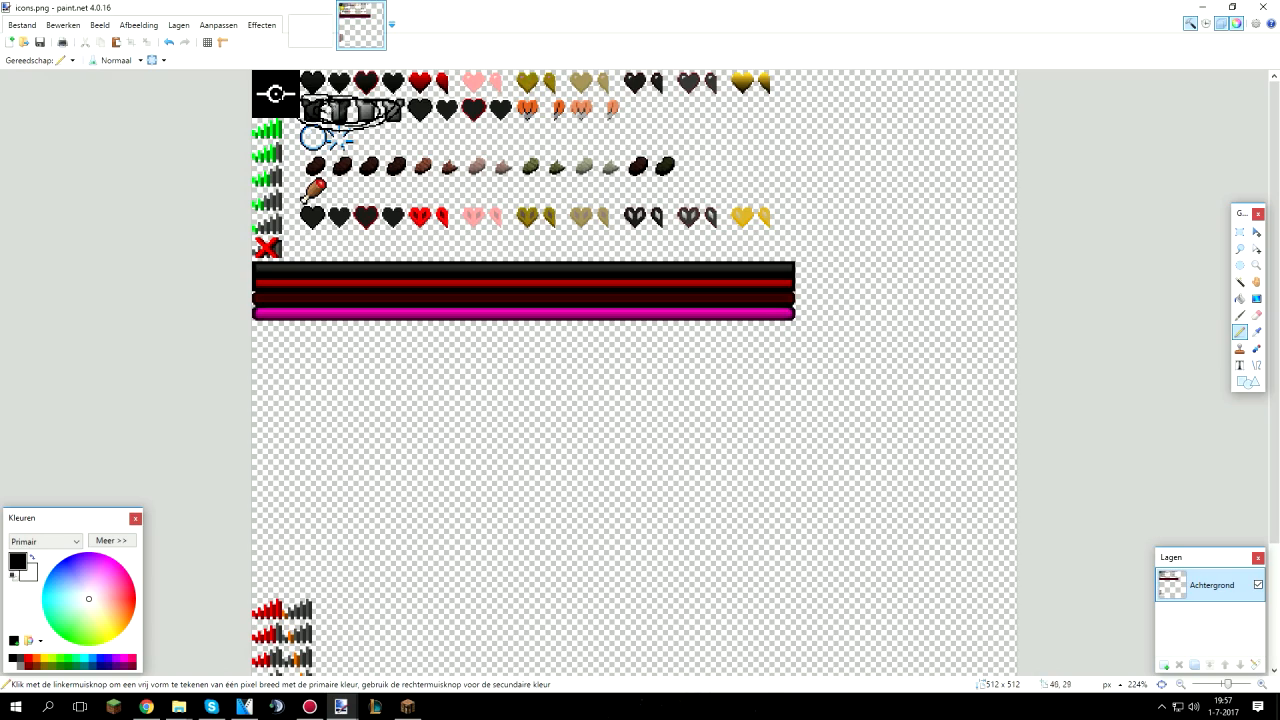
{"action": "left_click", "coordinate": [420, 84]}
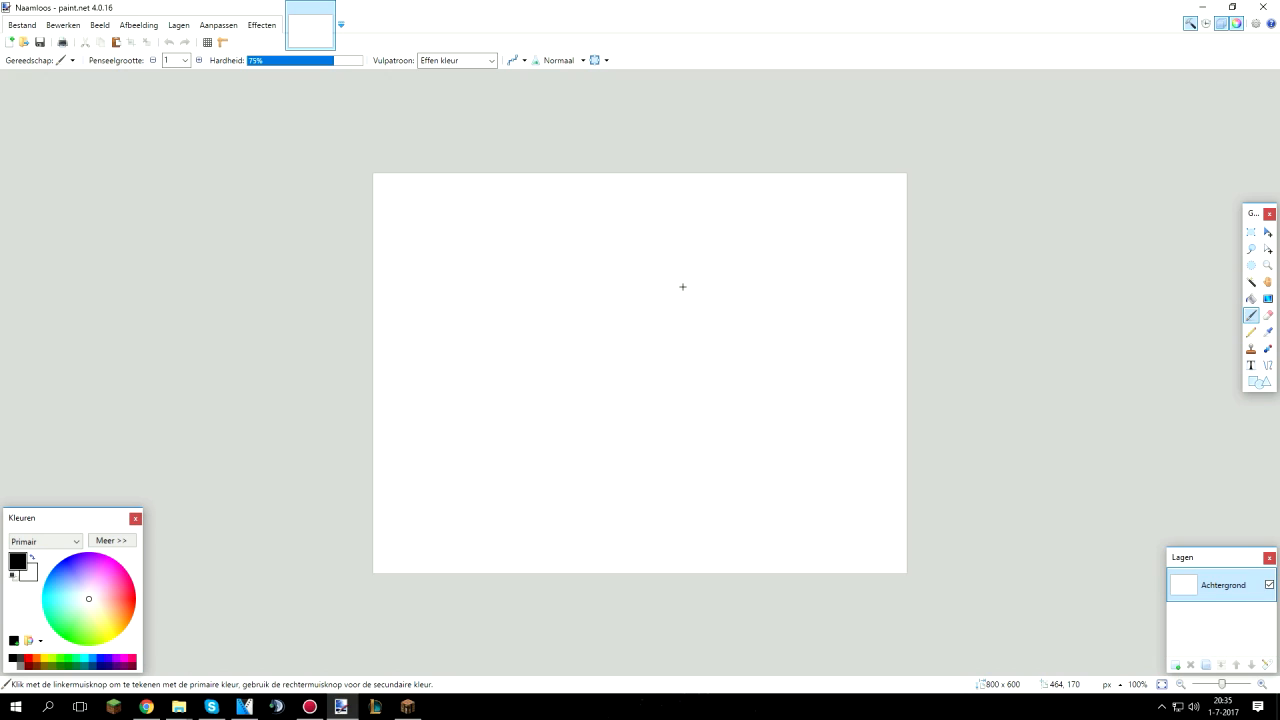
{"action": "mouse_move", "coordinate": [648, 268]}
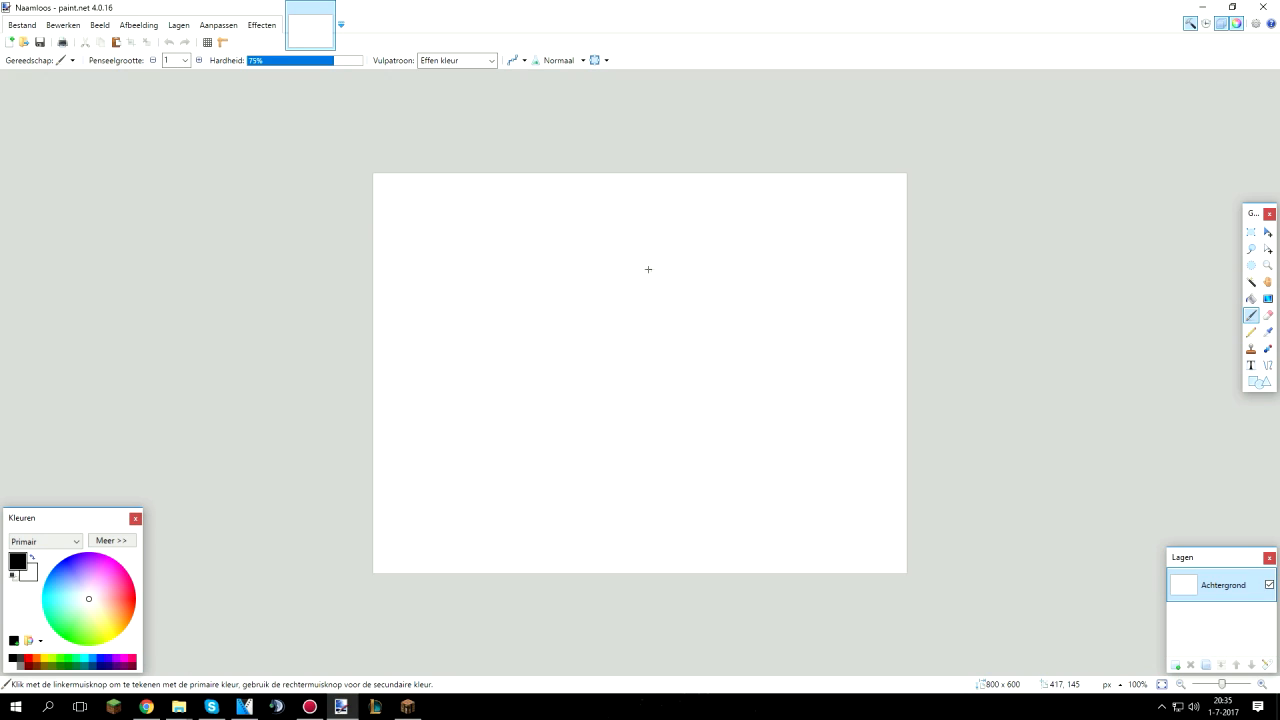
{"action": "mouse_move", "coordinate": [388, 208]}
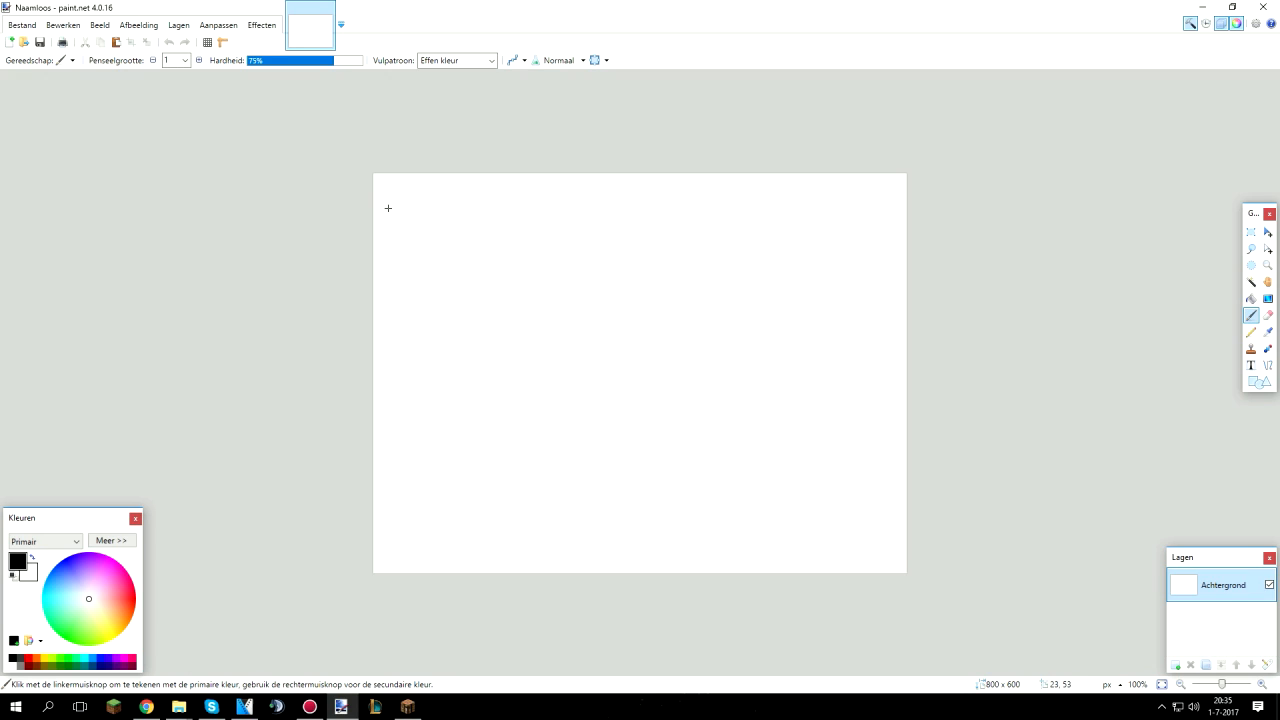
{"action": "mouse_move", "coordinate": [368, 212]}
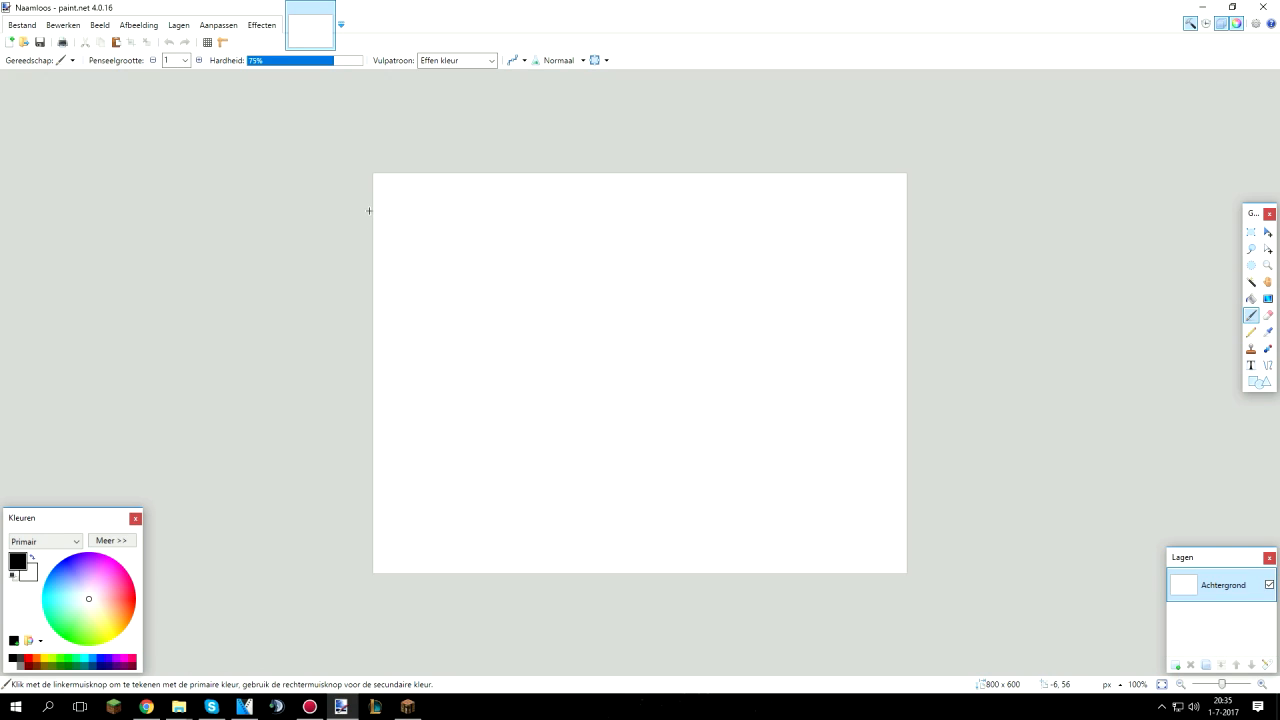
{"action": "mouse_move", "coordinate": [344, 196]}
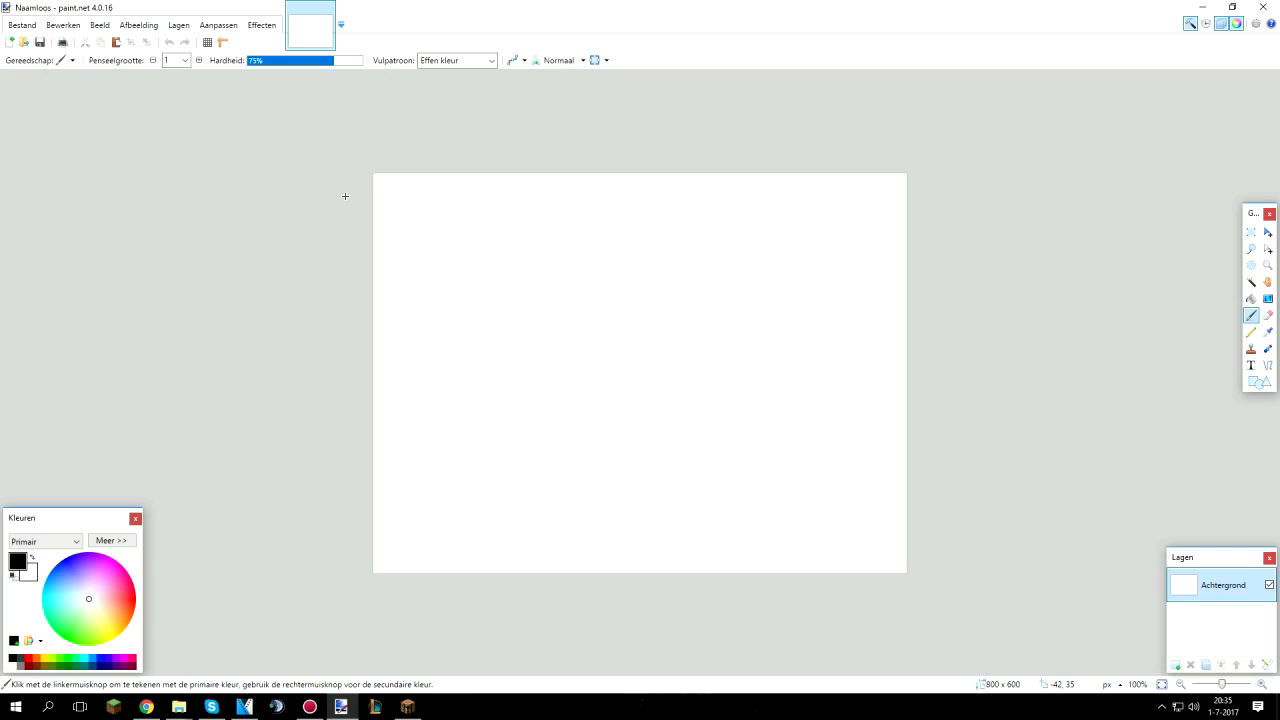
- Resize the canvas to 32×32 with Nearest Neighbor as the blank sword texture
{"action": "left_click", "coordinate": [218, 24]}
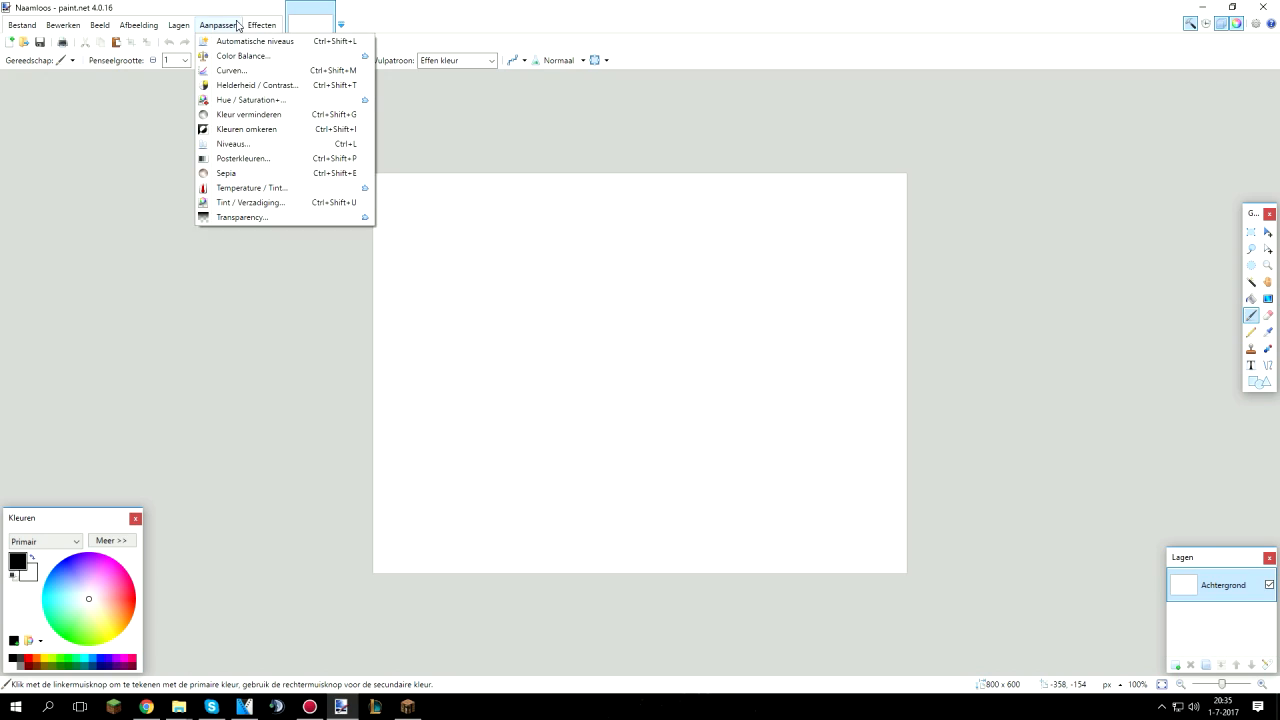
{"action": "mouse_move", "coordinate": [220, 24]}
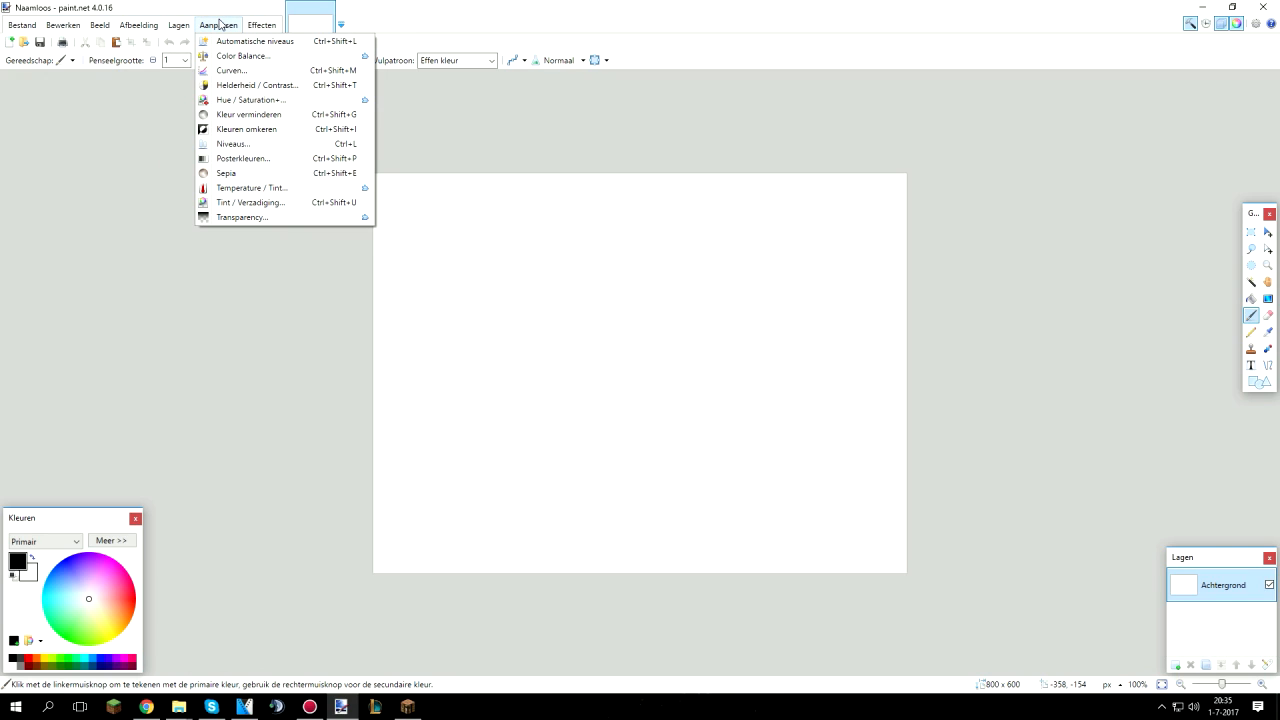
{"action": "mouse_move", "coordinate": [252, 100]}
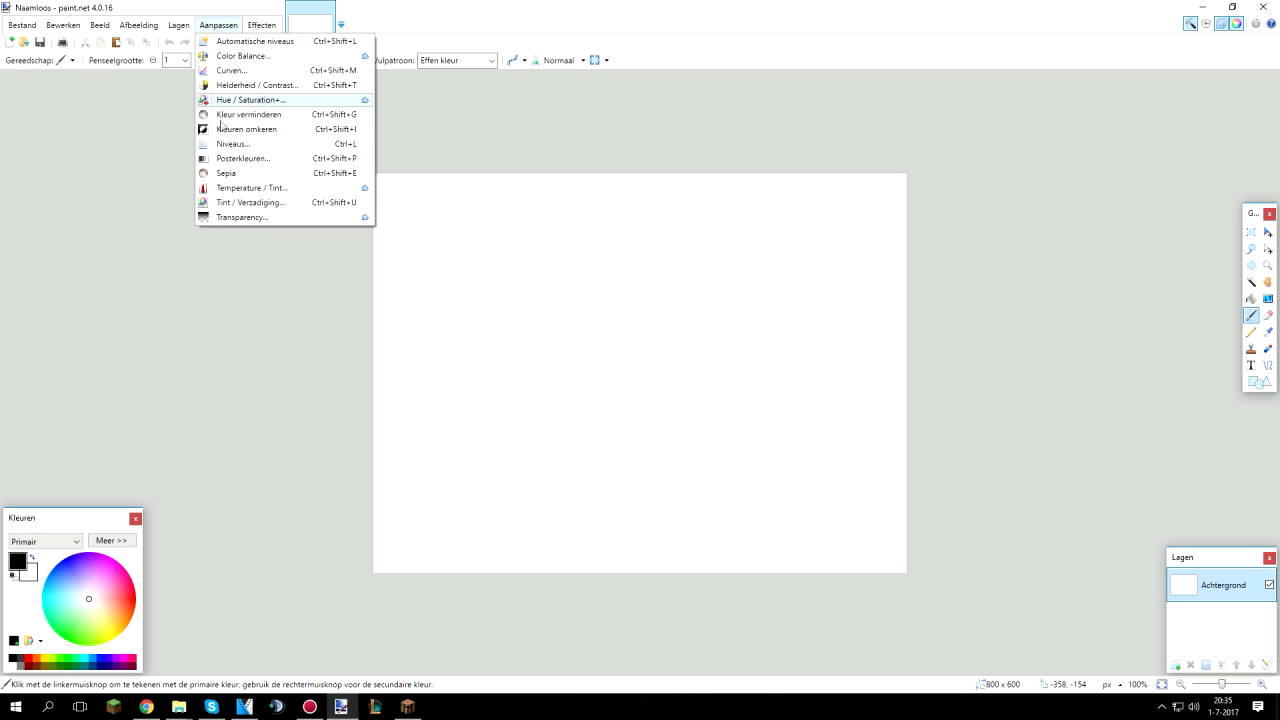
{"action": "mouse_move", "coordinate": [264, 56]}
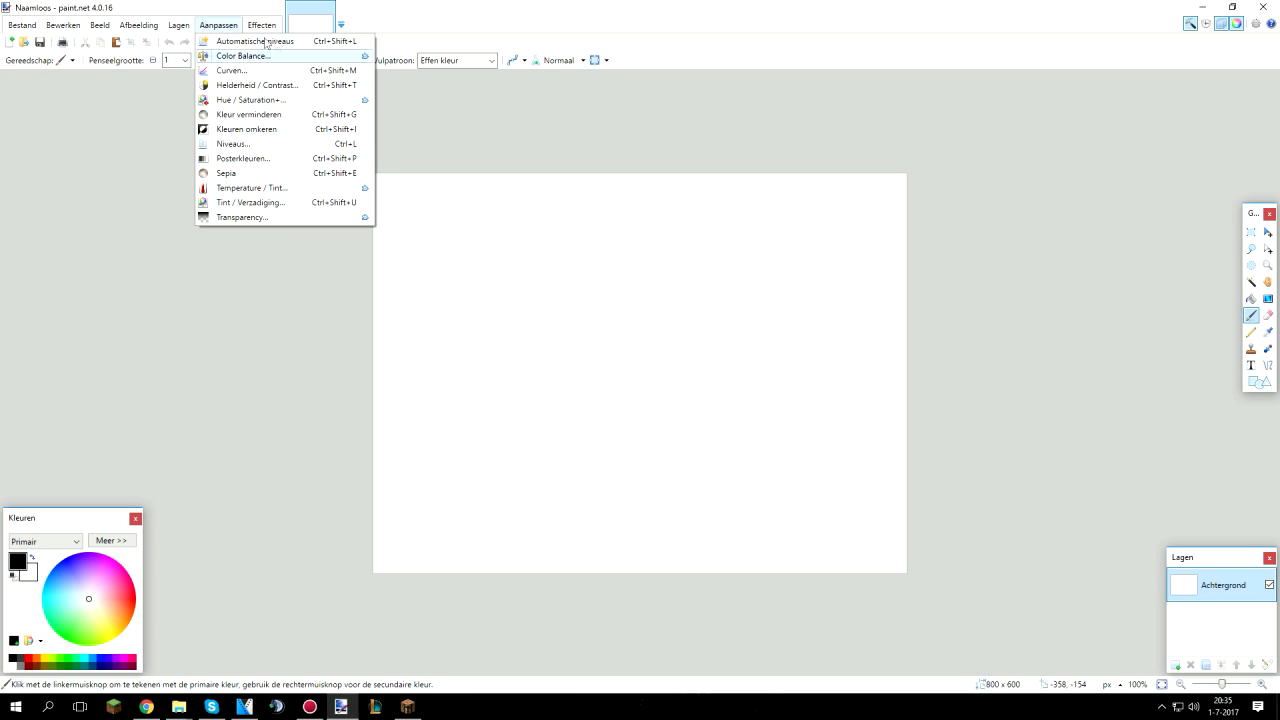
{"action": "mouse_move", "coordinate": [284, 128]}
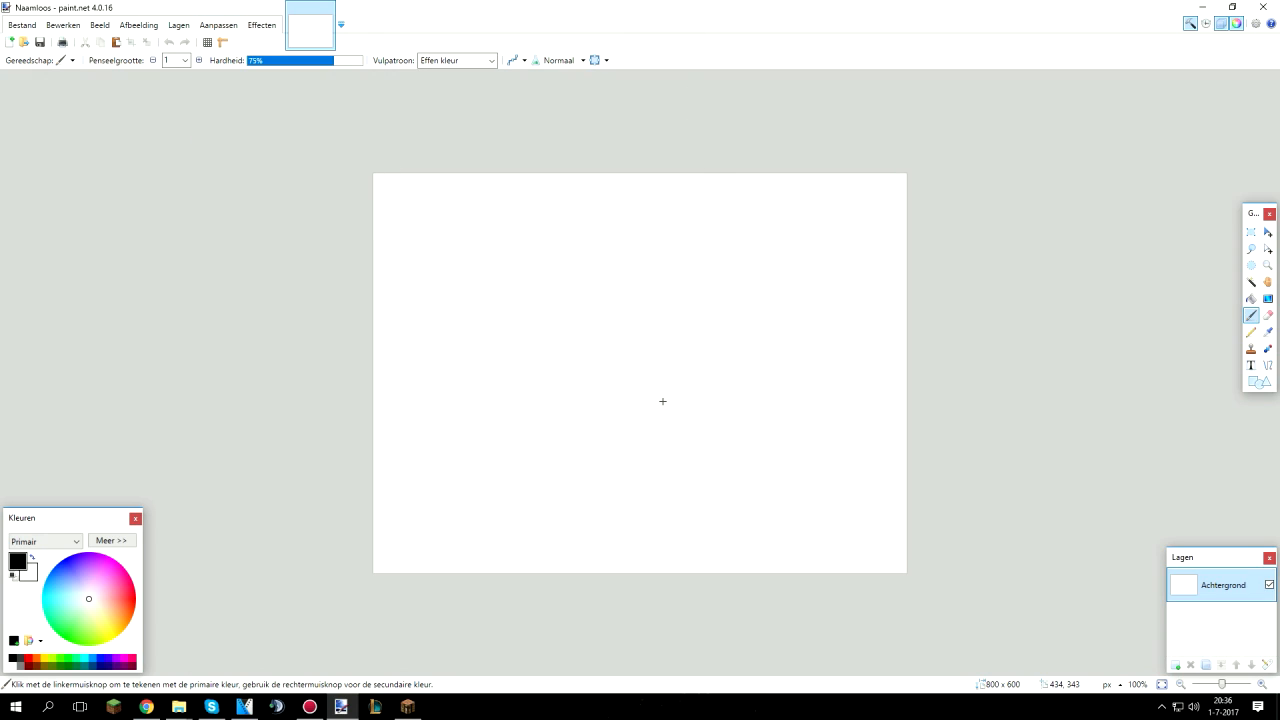
{"action": "left_click", "coordinate": [138, 24]}
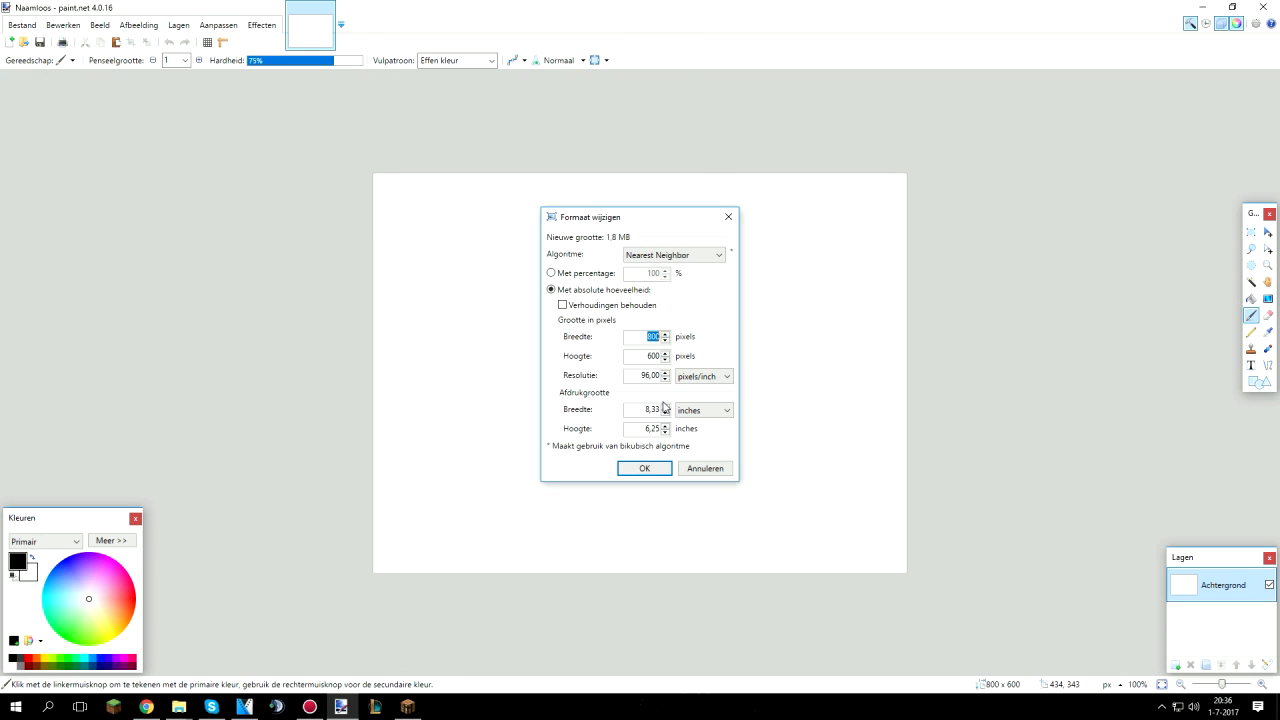
{"action": "left_click", "coordinate": [644, 468]}
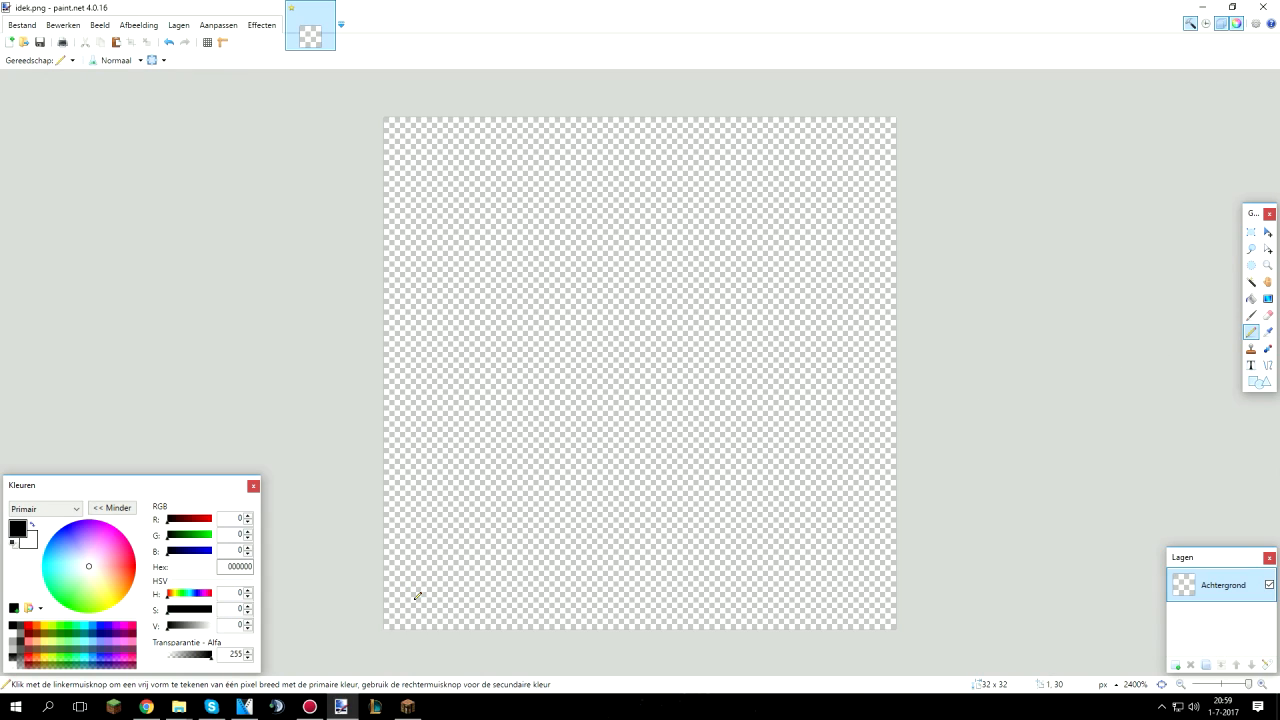
- Draw the black square pommel outline and the first diagonal line rising from it
{"action": "left_click_drag", "start_coordinate": [424, 544], "coordinate": [424, 596]}
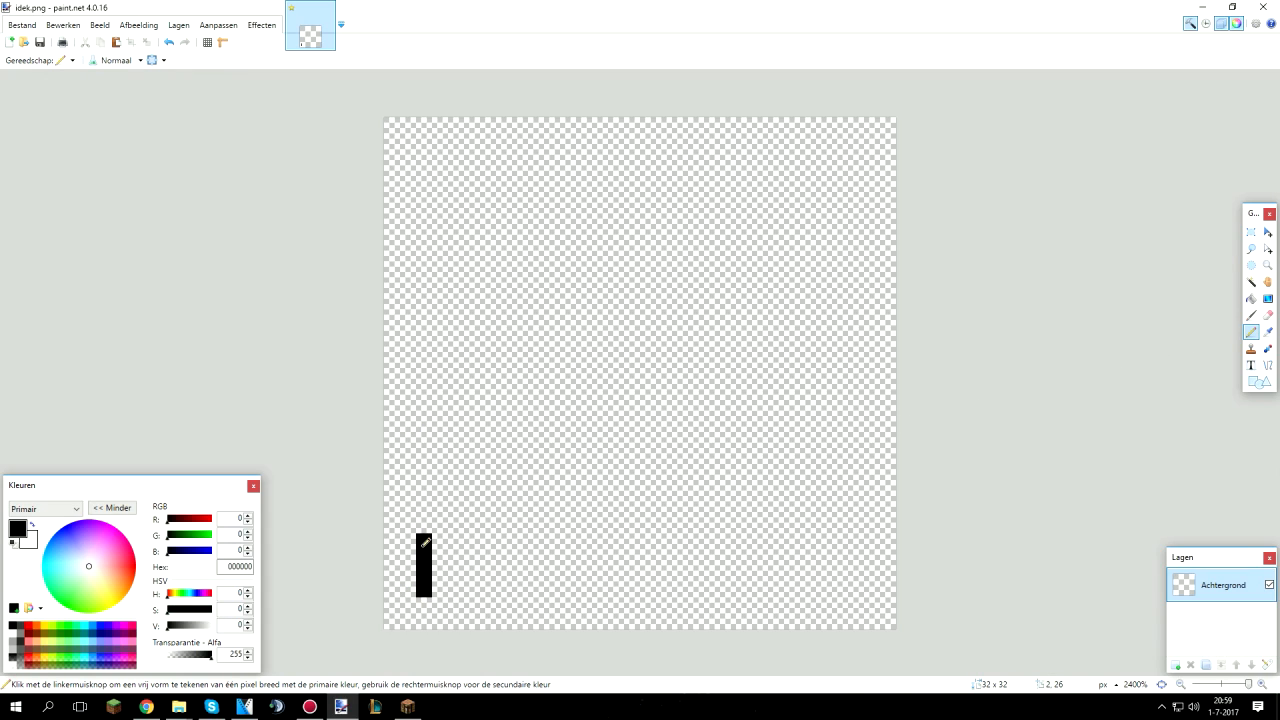
{"action": "left_click_drag", "start_coordinate": [424, 592], "coordinate": [478, 592]}
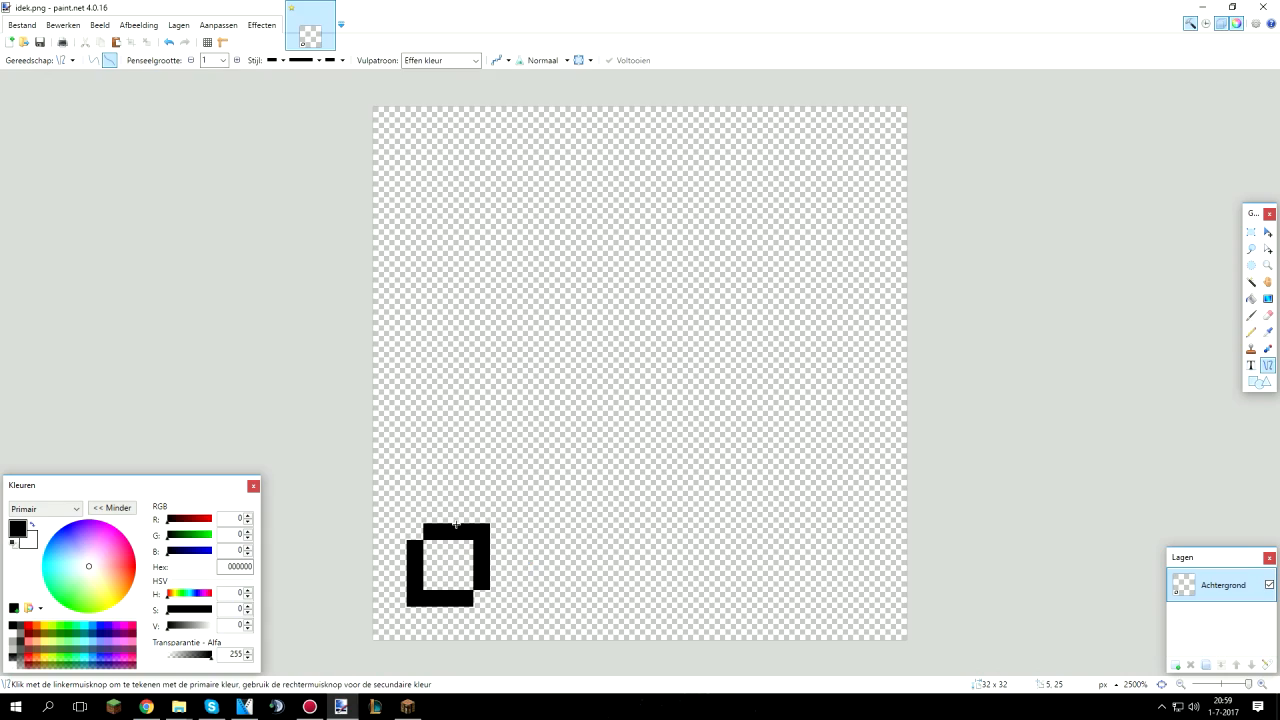
{"action": "left_click_drag", "start_coordinate": [456, 524], "coordinate": [532, 448]}
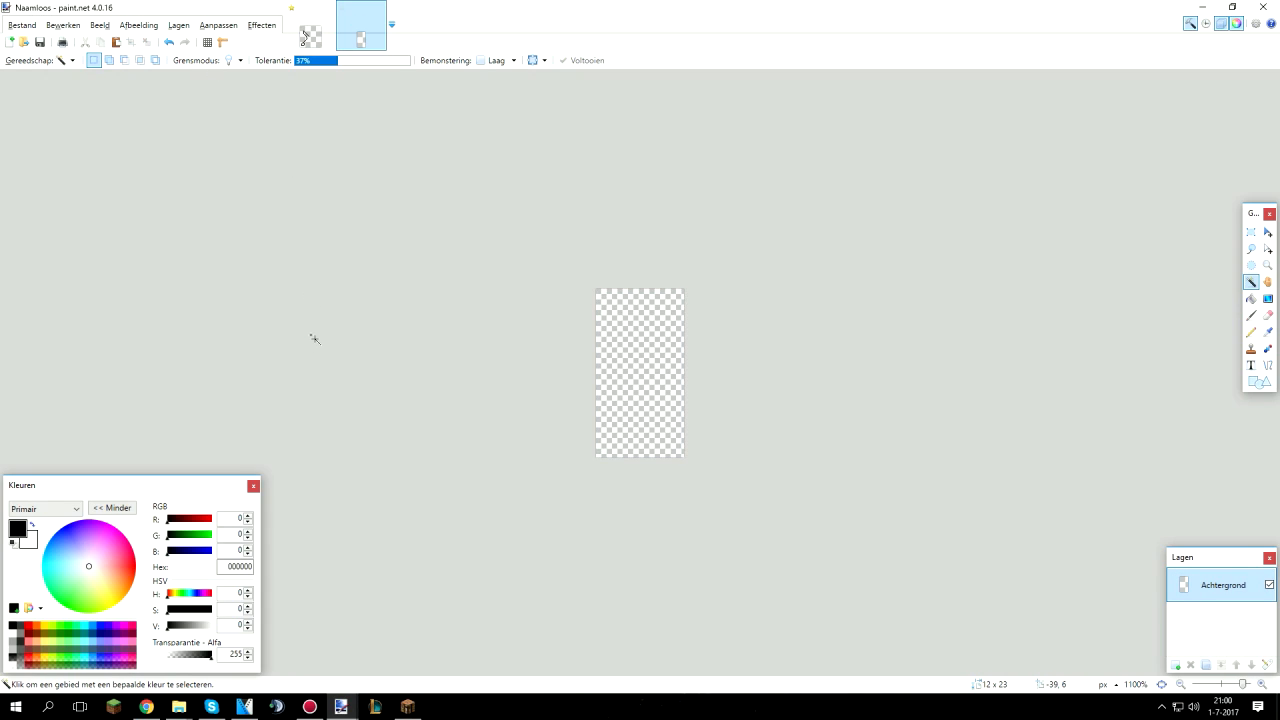
- Rotate the copied outline 90° and paste it back as a crossing piece
{"action": "left_click", "coordinate": [138, 24]}
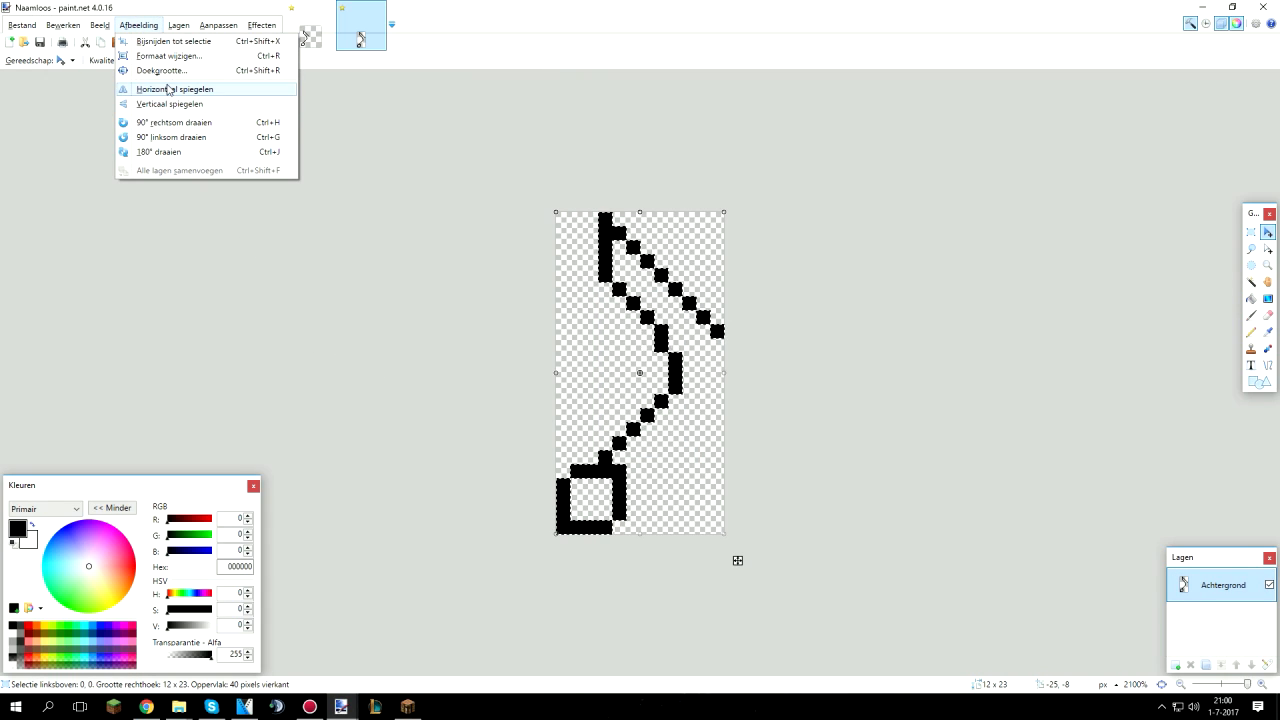
{"action": "left_click", "coordinate": [174, 88]}
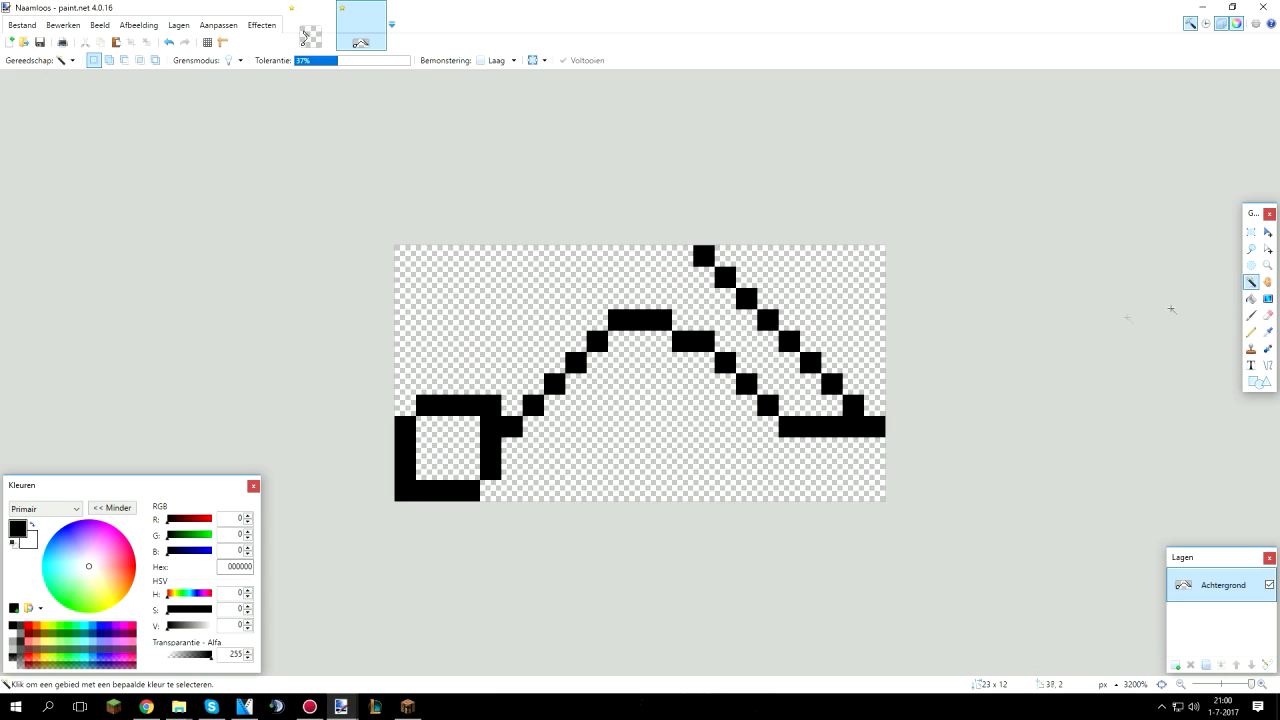
{"action": "left_click", "coordinate": [800, 284]}
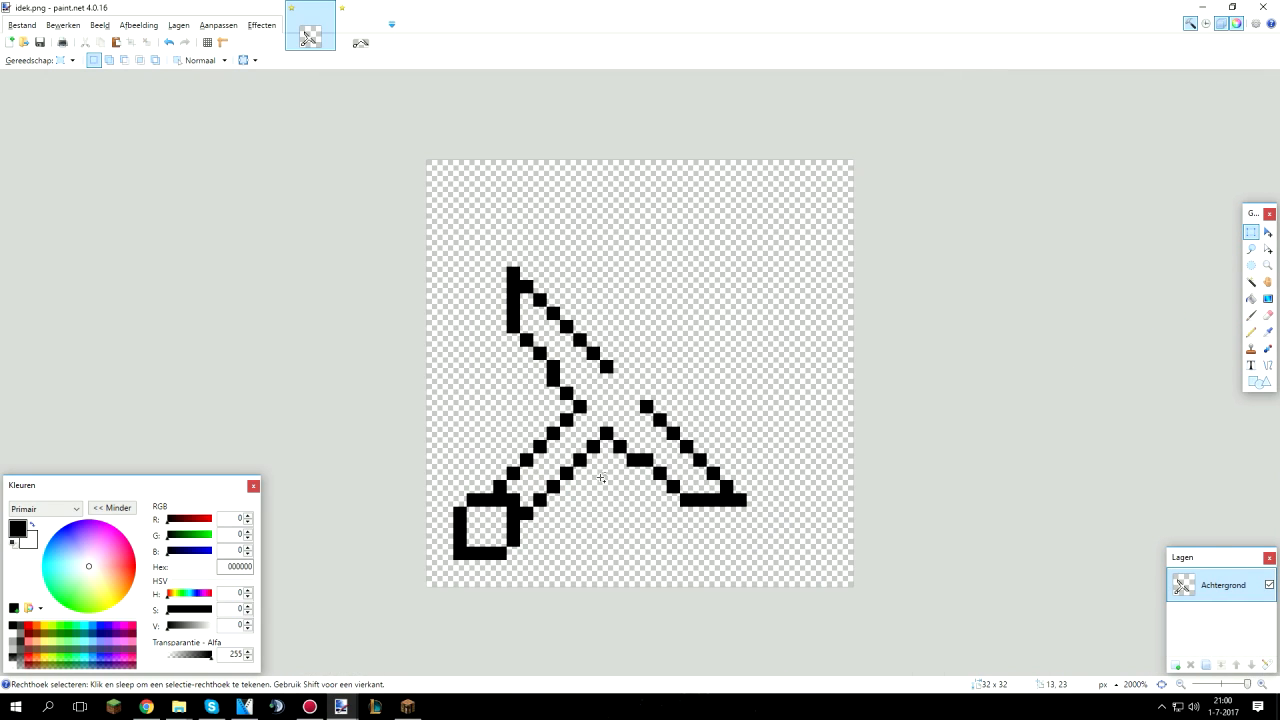
{"action": "mouse_move", "coordinate": [540, 308]}
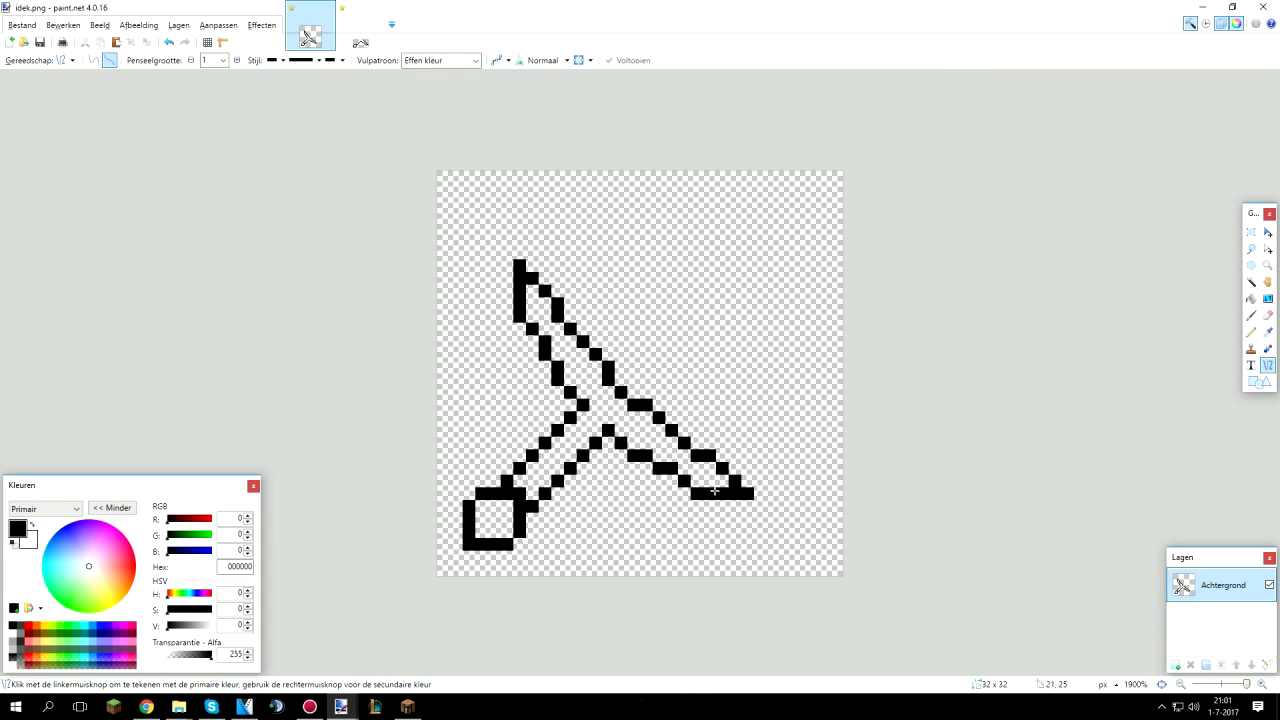
{"action": "mouse_move", "coordinate": [624, 528]}
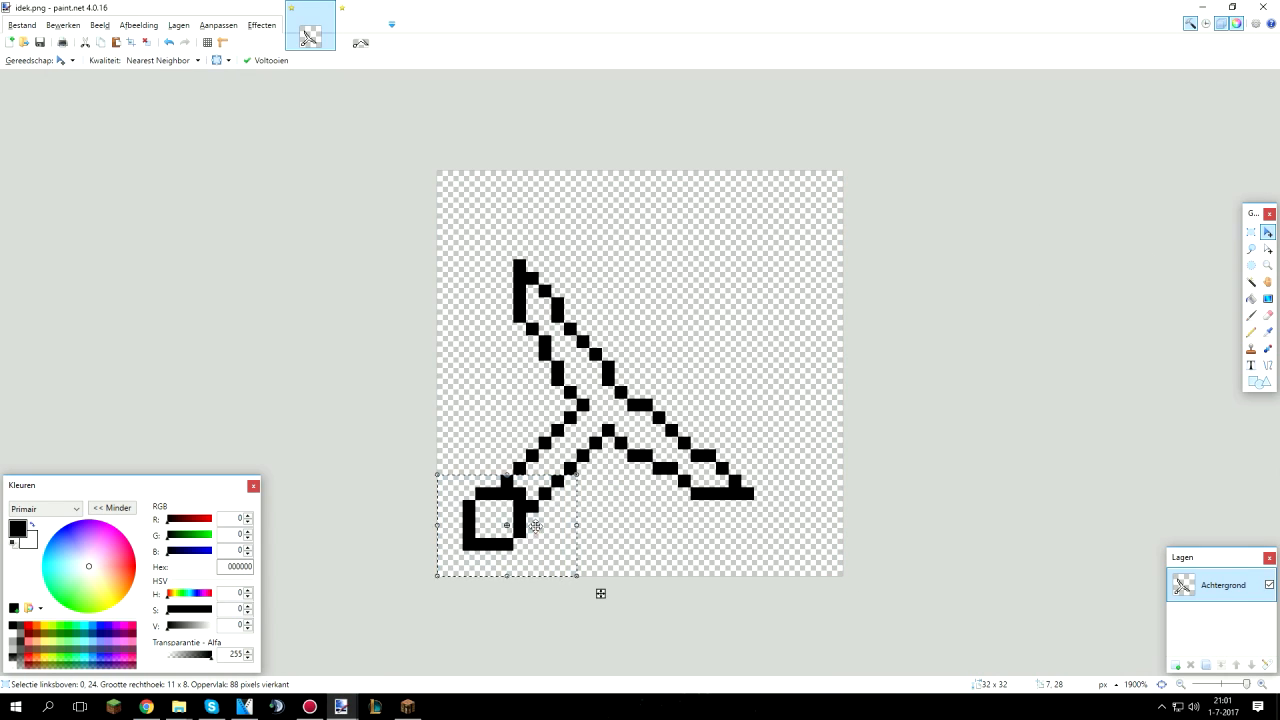
- Draw both black blade edges and the pointed tip toward the upper right
{"action": "left_click_drag", "start_coordinate": [504, 528], "coordinate": [504, 548]}
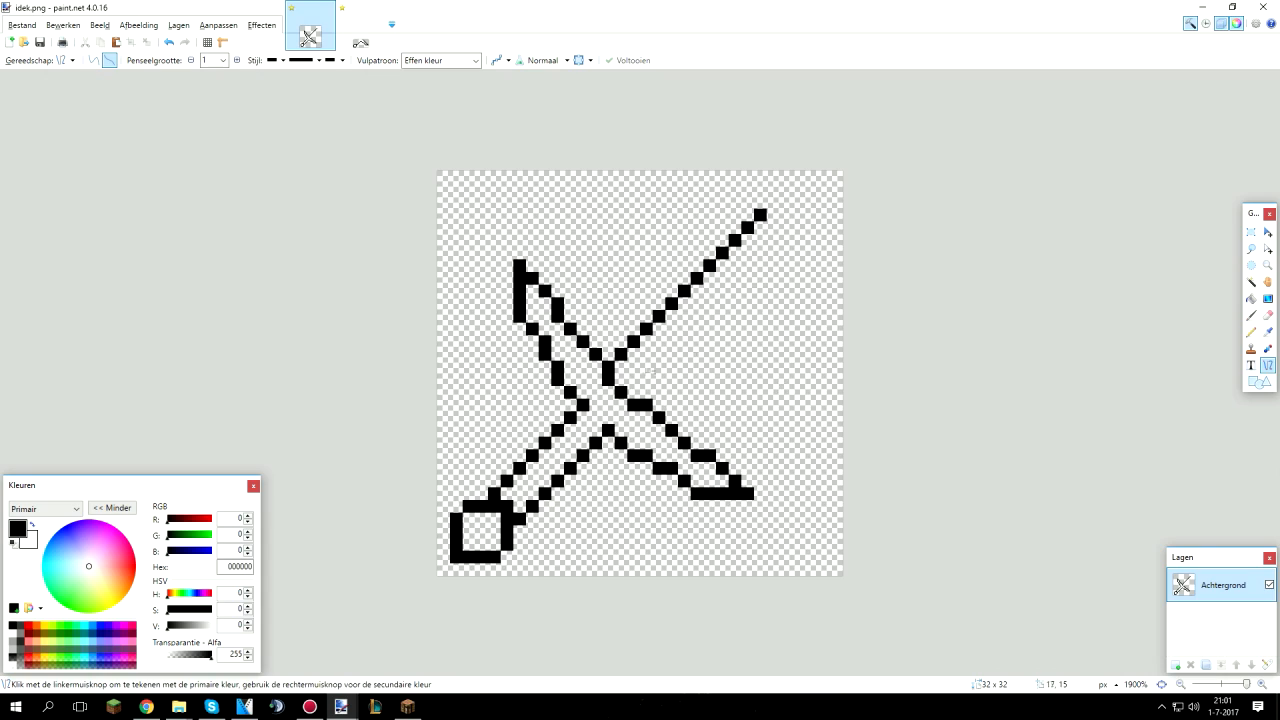
{"action": "left_click_drag", "start_coordinate": [660, 396], "coordinate": [800, 256]}
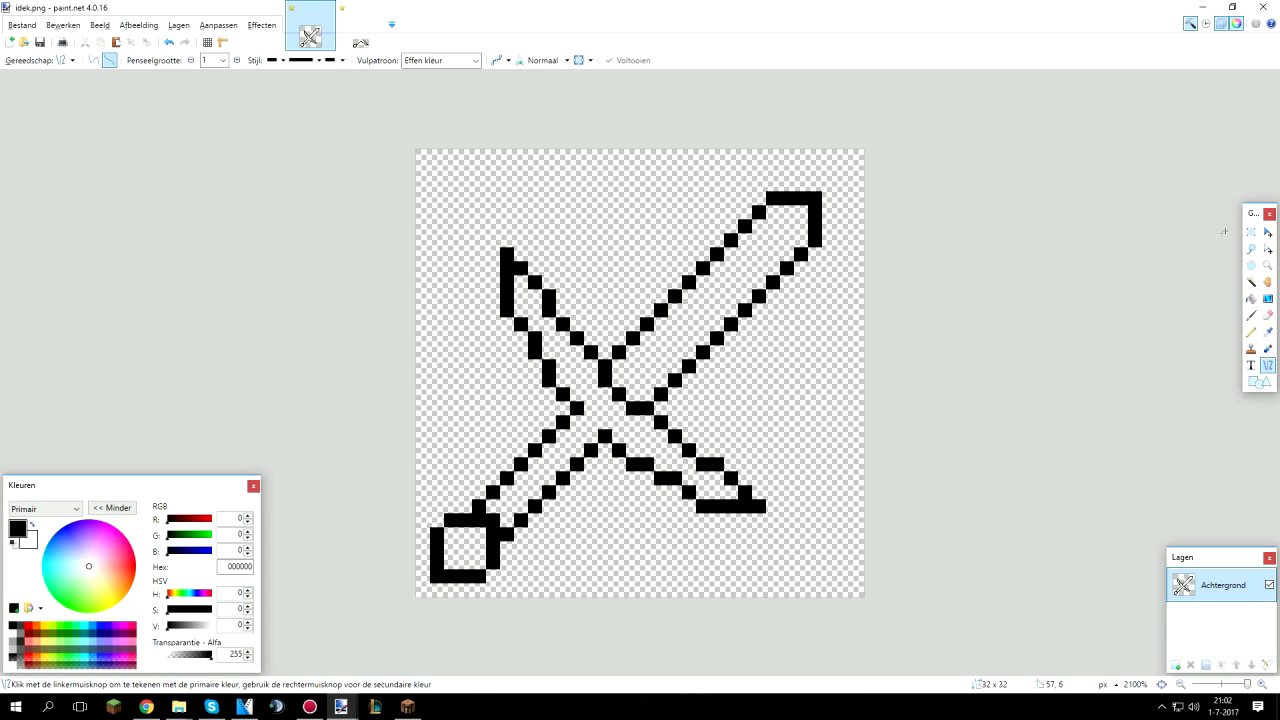
{"action": "left_click_drag", "start_coordinate": [614, 232], "coordinate": [726, 400]}
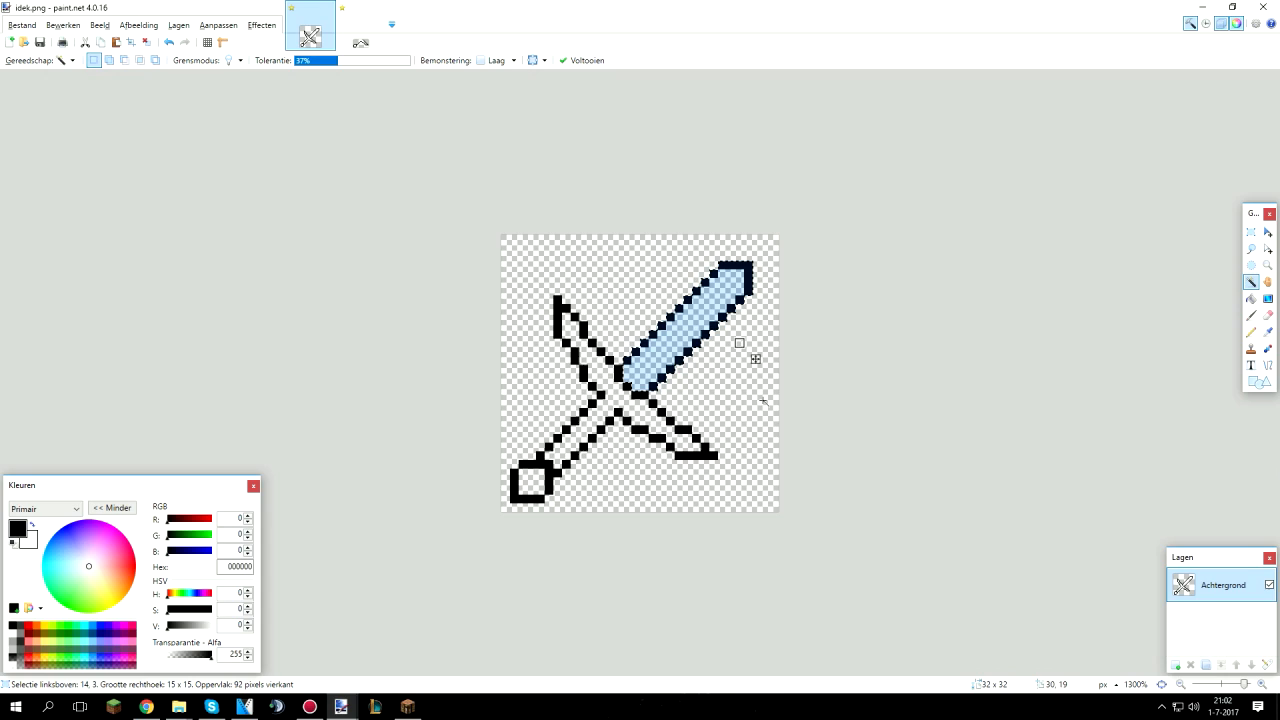
{"action": "mouse_move", "coordinate": [1036, 388]}
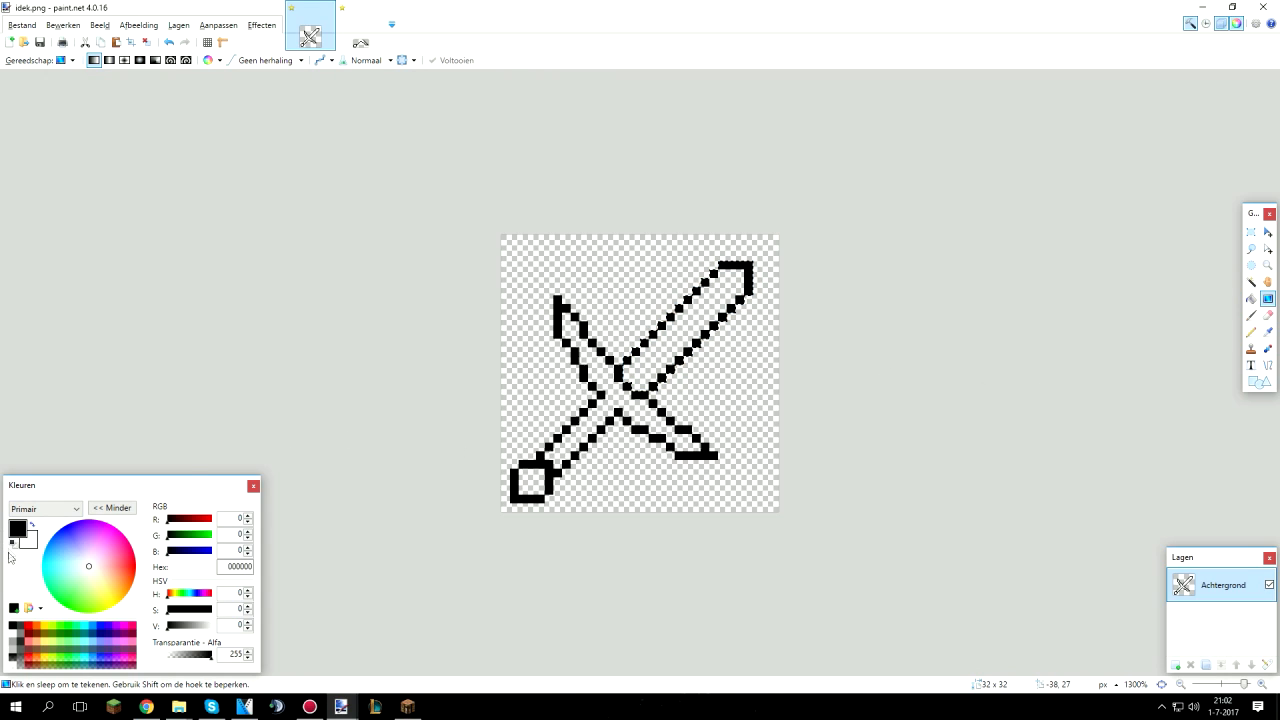
- Pick a bright cyan for the blade and lower the shading layer's opacity
{"action": "left_click", "coordinate": [92, 628]}
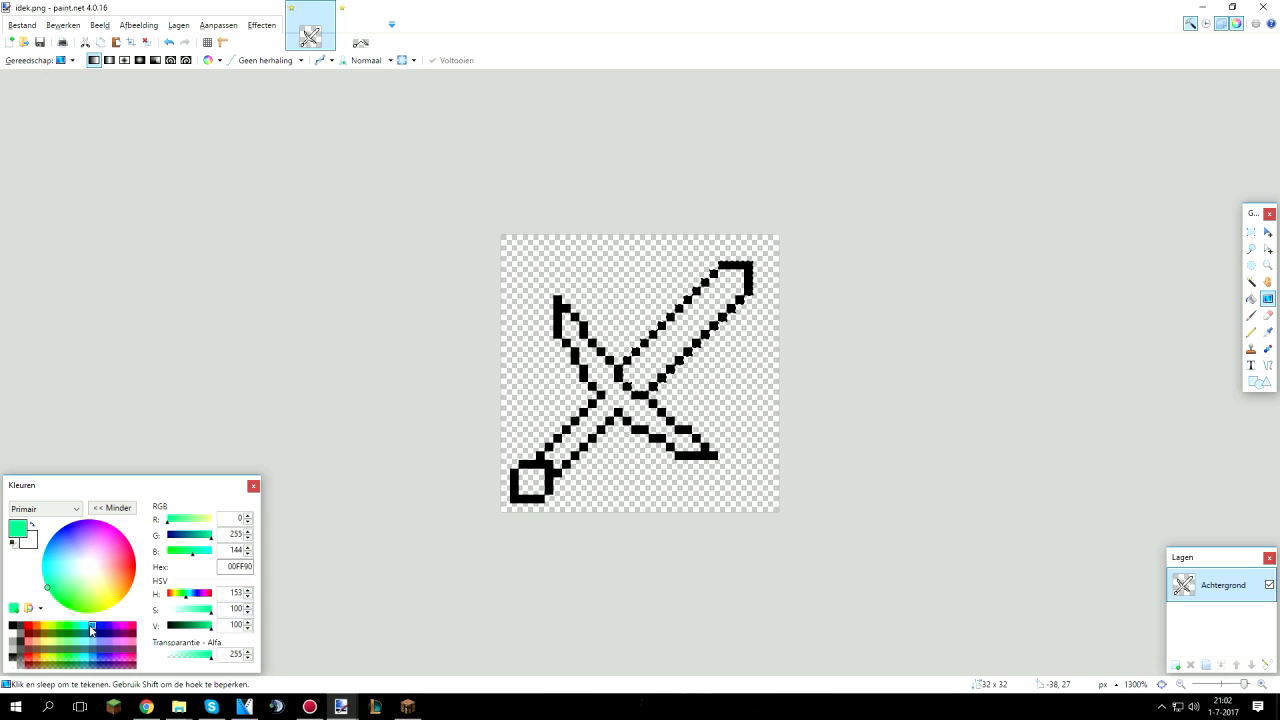
{"action": "left_click", "coordinate": [184, 624]}
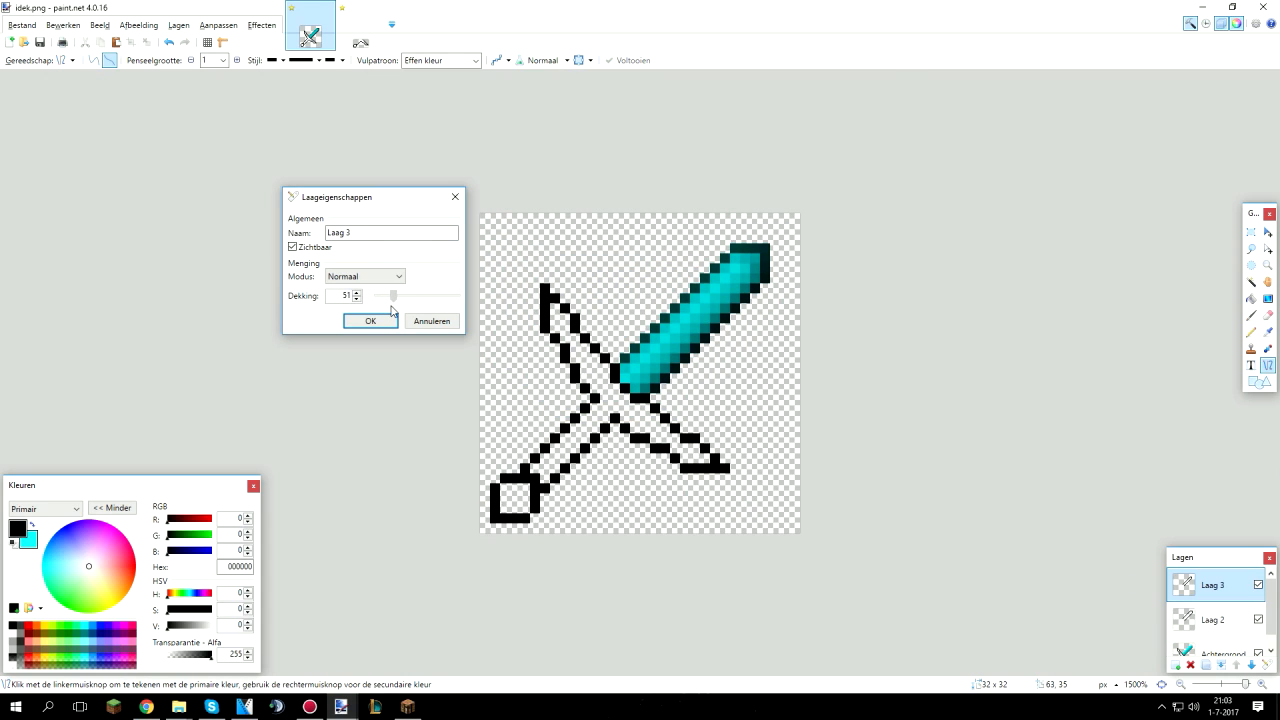
{"action": "left_click_drag", "start_coordinate": [394, 296], "coordinate": [404, 296]}
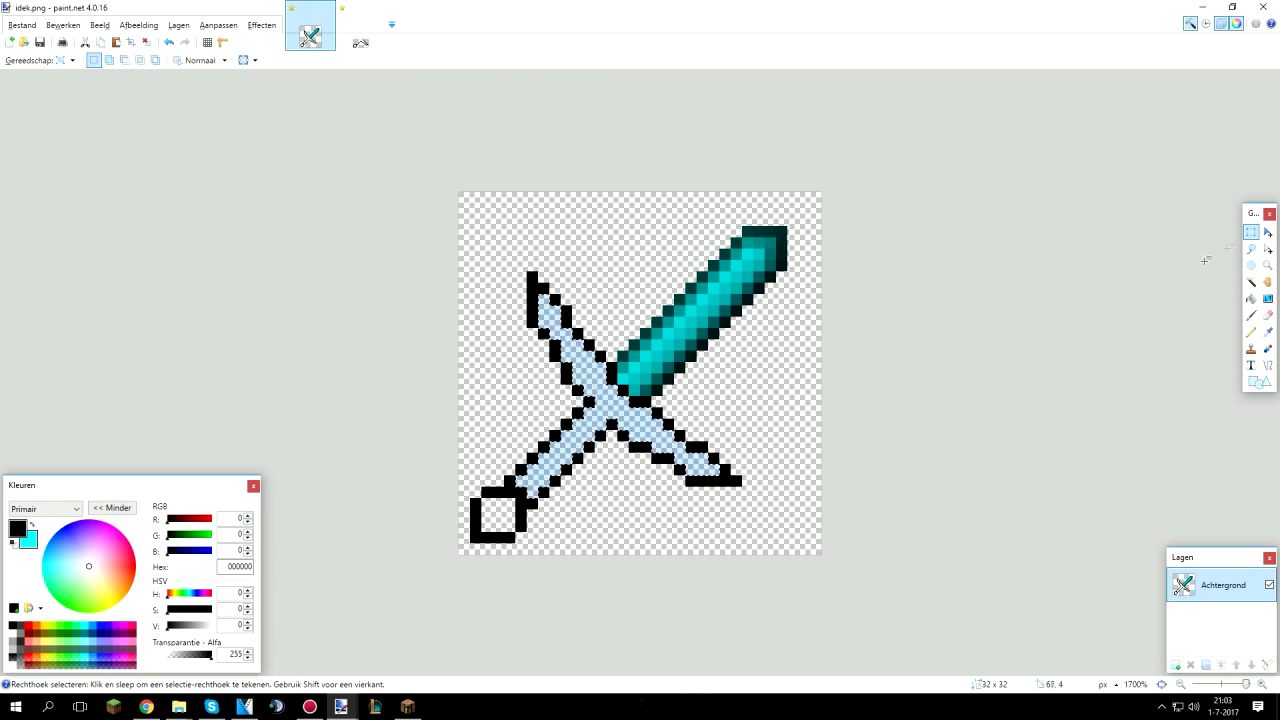
- Select the handle area and apply a black-to-grey linear gradient along it
{"action": "left_click_drag", "start_coordinate": [504, 234], "coordinate": [608, 400]}
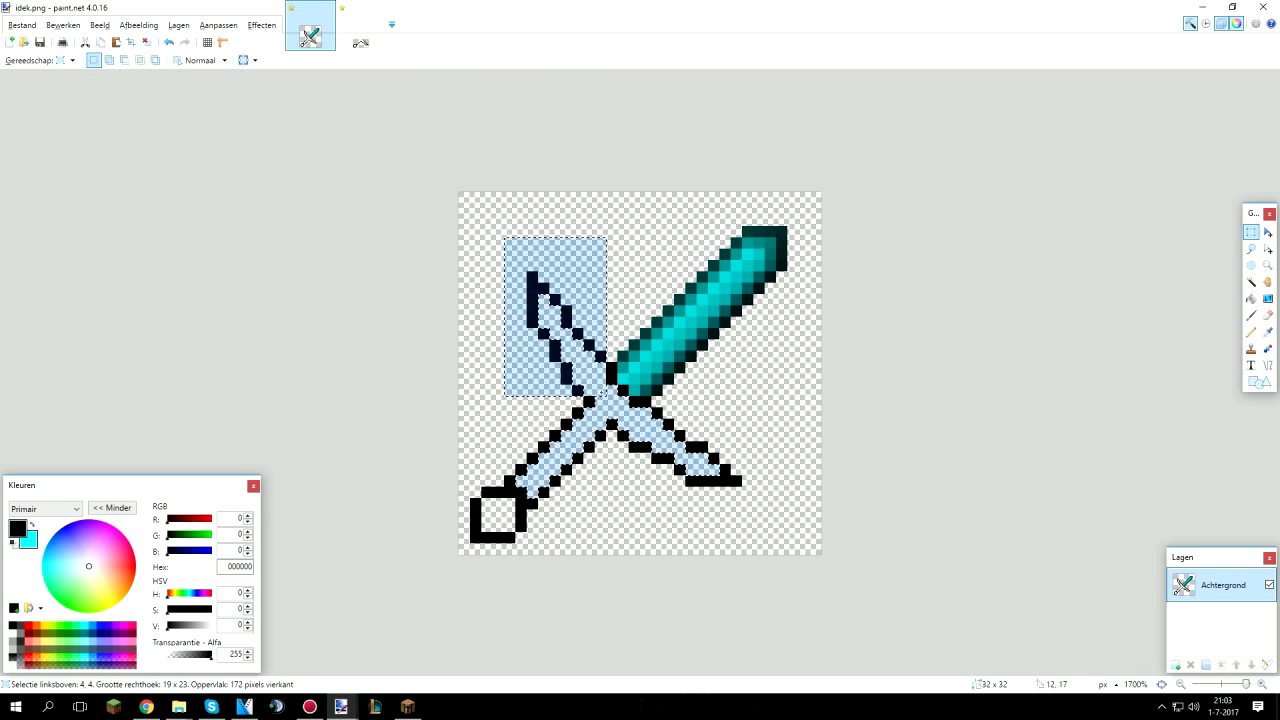
{"action": "left_click_drag", "start_coordinate": [608, 410], "coordinate": [772, 518]}
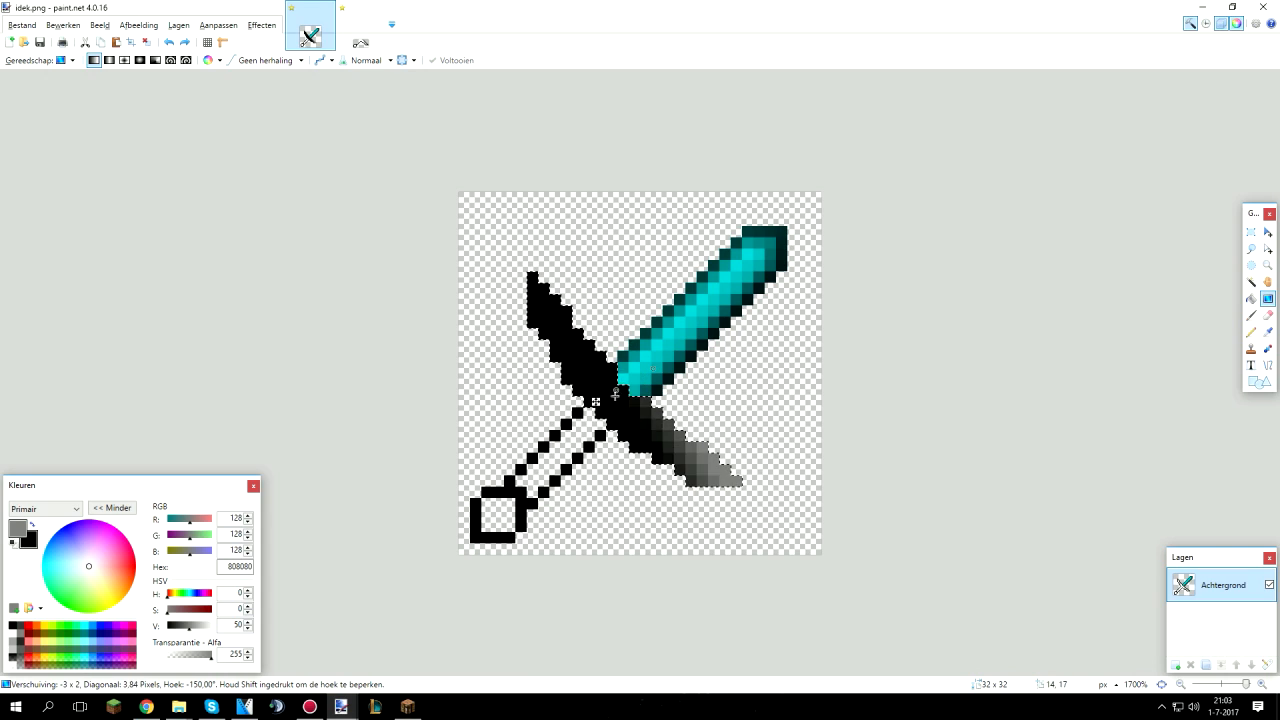
{"action": "left_click_drag", "start_coordinate": [616, 396], "coordinate": [604, 456]}
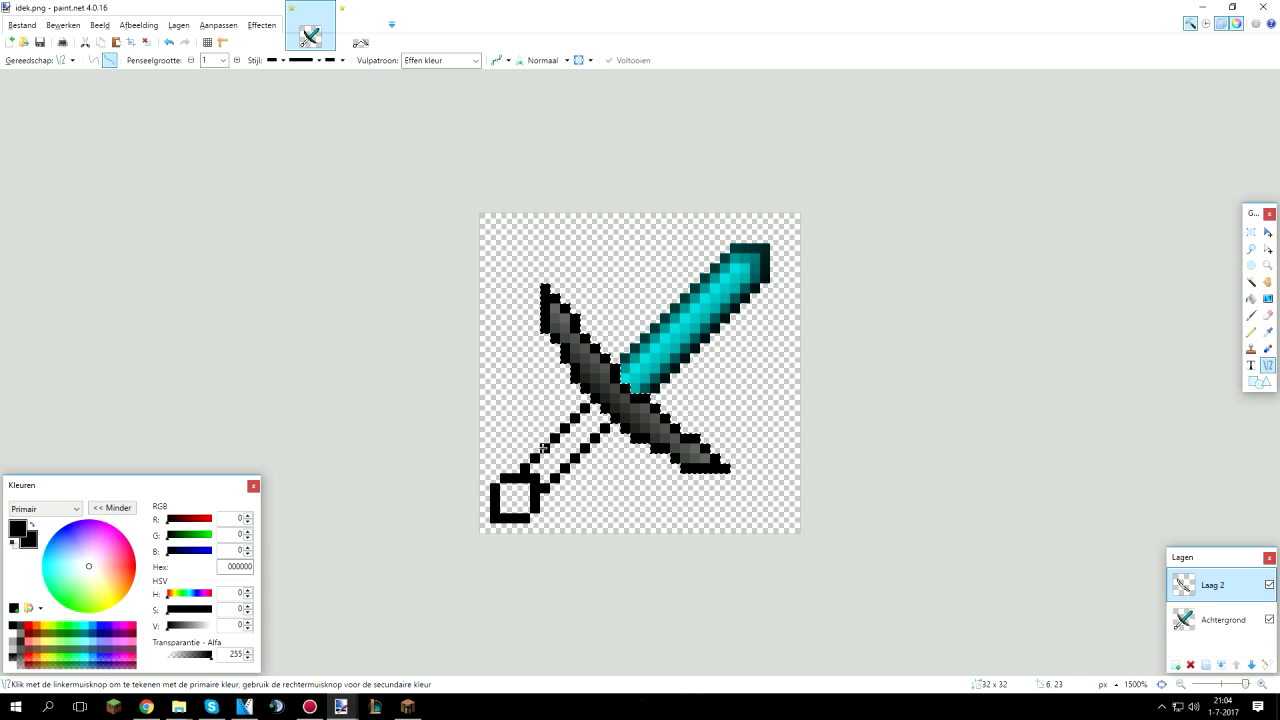
- Check Laag 2's shading at lower opacity in Layer Properties, then leave it at full opacity
{"action": "double_click", "coordinate": [1210, 584]}
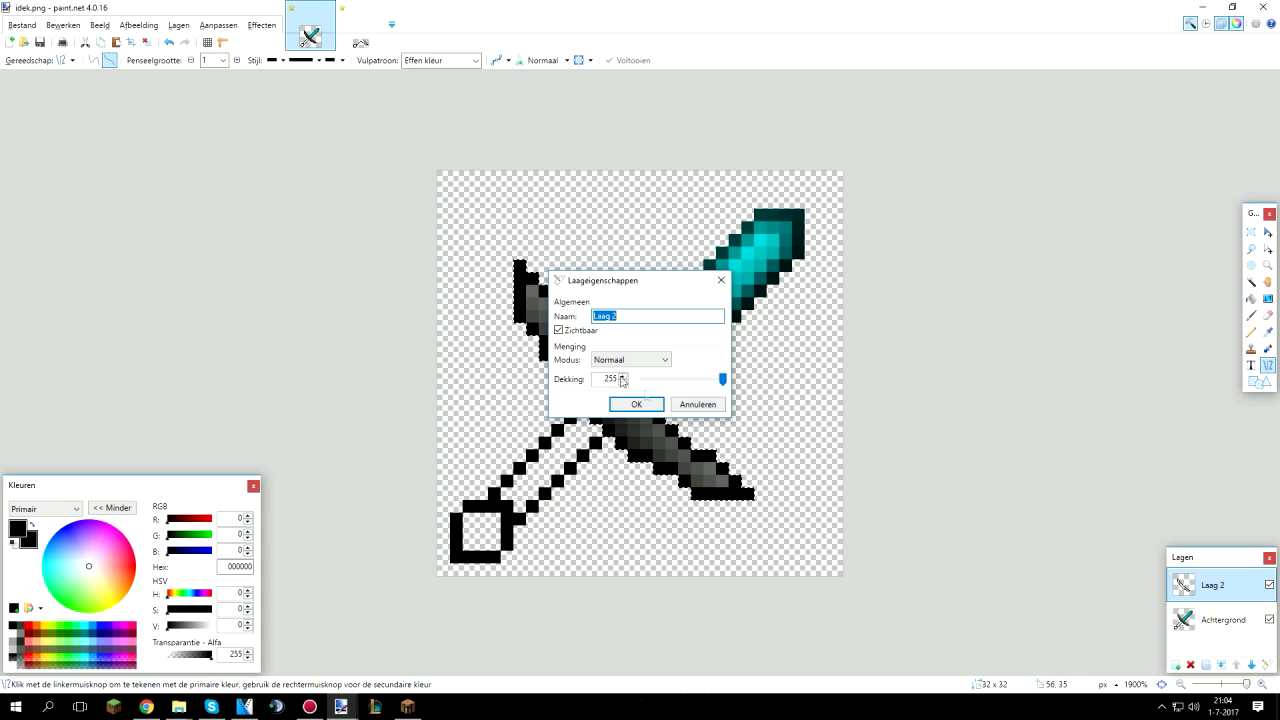
{"action": "left_click_drag", "start_coordinate": [636, 280], "coordinate": [844, 292]}
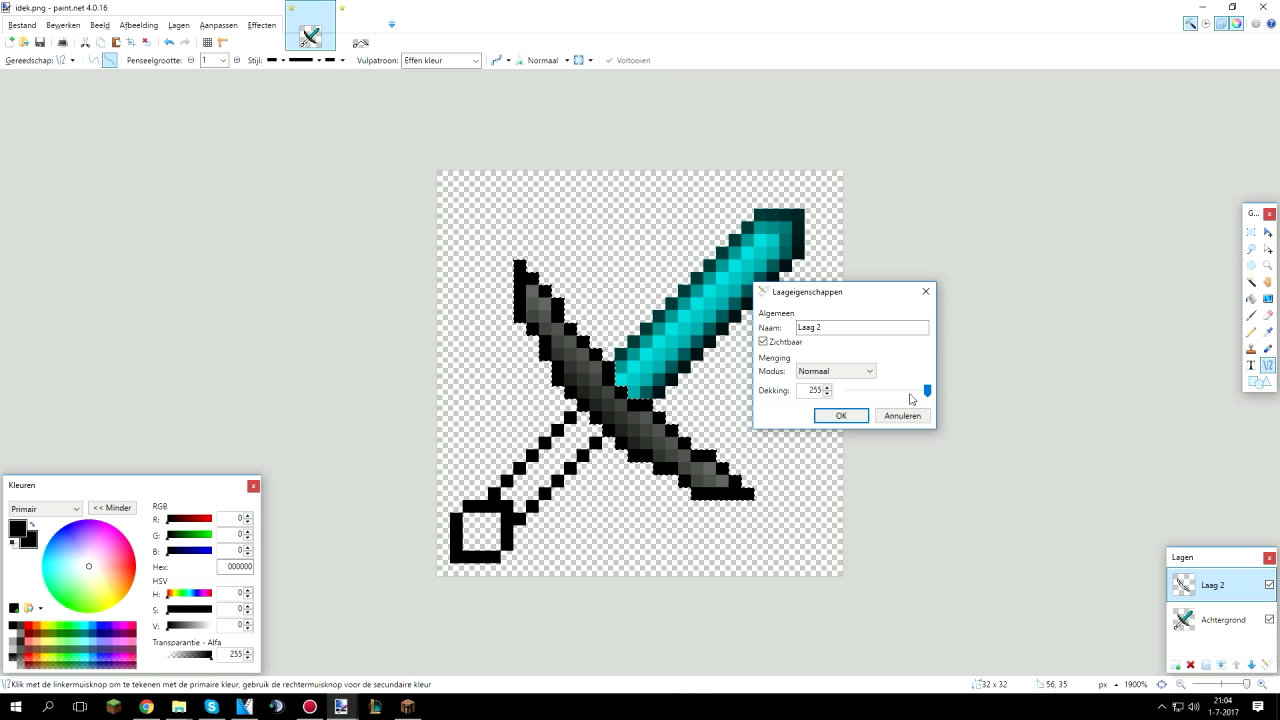
{"action": "left_click_drag", "start_coordinate": [924, 390], "coordinate": [860, 390]}
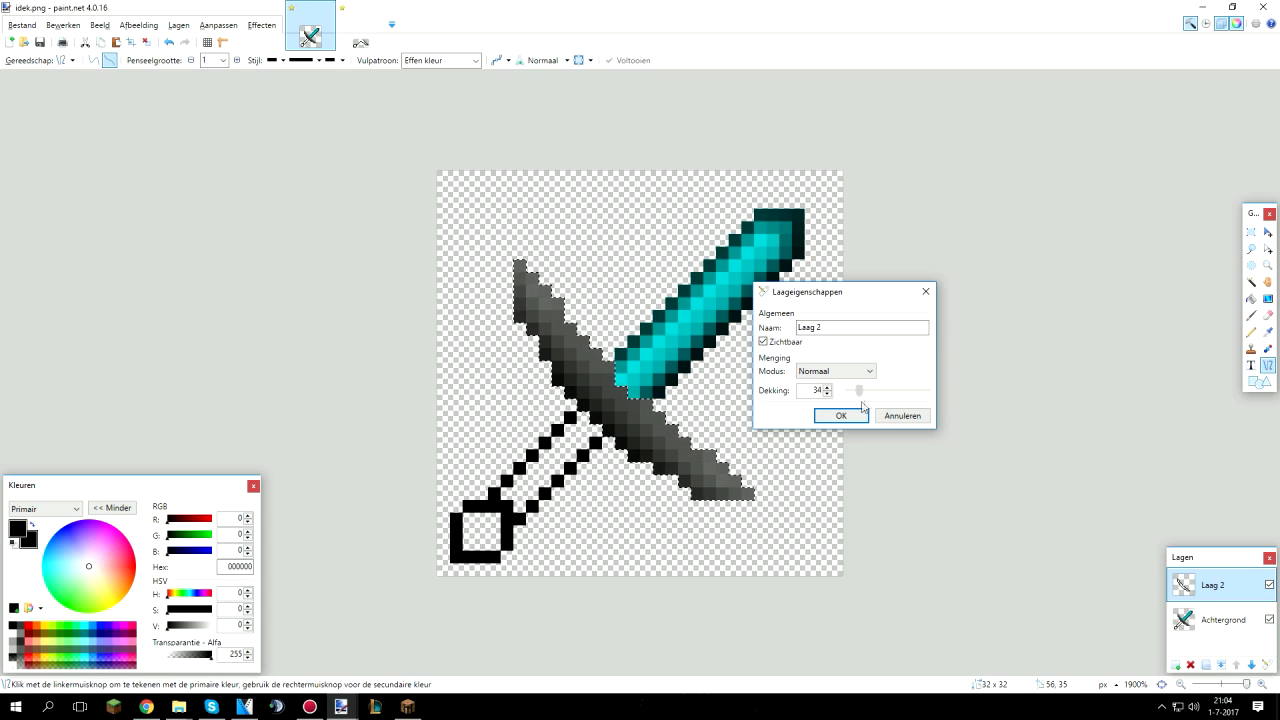
{"action": "left_click_drag", "start_coordinate": [856, 390], "coordinate": [910, 390]}
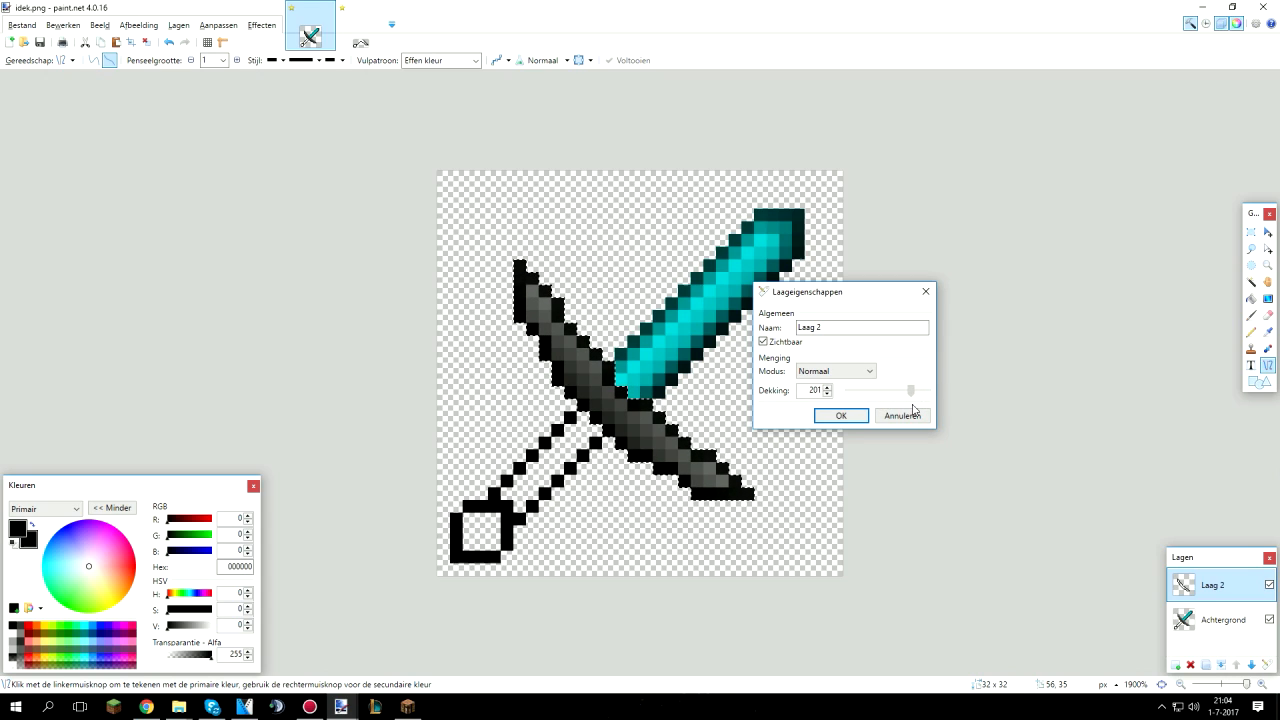
{"action": "left_click_drag", "start_coordinate": [912, 390], "coordinate": [908, 390]}
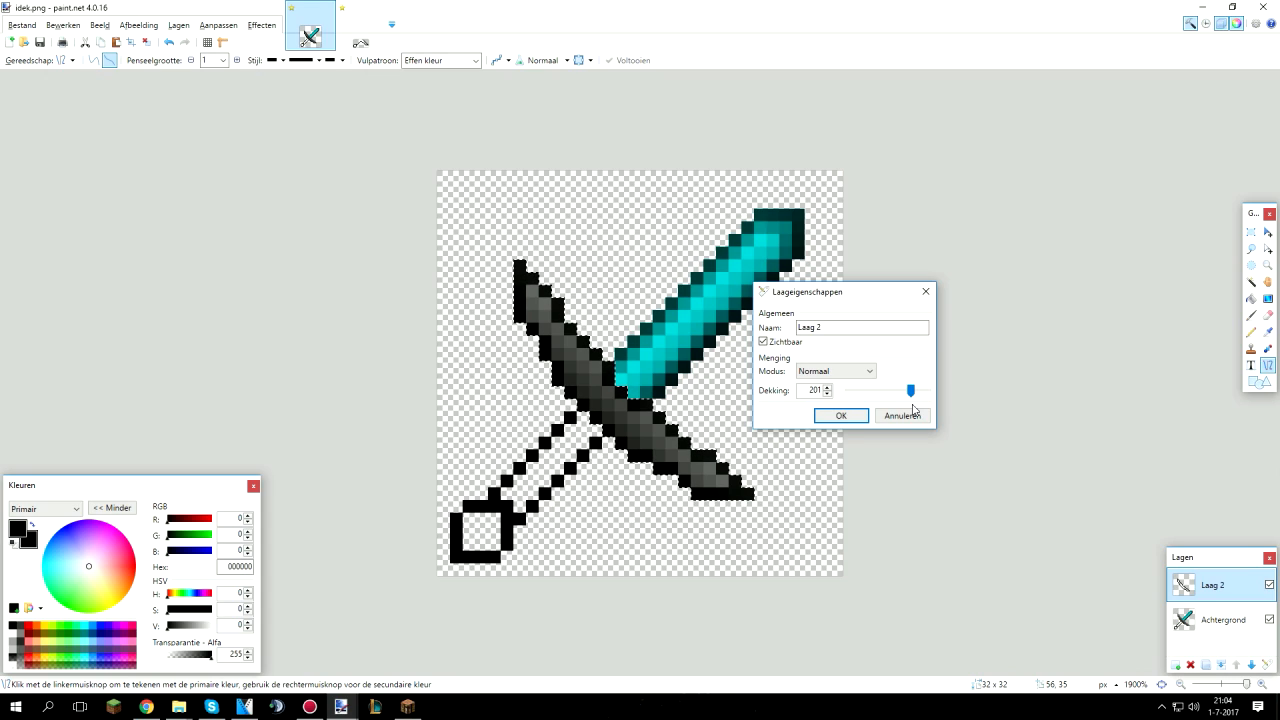
{"action": "left_click_drag", "start_coordinate": [910, 390], "coordinate": [920, 390]}
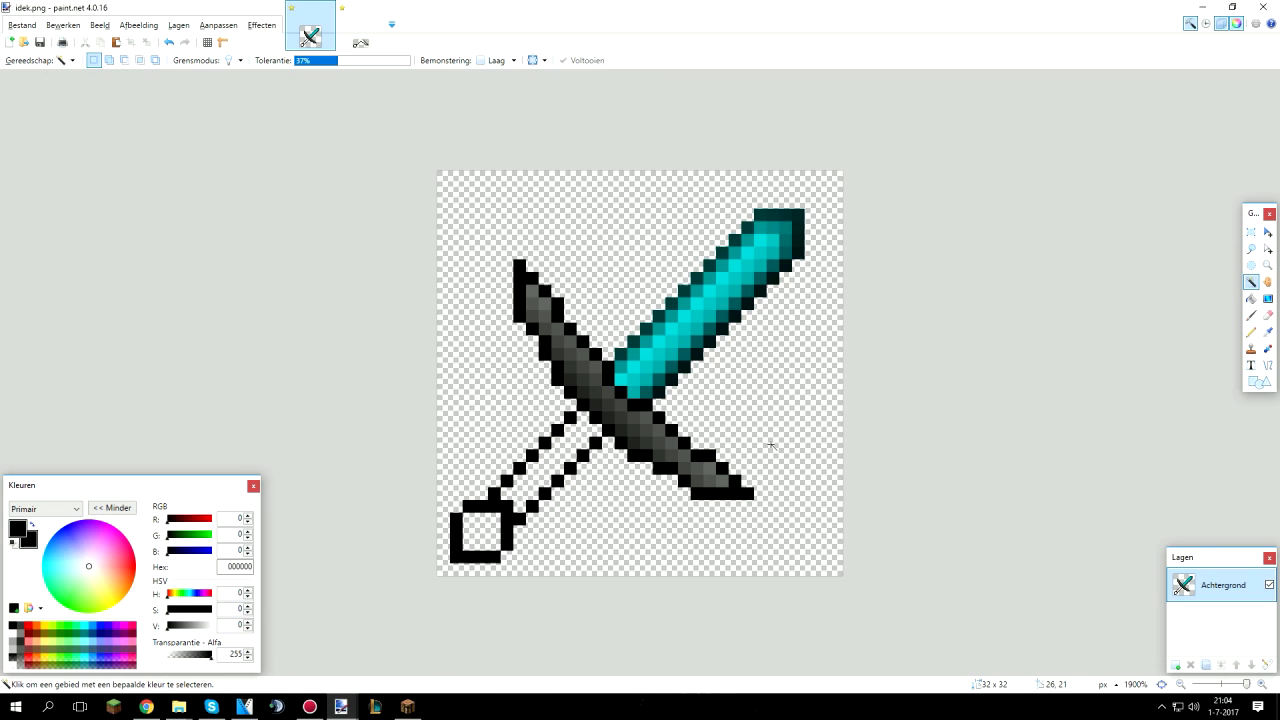
{"action": "mouse_move", "coordinate": [1154, 312]}
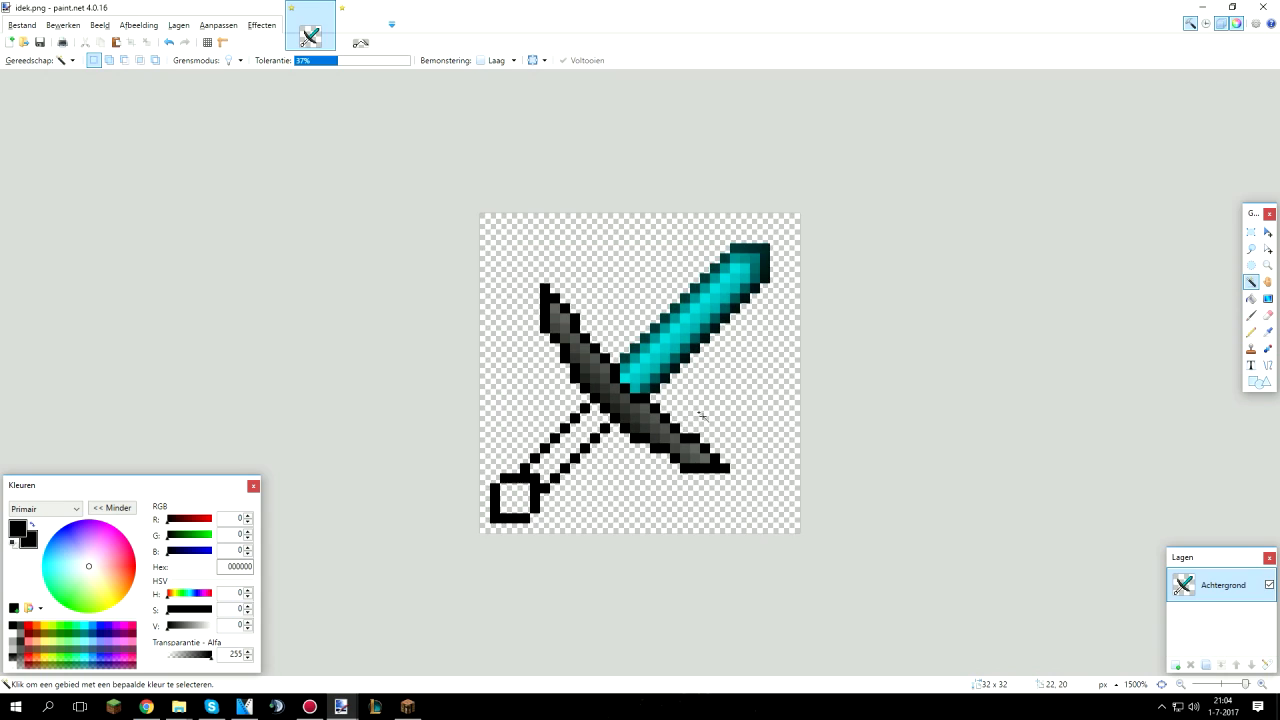
- Rectangle-select the sword area to clear the leftover transparent pixels around it
{"action": "left_click", "coordinate": [700, 414]}
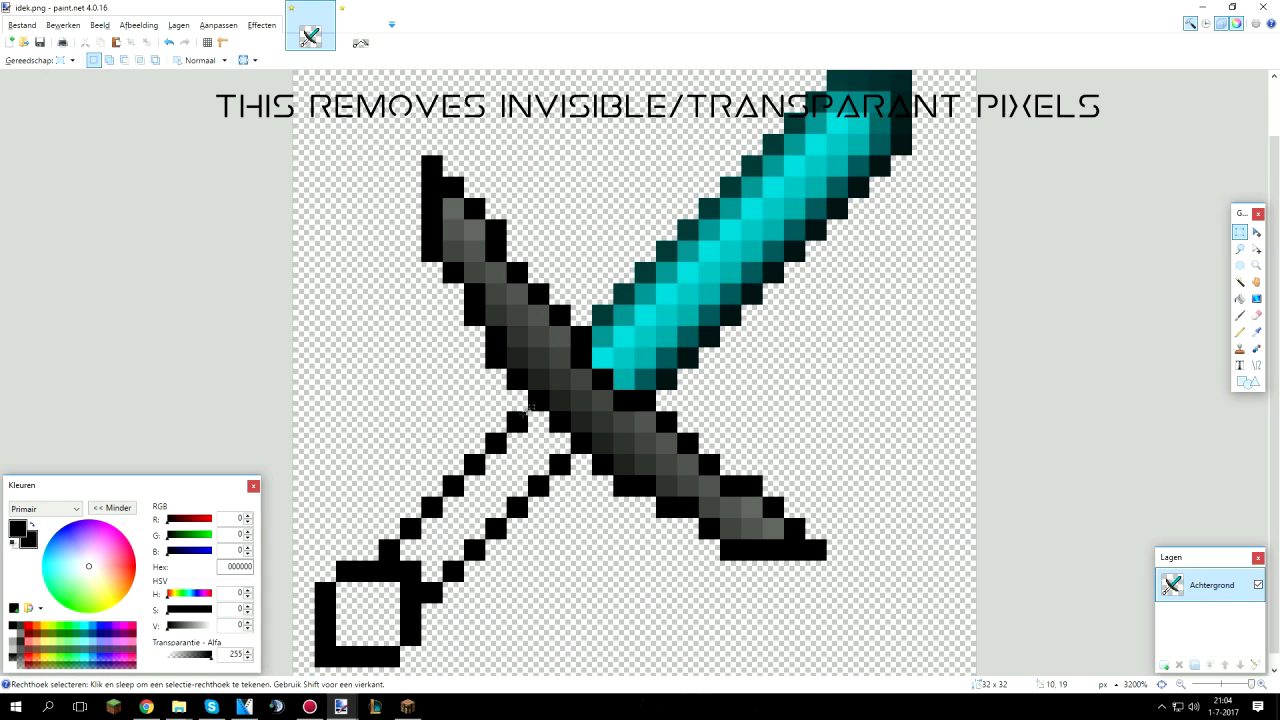
{"action": "left_click_drag", "start_coordinate": [530, 414], "coordinate": [570, 600]}
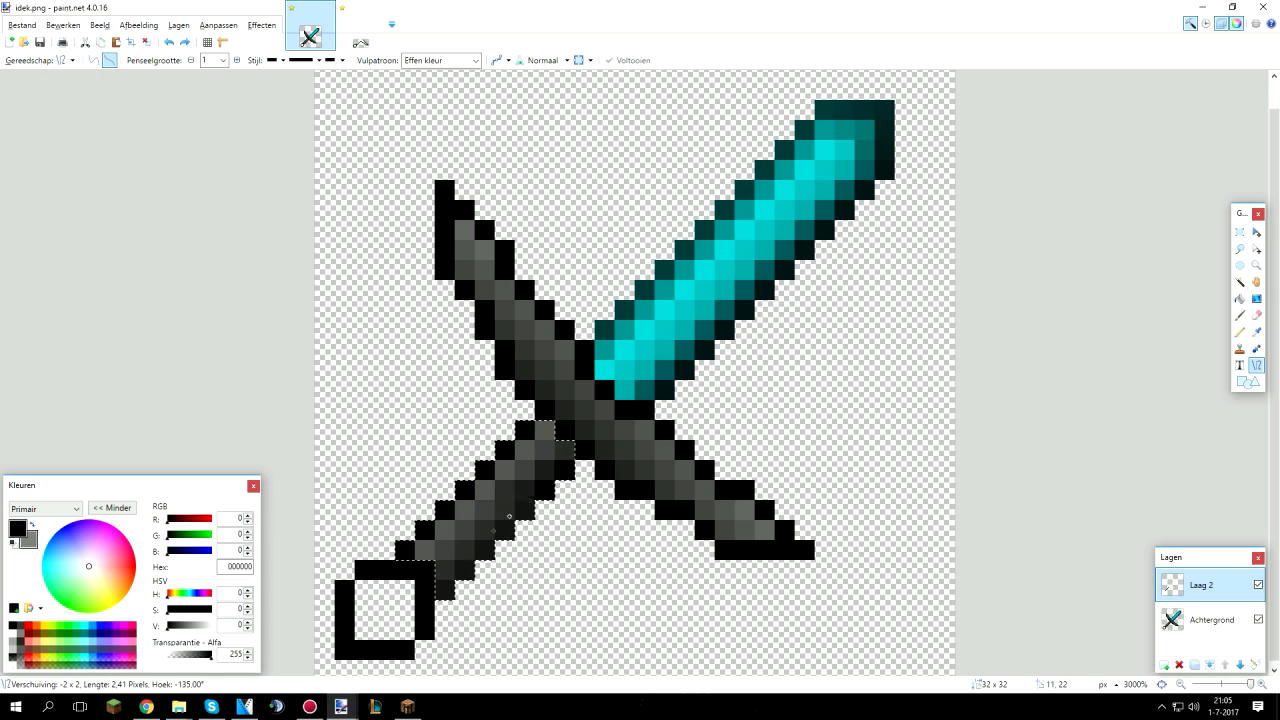
- Lower the handle shading layer's opacity, apply the darker Hue/Saturation lightness and fill the pommel grey
{"action": "double_click", "coordinate": [1200, 584]}
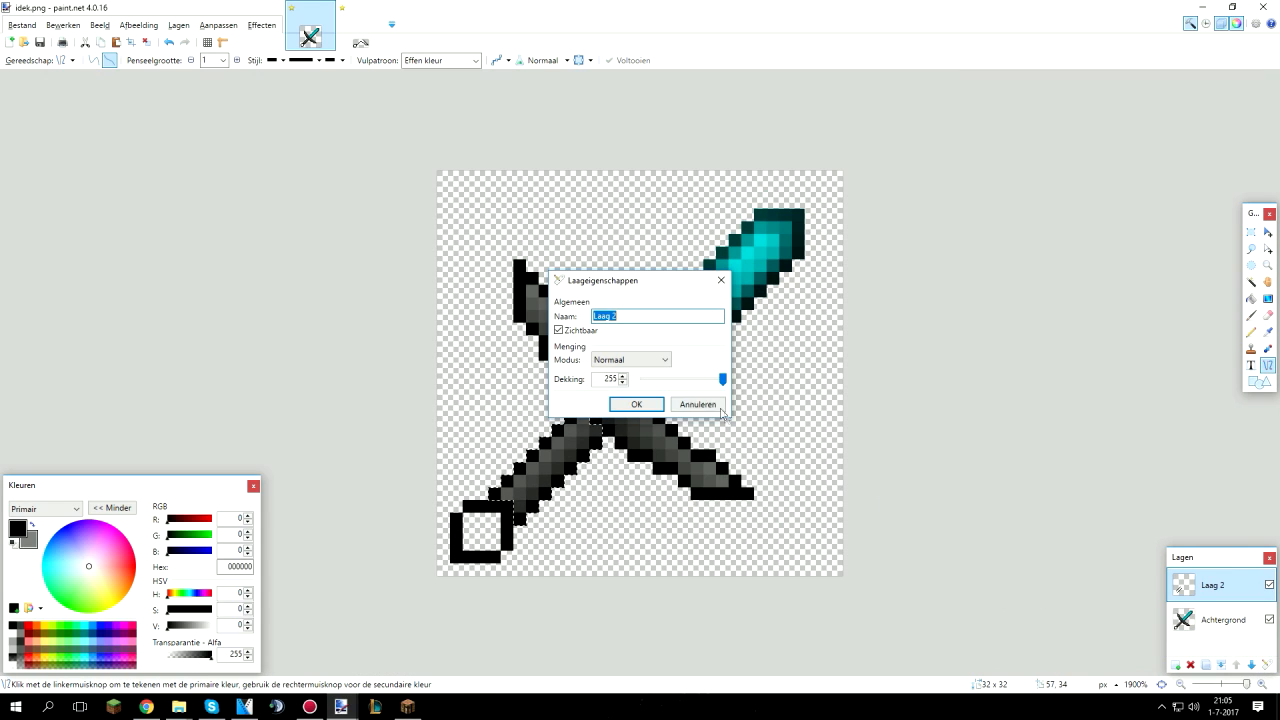
{"action": "left_click_drag", "start_coordinate": [724, 378], "coordinate": [704, 378]}
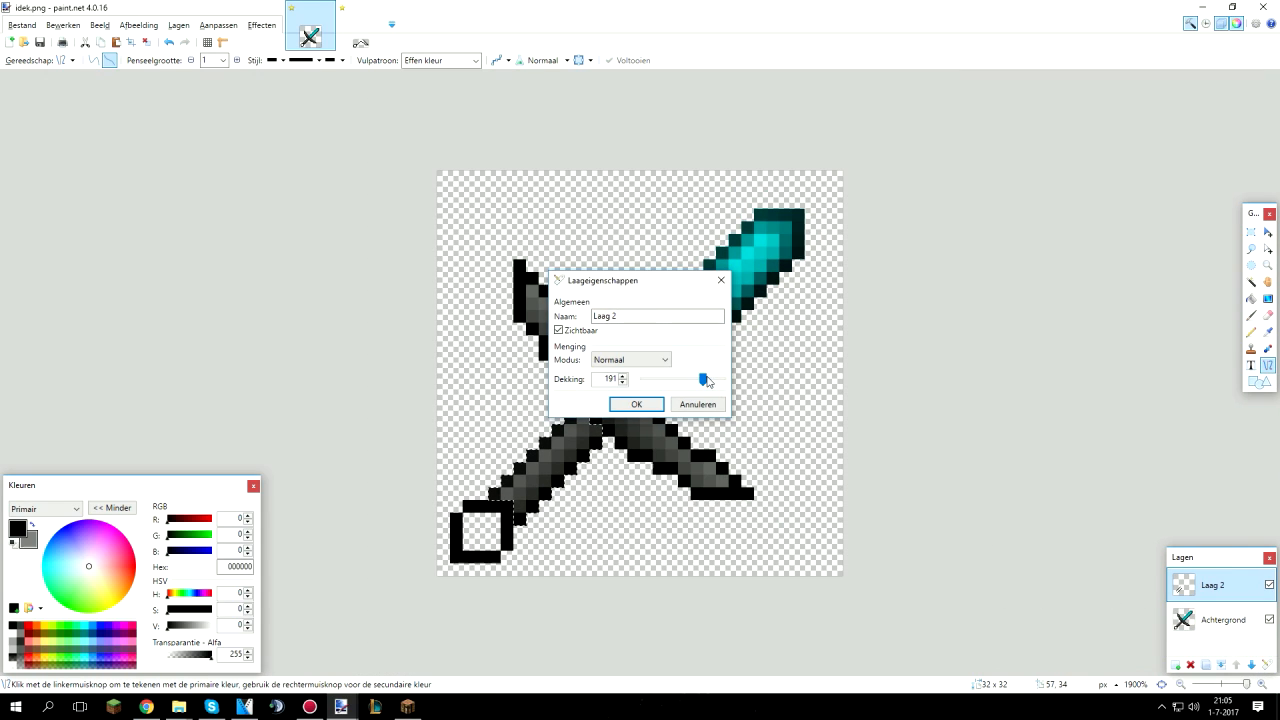
{"action": "left_click", "coordinate": [636, 404]}
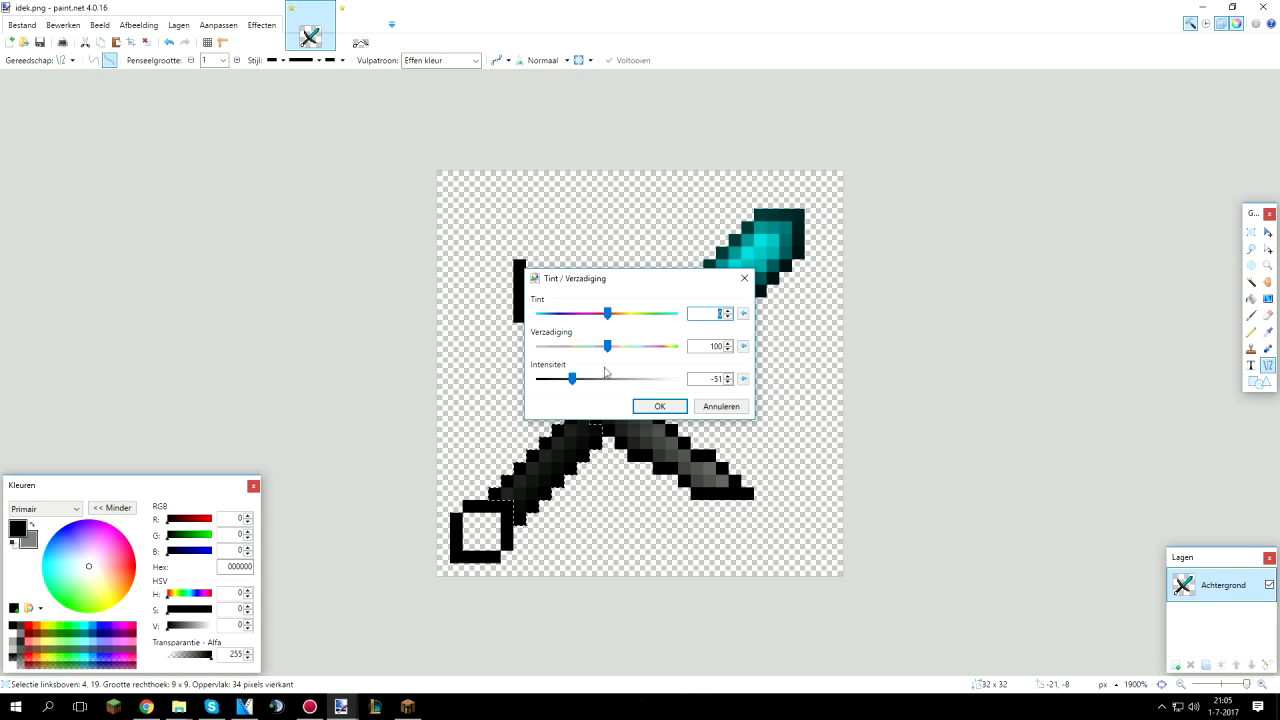
{"action": "left_click", "coordinate": [660, 406]}
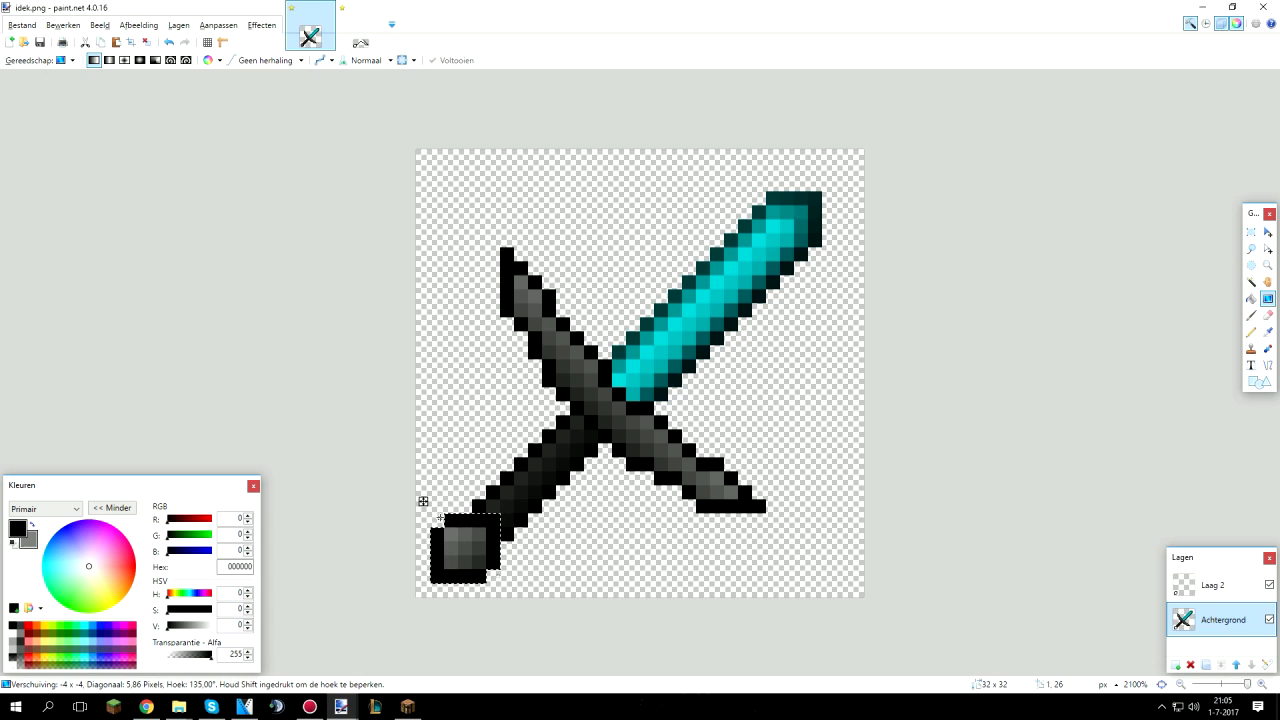
{"action": "left_click", "coordinate": [1212, 584]}
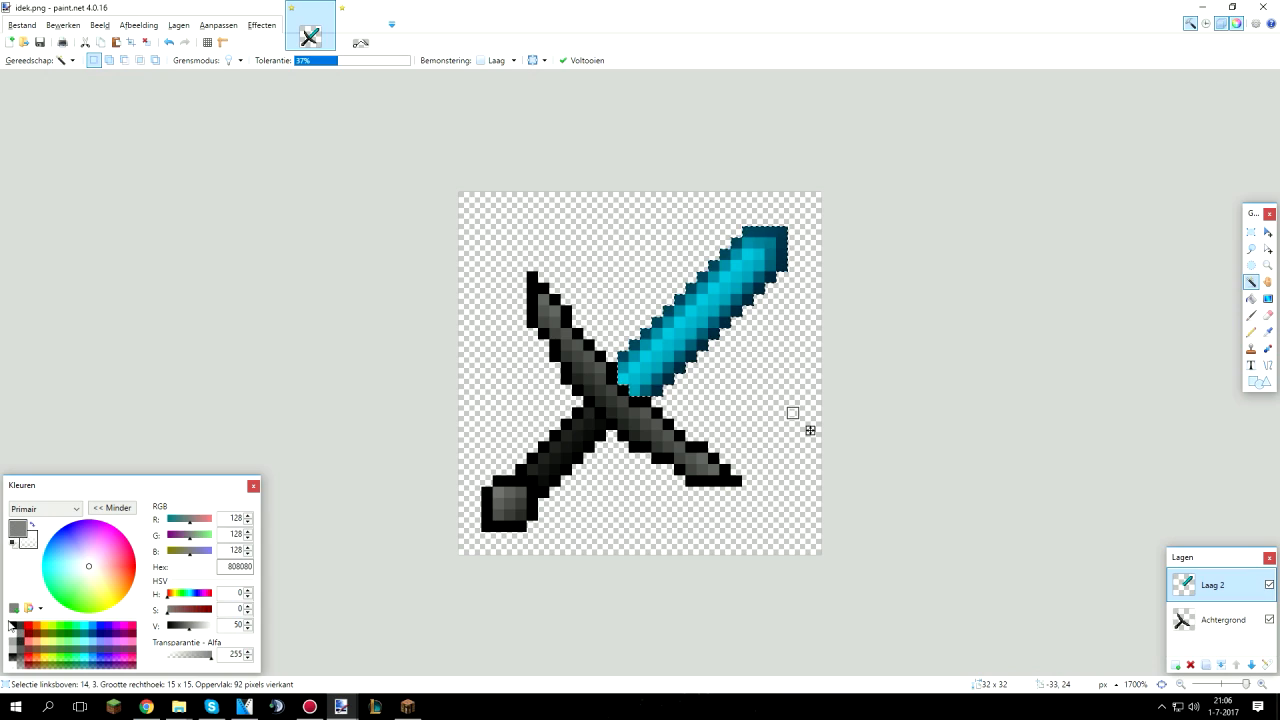
- Paint a brighter highlight along the blade and apply a Brightness/Contrast adjustment to it
{"action": "left_click", "coordinate": [16, 626]}
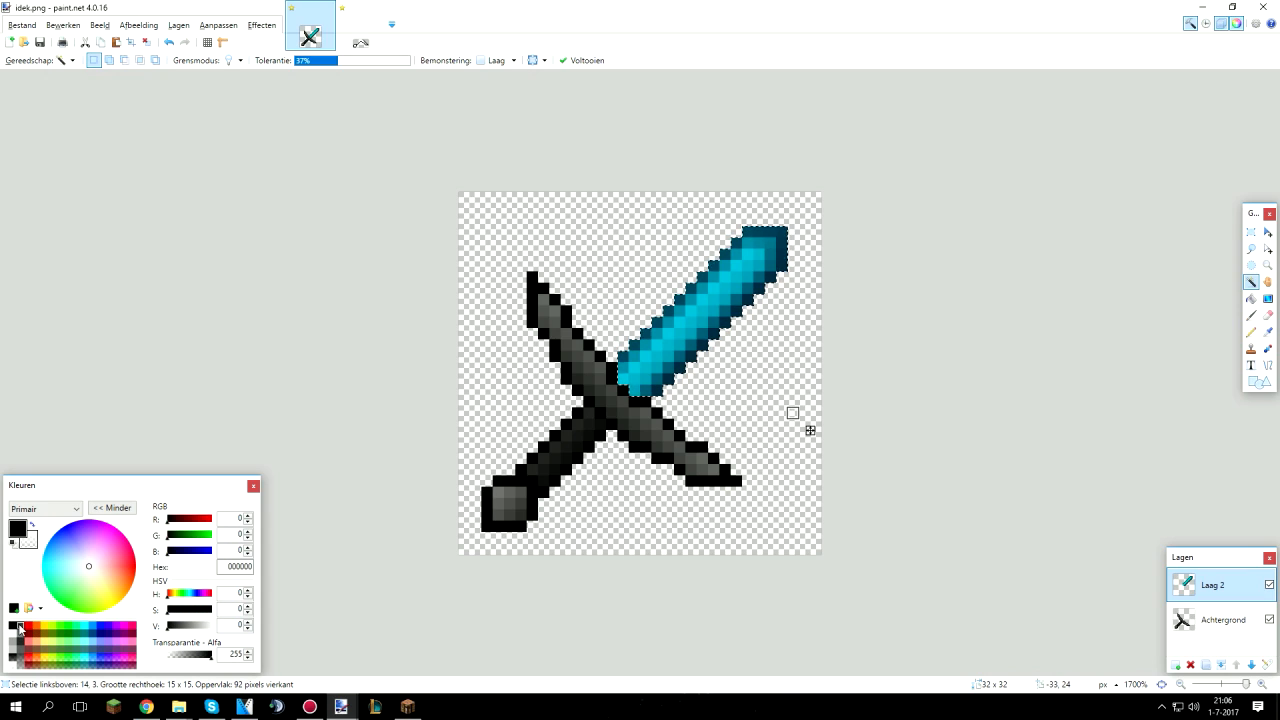
{"action": "left_click_drag", "start_coordinate": [250, 654], "coordinate": [190, 654]}
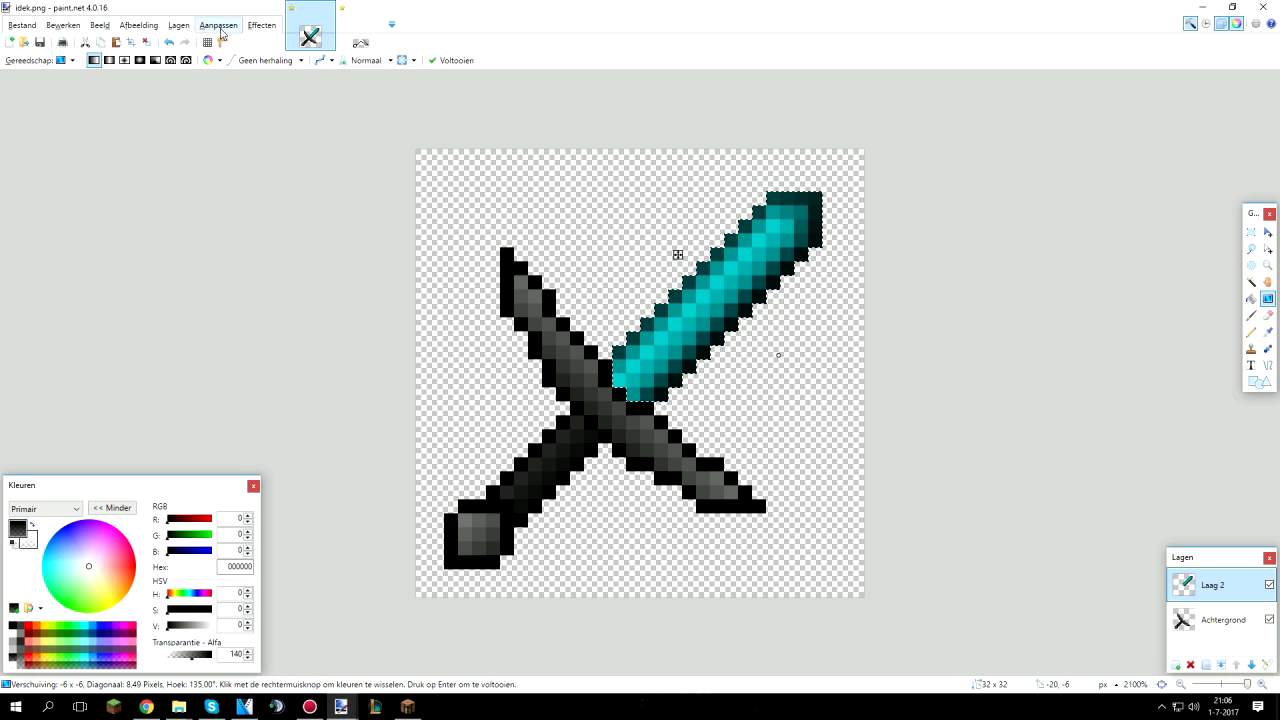
{"action": "left_click", "coordinate": [218, 24]}
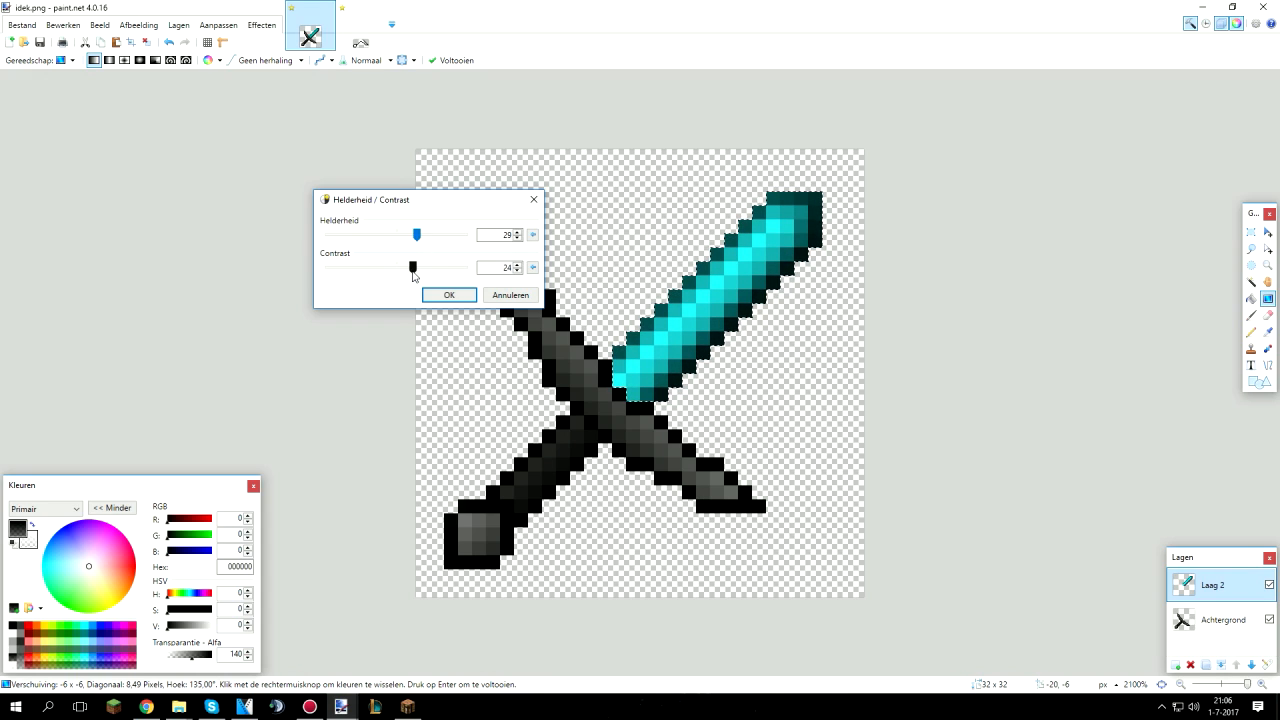
{"action": "left_click", "coordinate": [448, 294]}
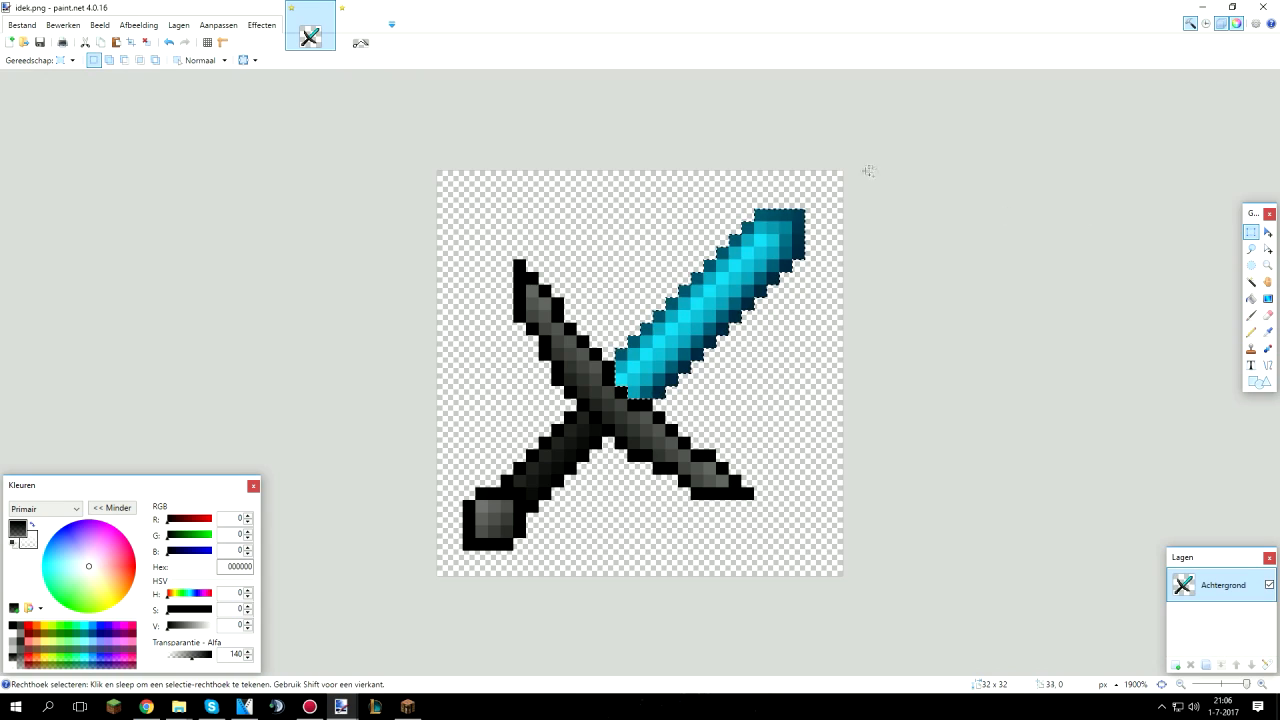
- Add a Vignette effect with an enlarged radius so the sword darkens toward its edges
{"action": "left_click", "coordinate": [260, 24]}
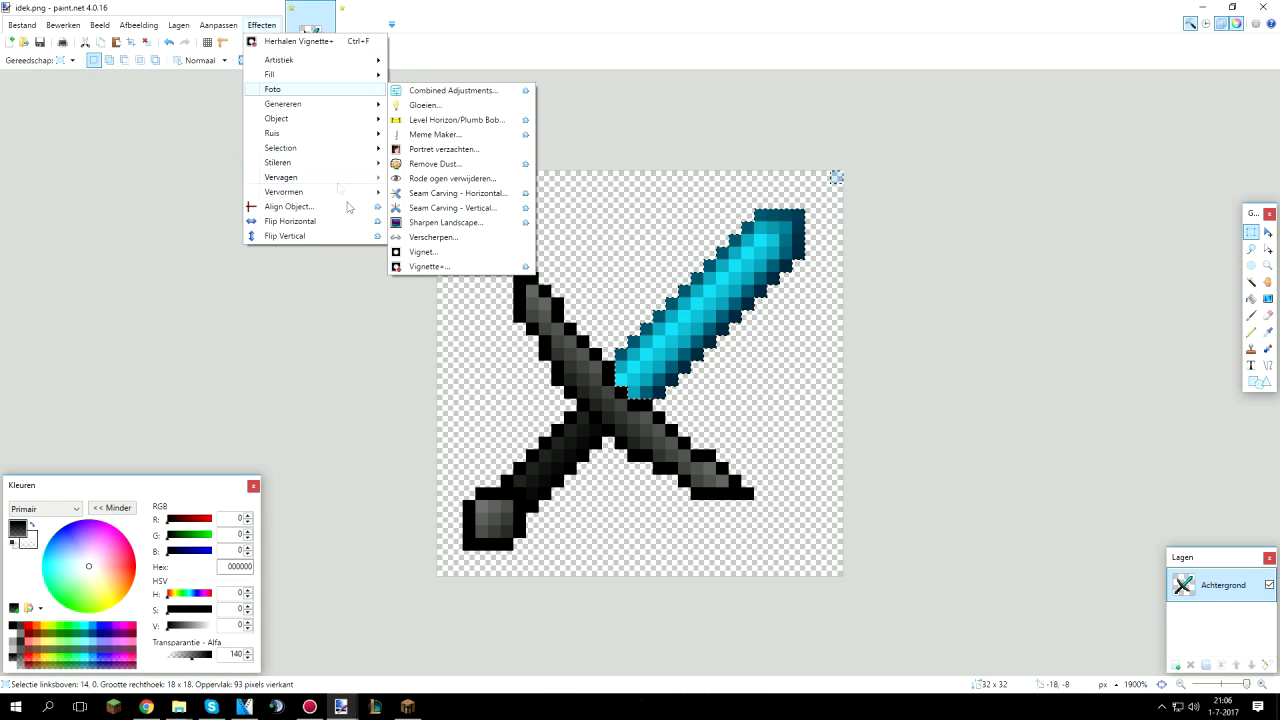
{"action": "left_click", "coordinate": [422, 252]}
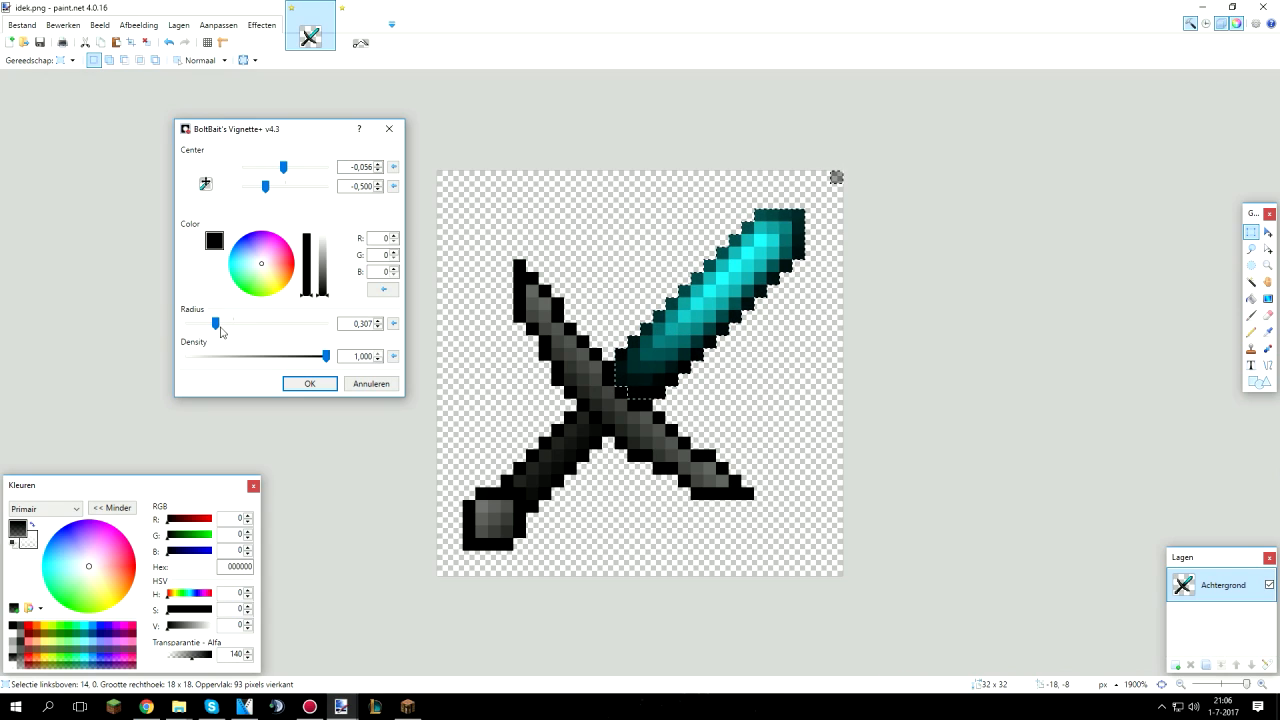
{"action": "left_click_drag", "start_coordinate": [216, 326], "coordinate": [230, 326]}
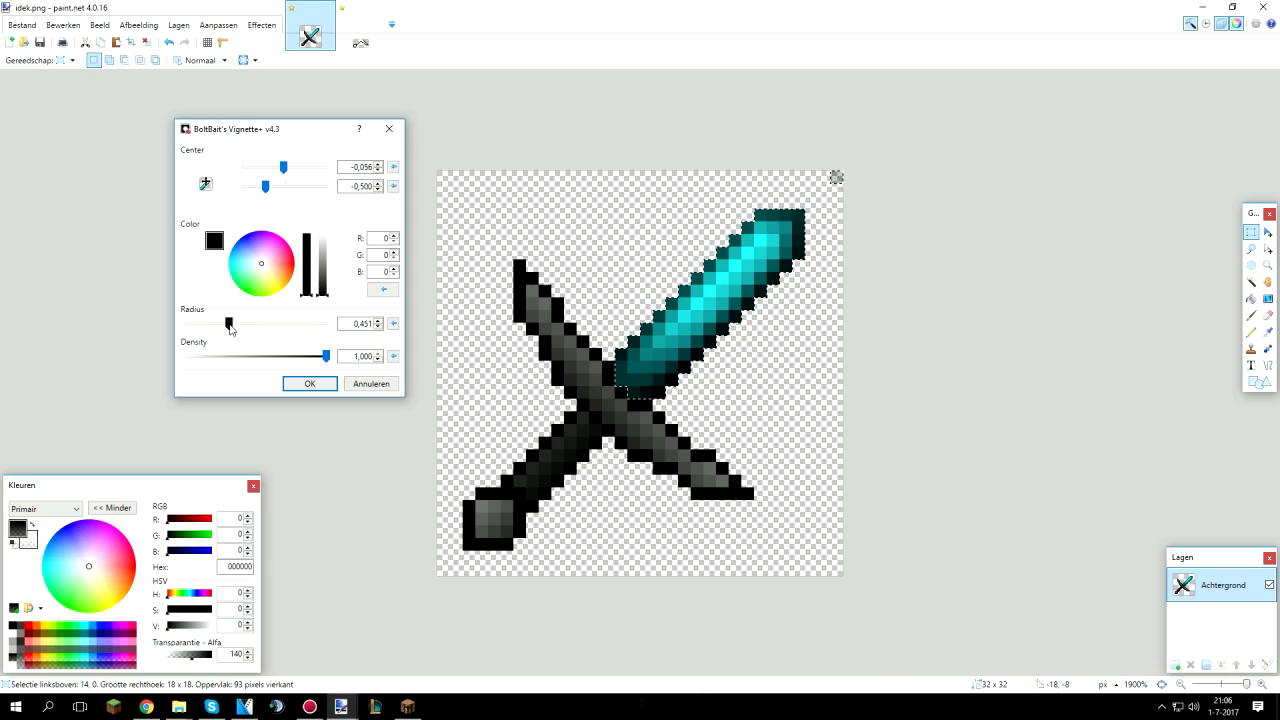
{"action": "left_click", "coordinate": [308, 384]}
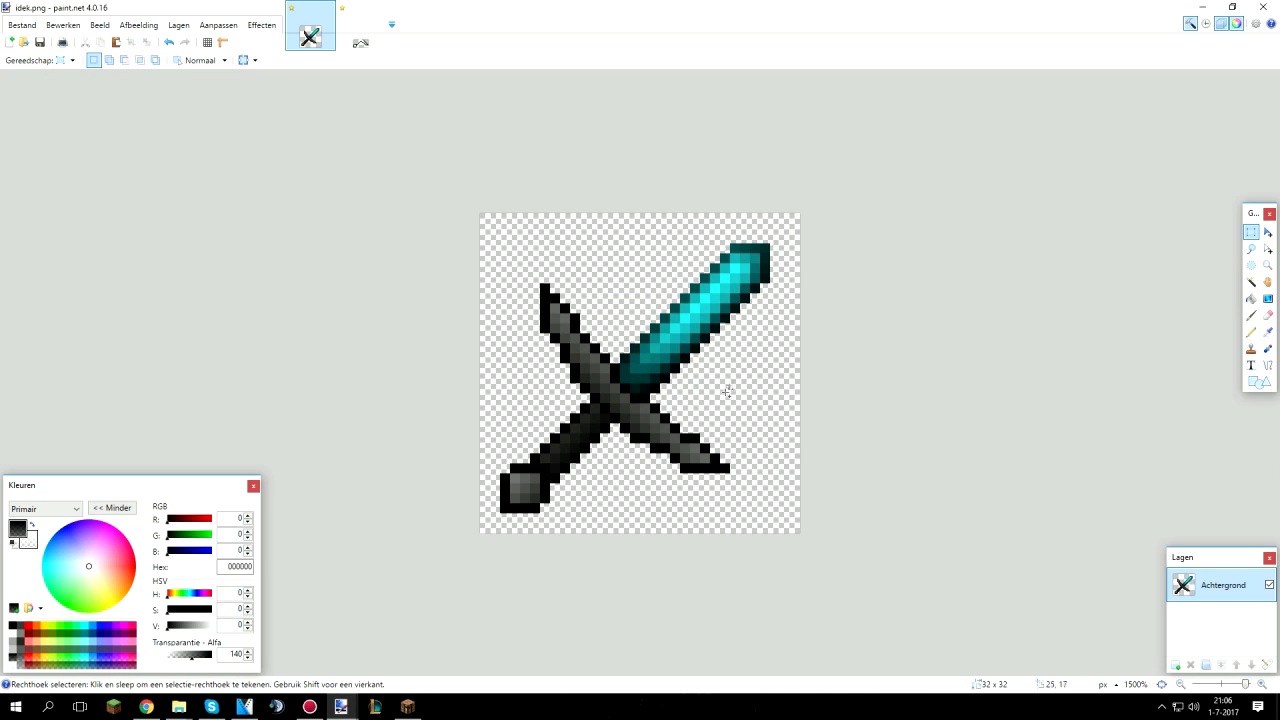
{"action": "mouse_move", "coordinate": [628, 462]}
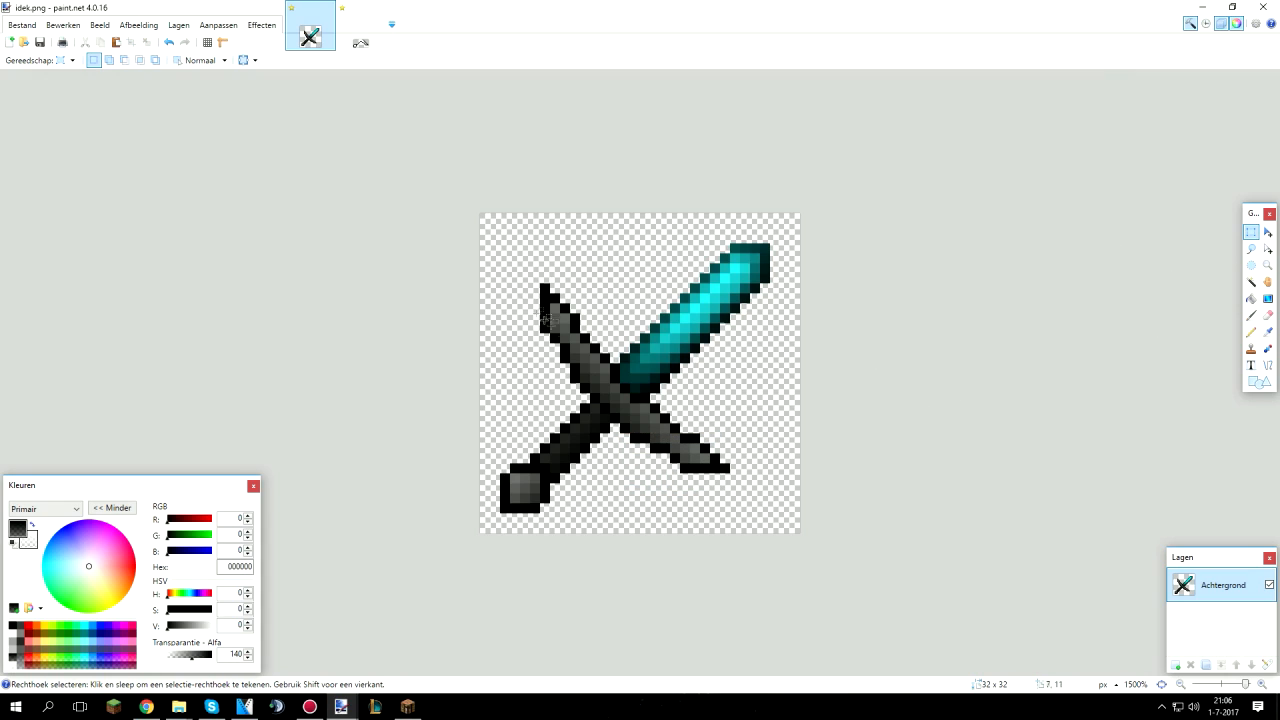
{"action": "left_click_drag", "start_coordinate": [512, 272], "coordinate": [580, 404]}
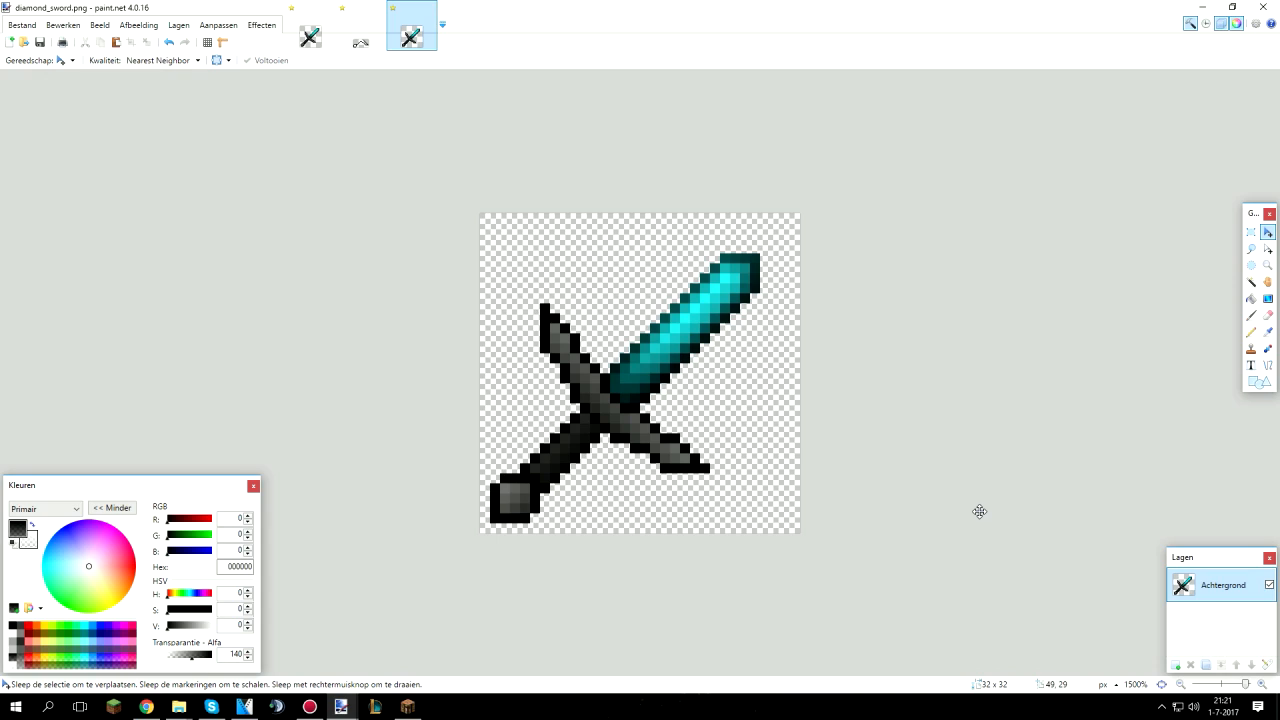
{"action": "mouse_move", "coordinate": [630, 488]}
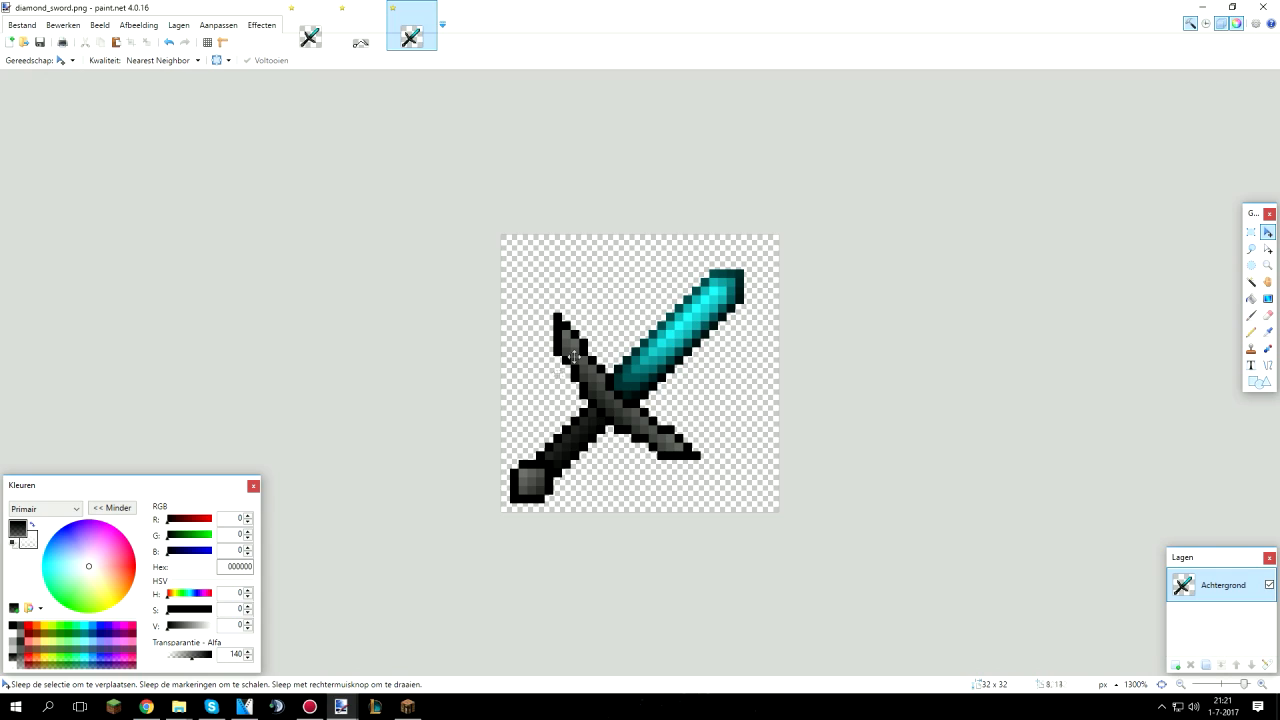
{"action": "mouse_move", "coordinate": [636, 416]}
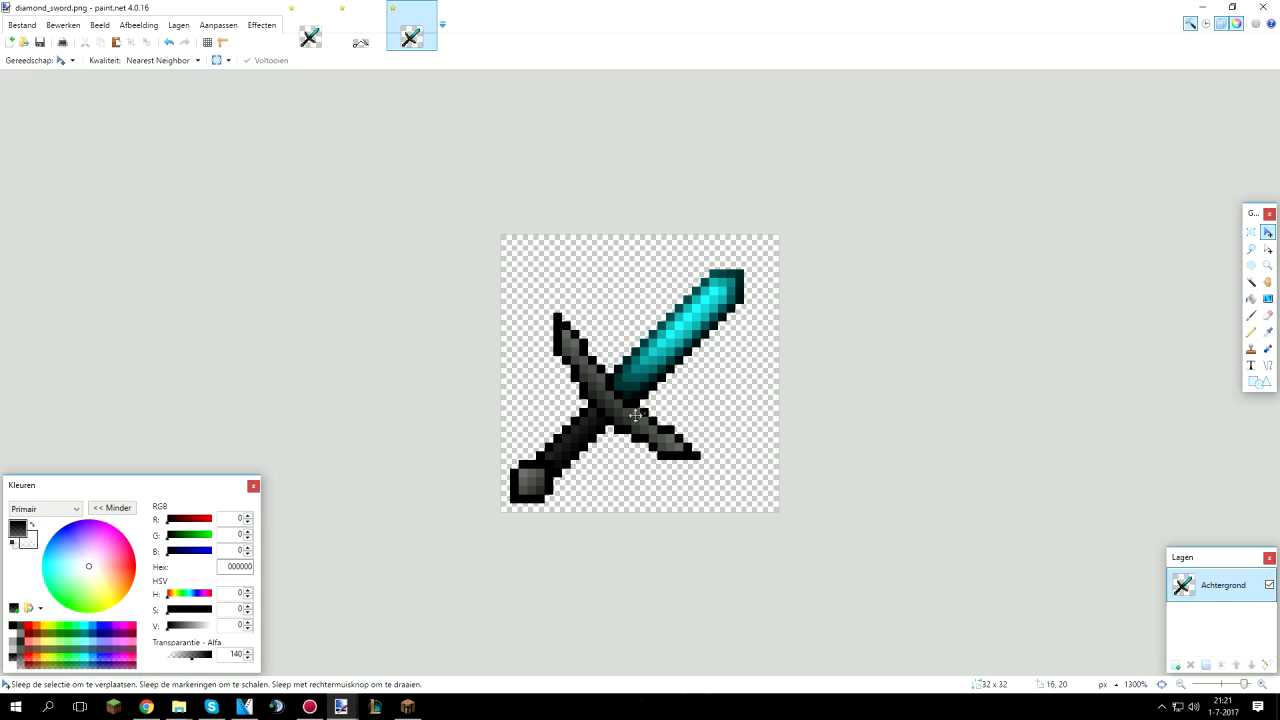
- Save the texture as diamond_sword.png and view the sword held in hand in Minecraft
{"action": "left_click_drag", "start_coordinate": [636, 414], "coordinate": [664, 380]}
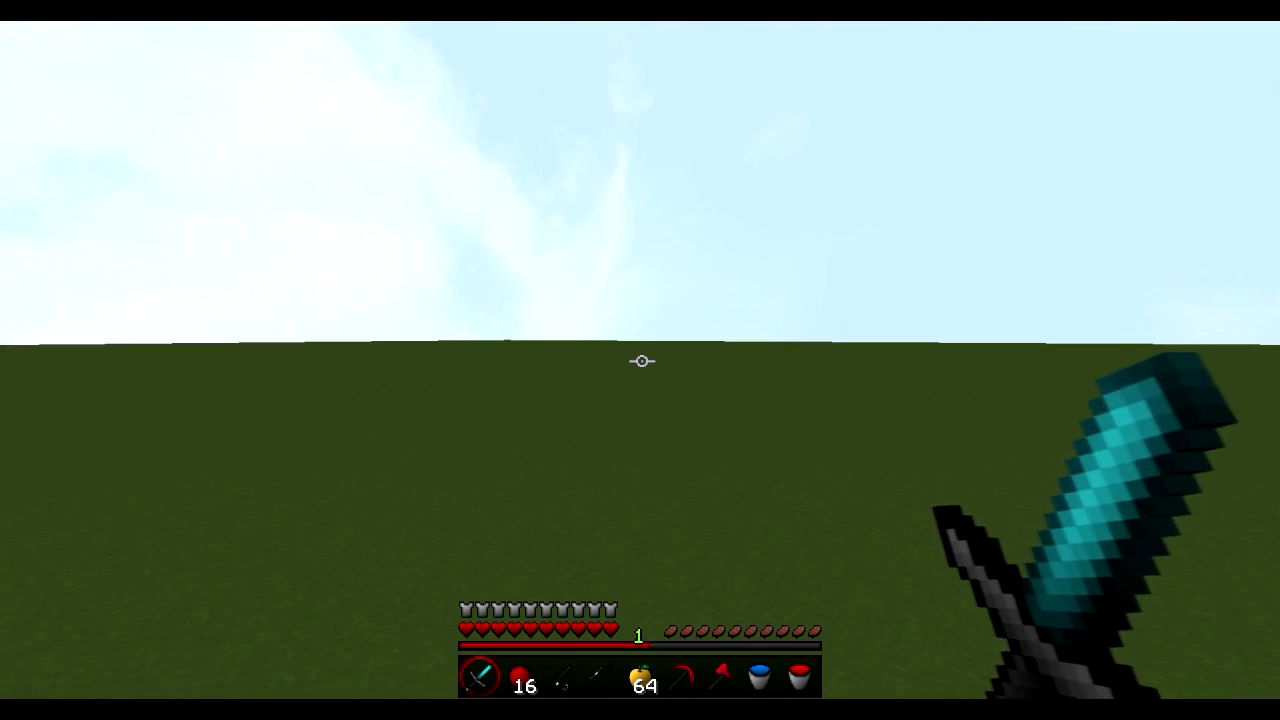
{"action": "mouse_move", "coordinate": [640, 360]}
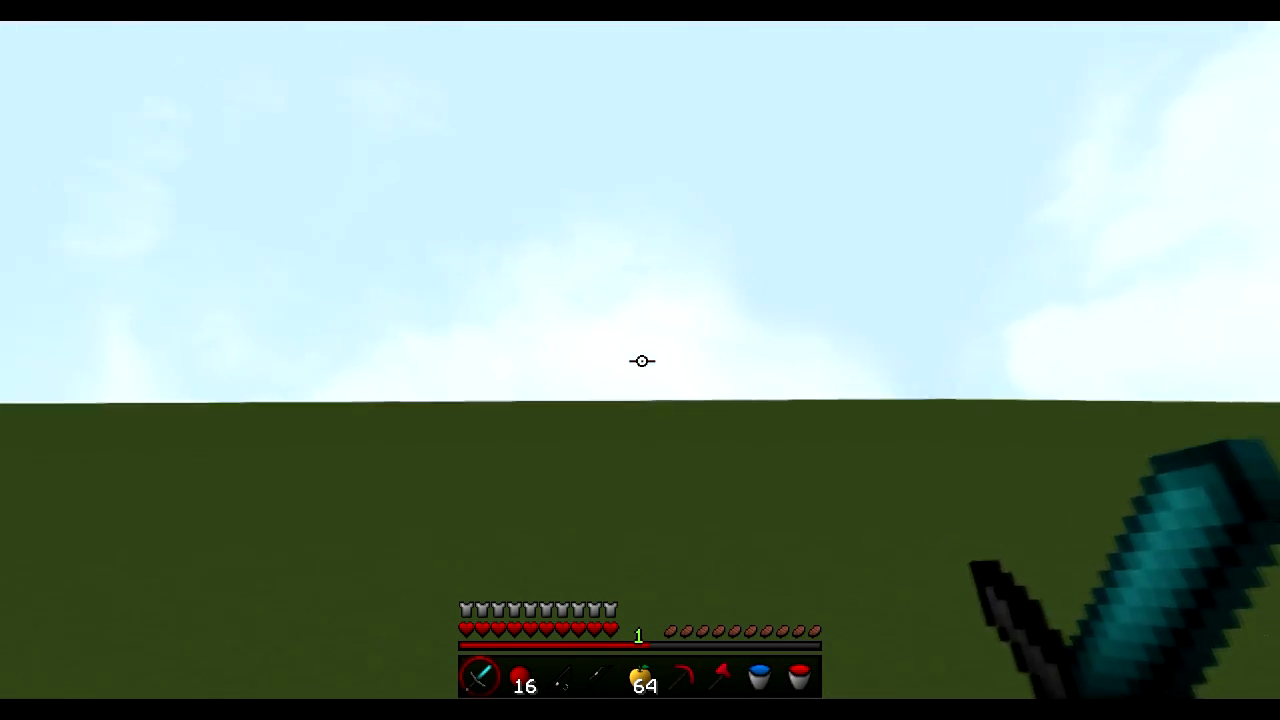
{"action": "mouse_move", "coordinate": [640, 360]}
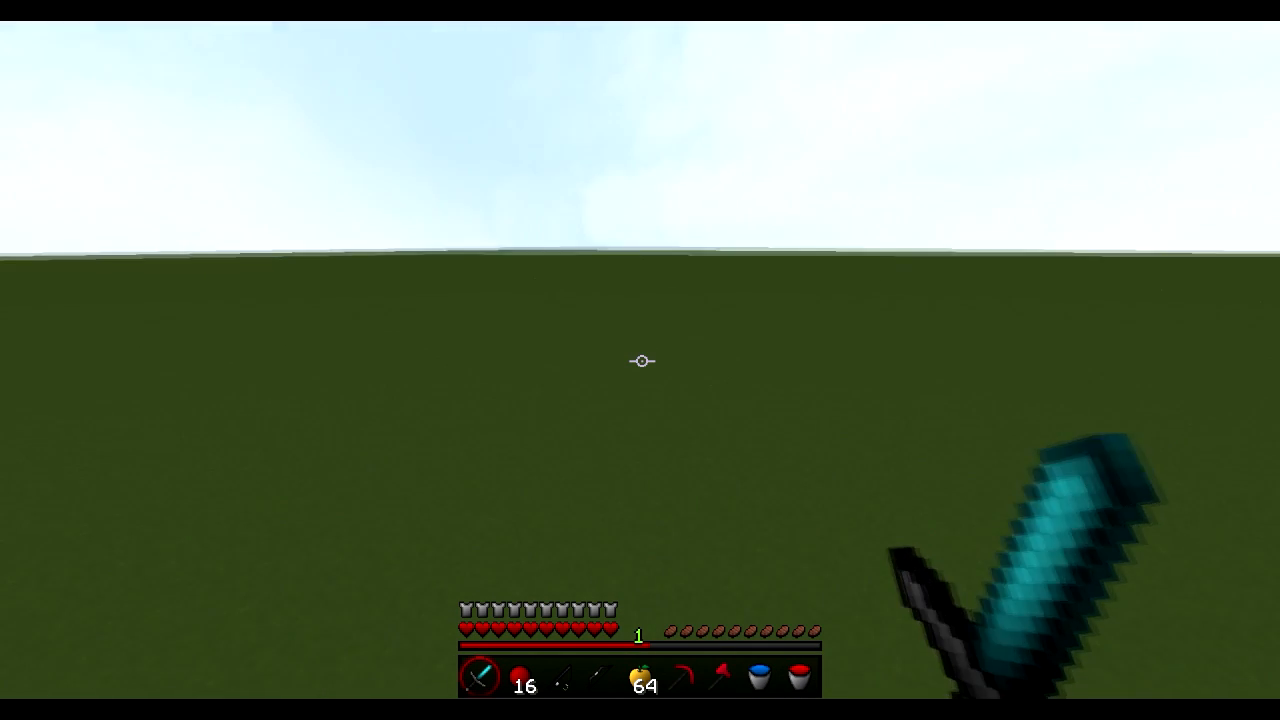